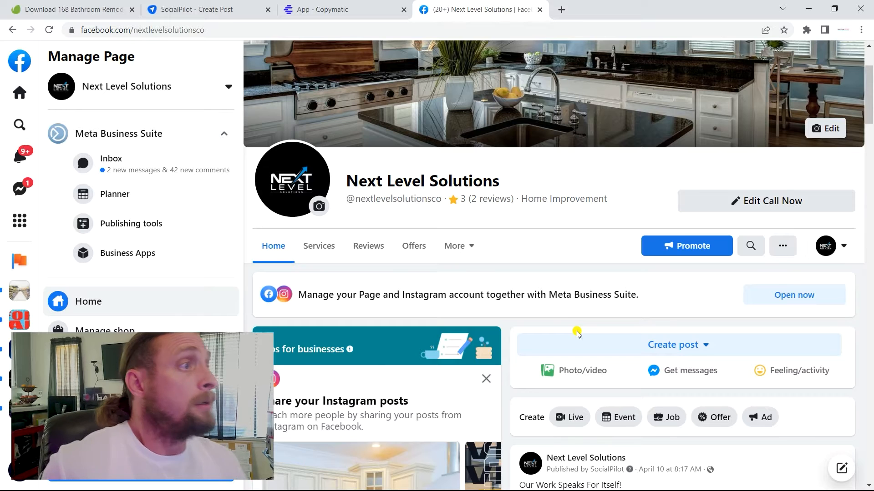
Scroll the Next Level Solutions page to reach the More sections menu
scroll("down", 3)
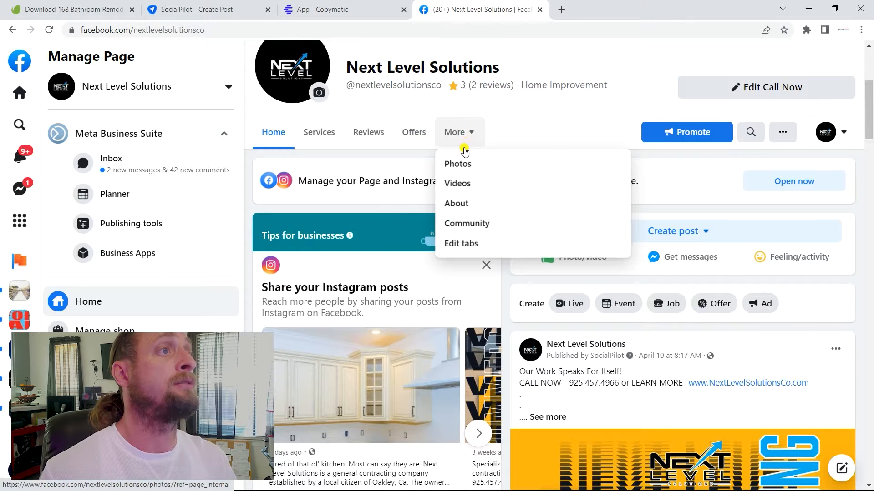
Browse the page's Photos section, scrolling through All photos of past posts
left_click(456, 163)
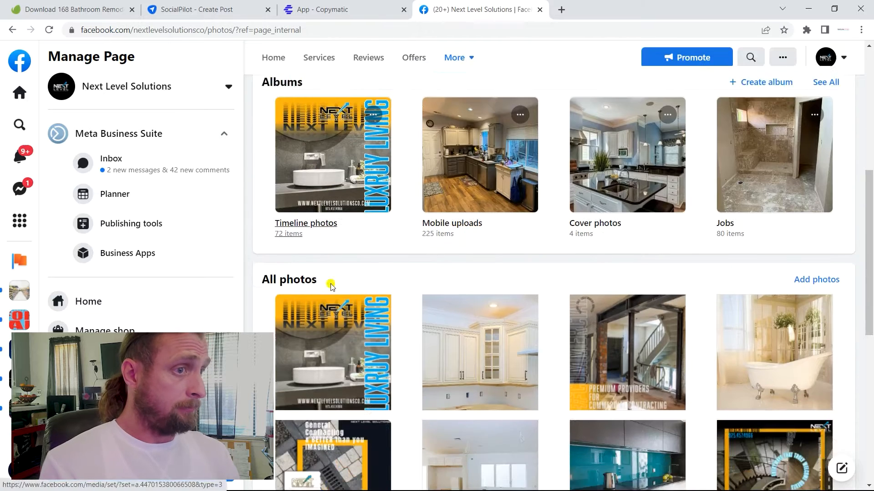
scroll("down", 3)
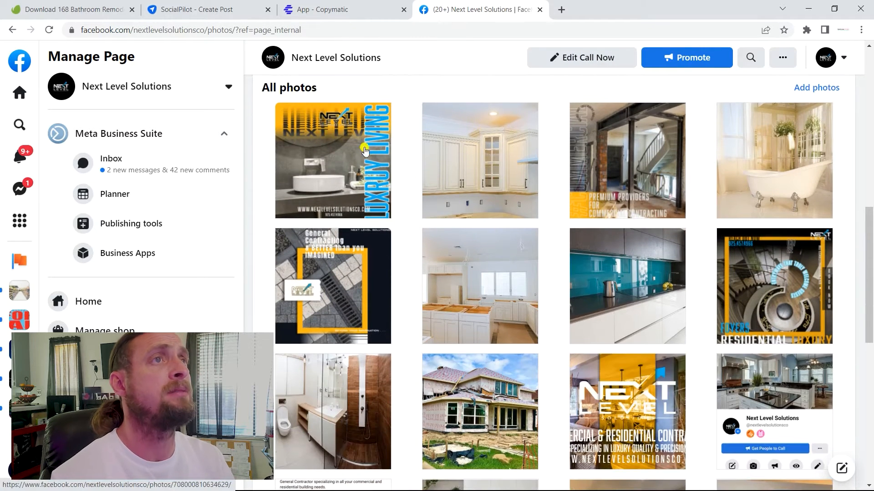
mouse_move(334, 182)
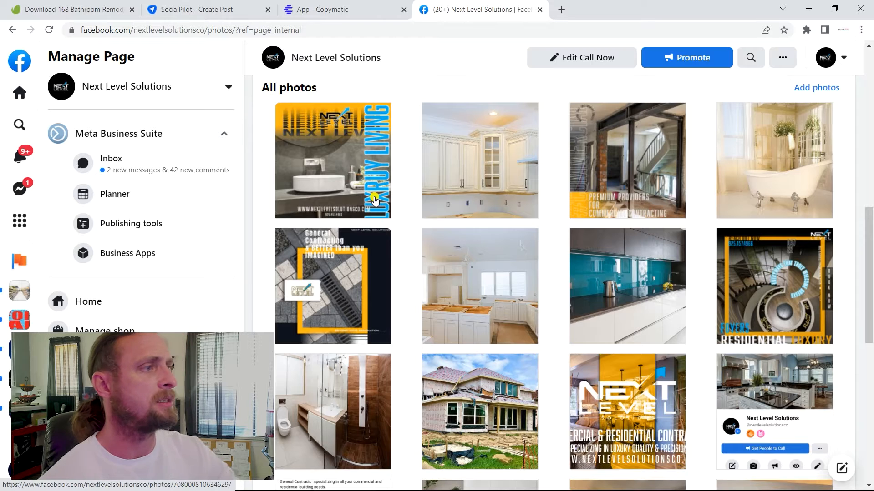
mouse_move(333, 146)
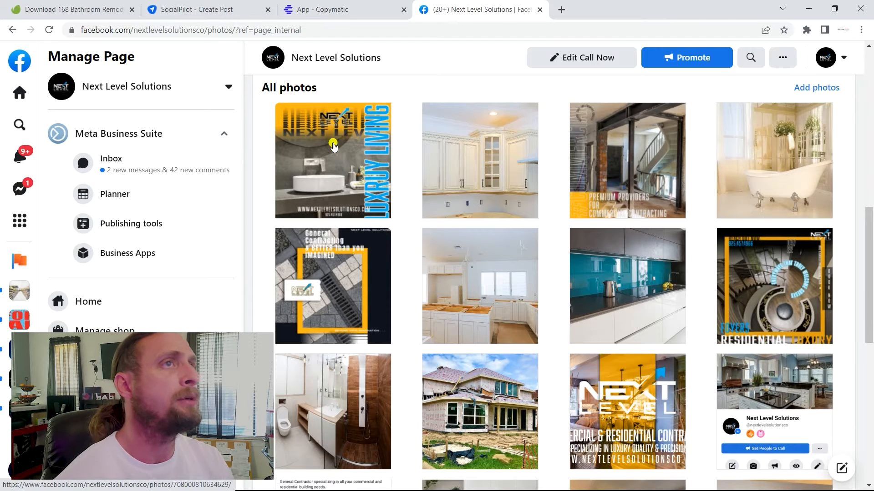
mouse_move(331, 123)
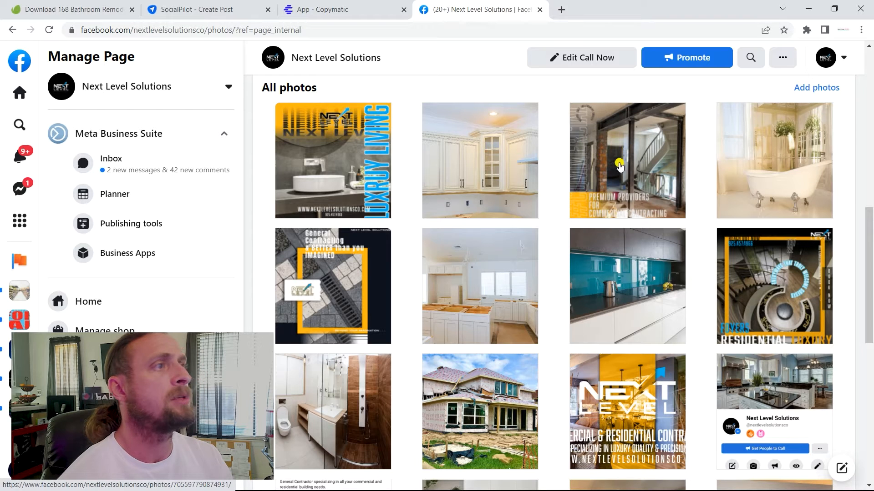
mouse_move(606, 266)
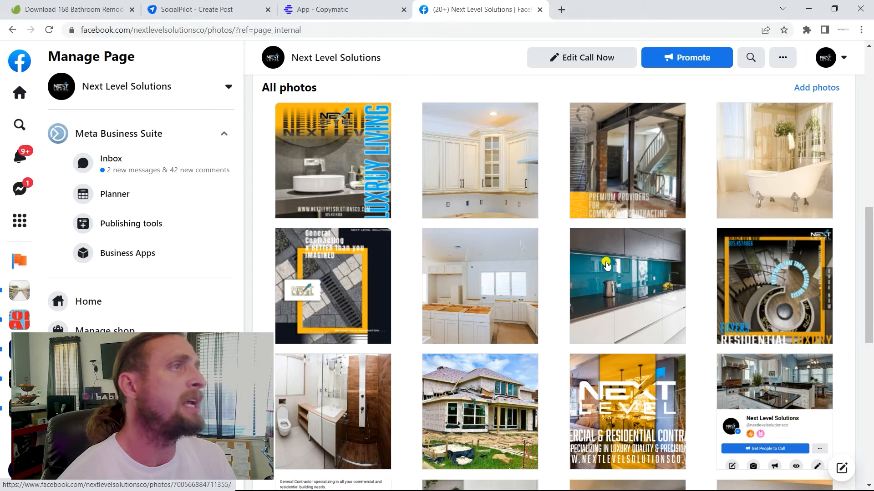
scroll("down", 3)
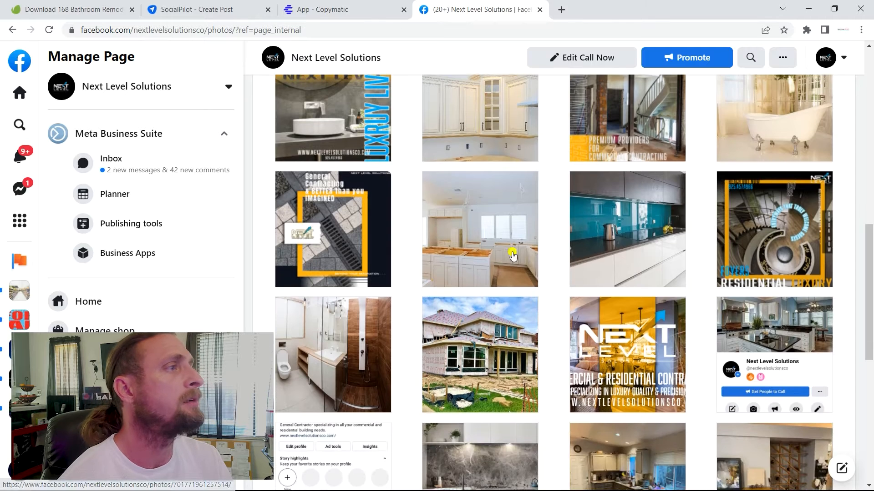
scroll("down", 3)
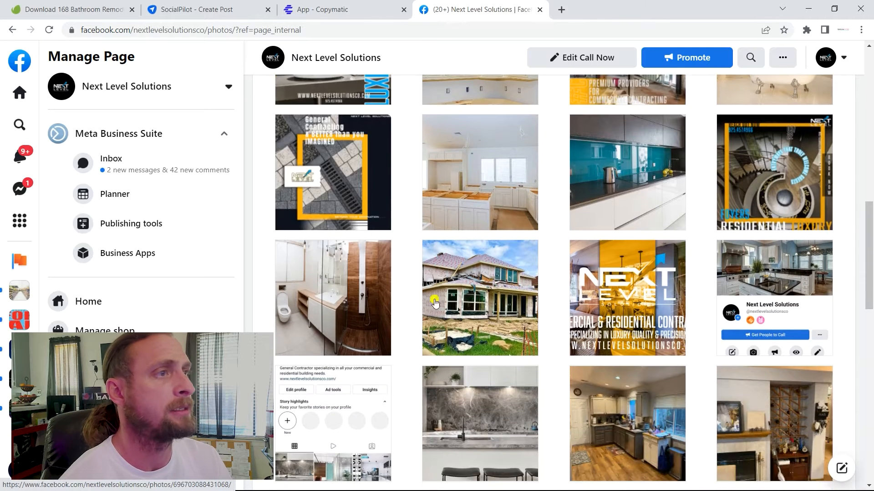
scroll("down", 3)
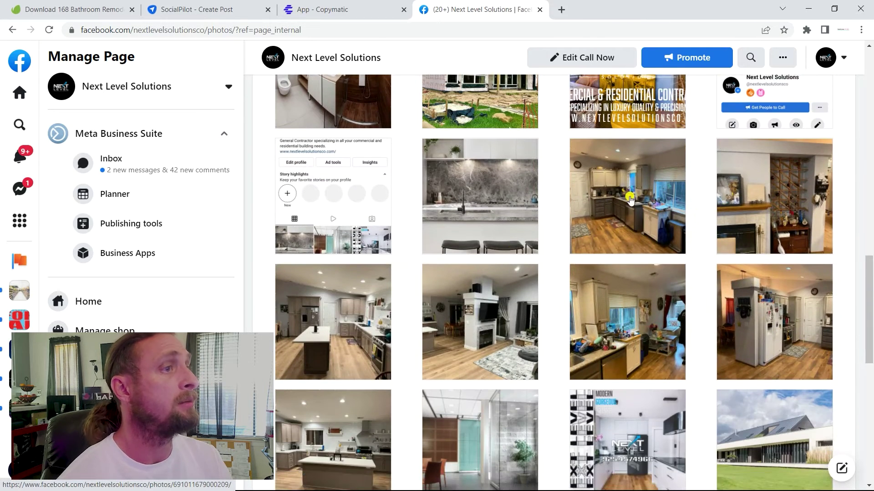
mouse_move(567, 241)
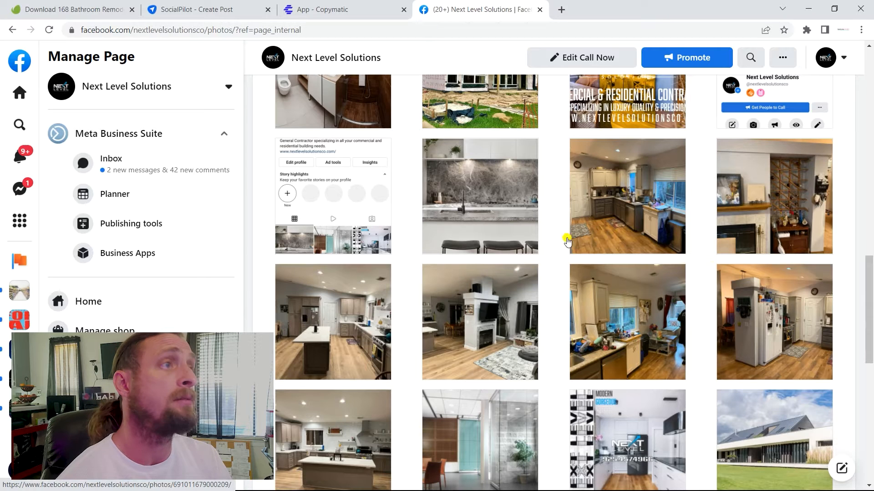
scroll("down", 3)
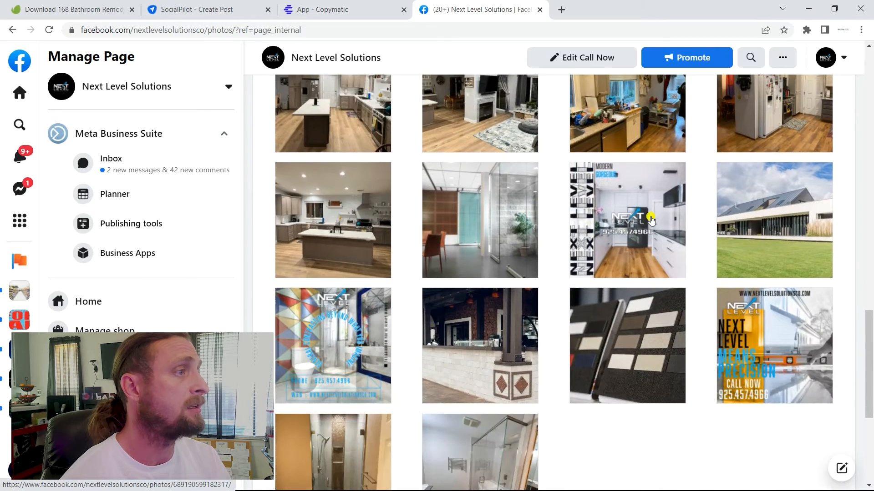
scroll("down", 3)
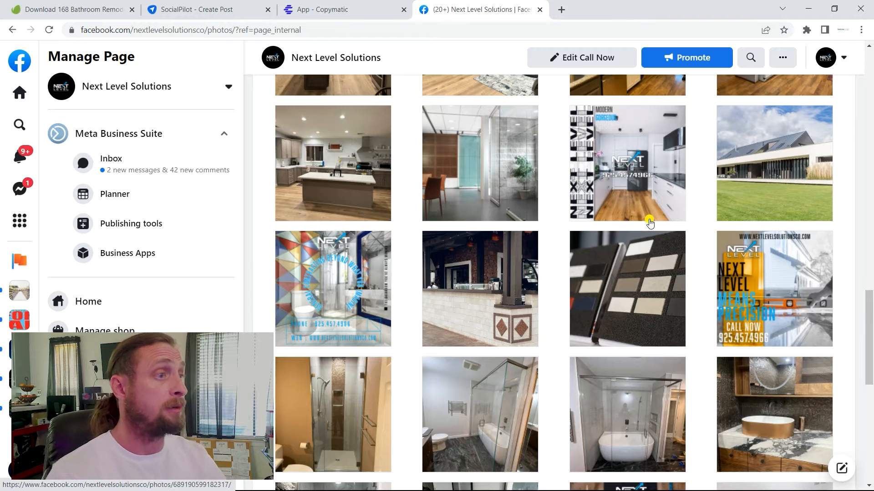
scroll("down", 3)
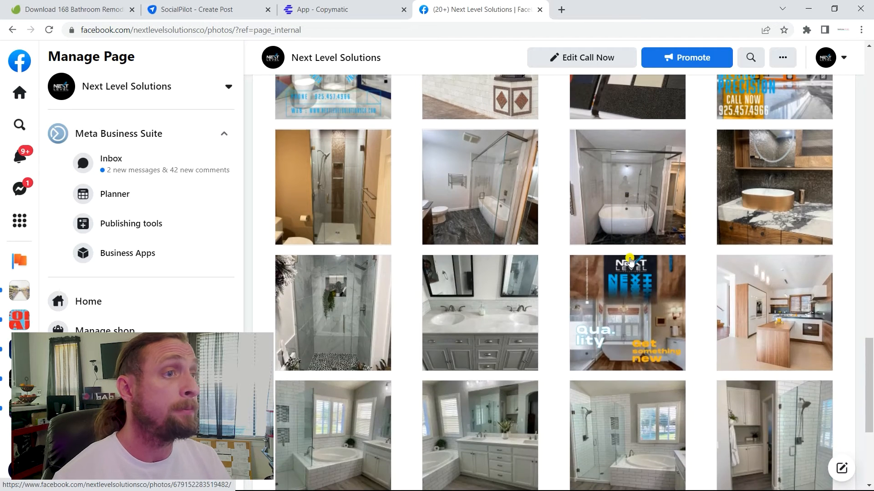
scroll("down", 3)
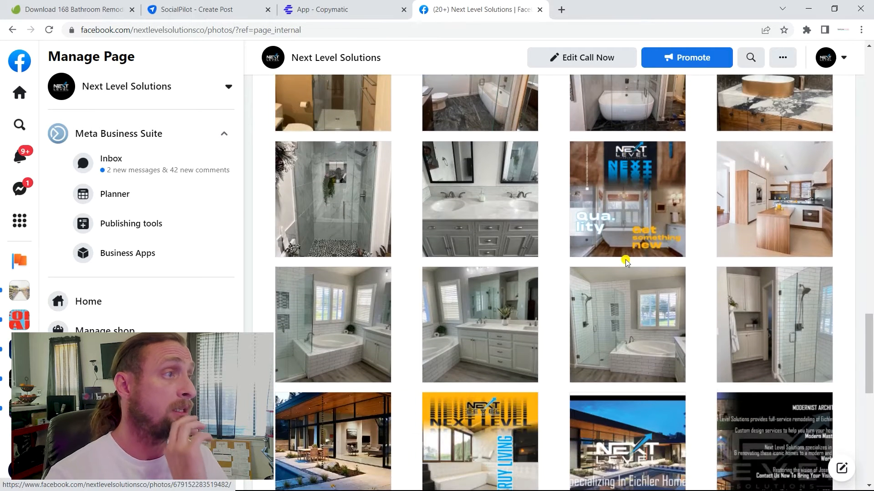
mouse_move(616, 213)
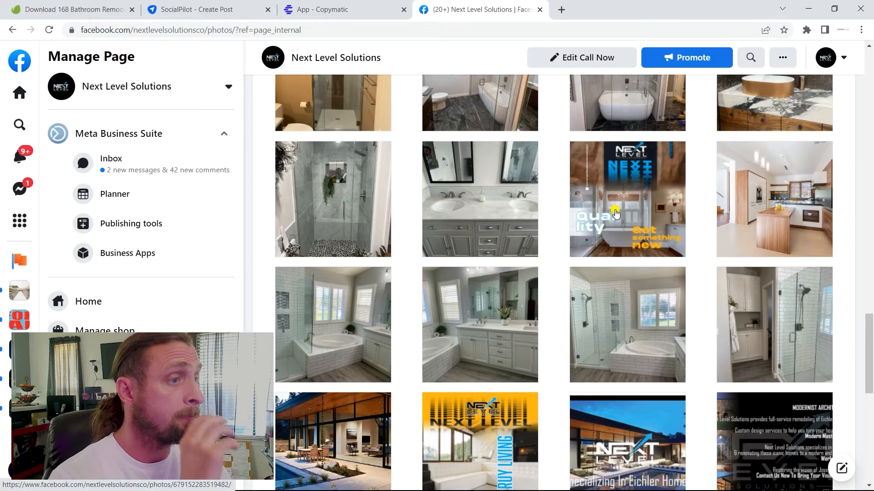
scroll("down", 3)
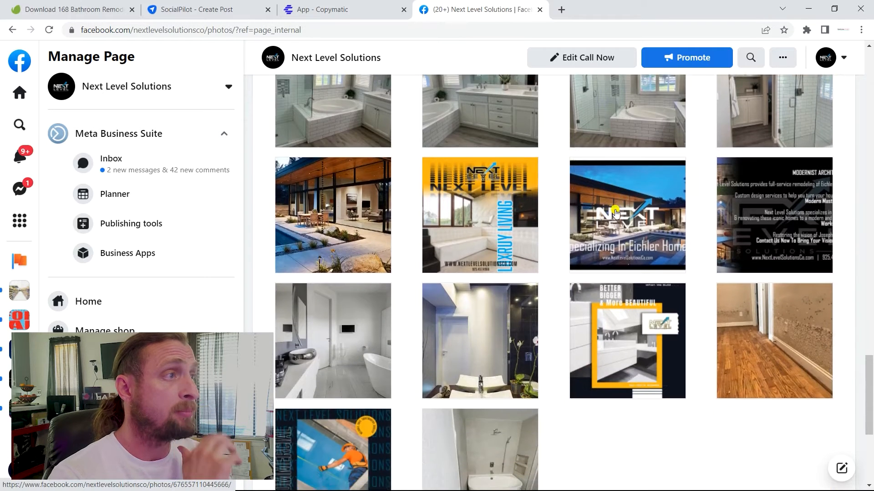
scroll("down", 3)
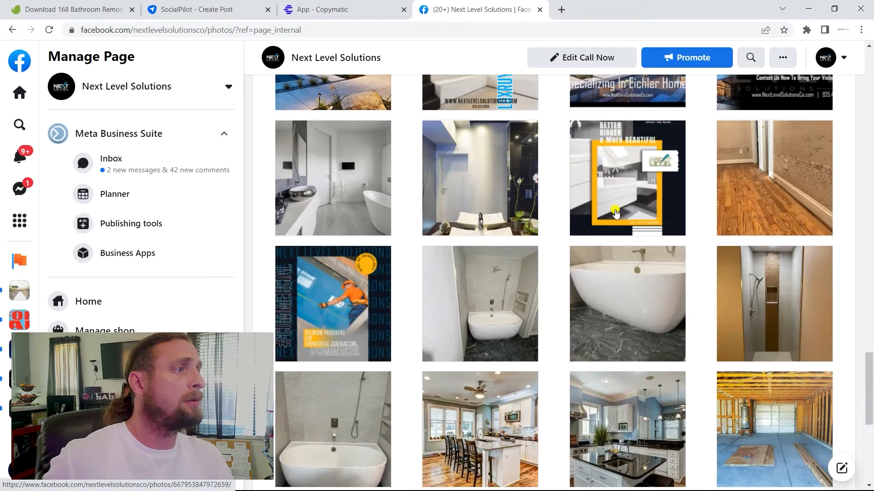
scroll("down", 3)
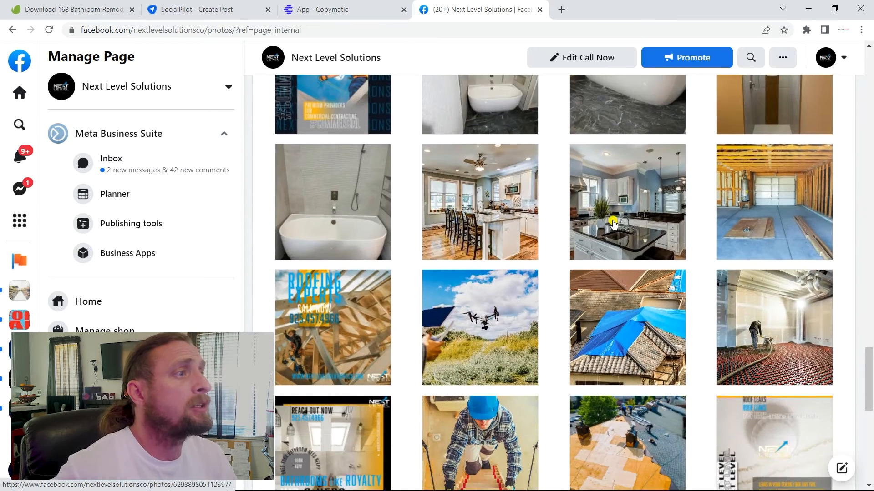
scroll("down", 3)
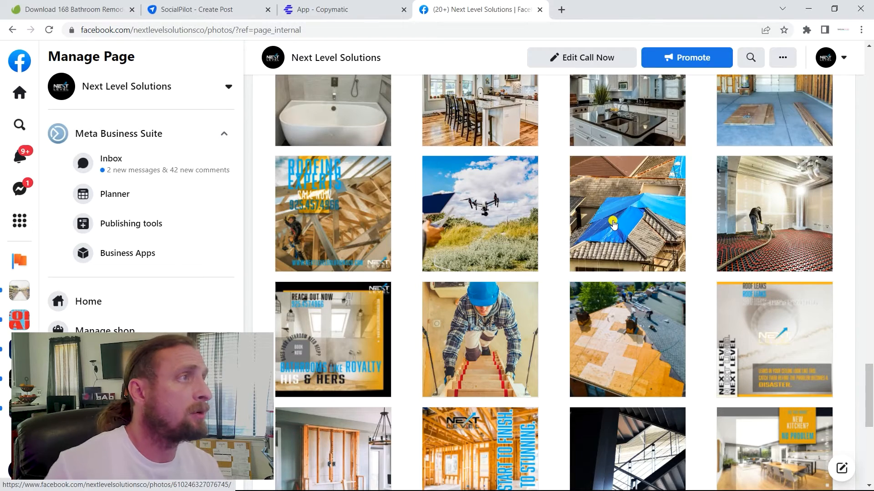
scroll("down", 3)
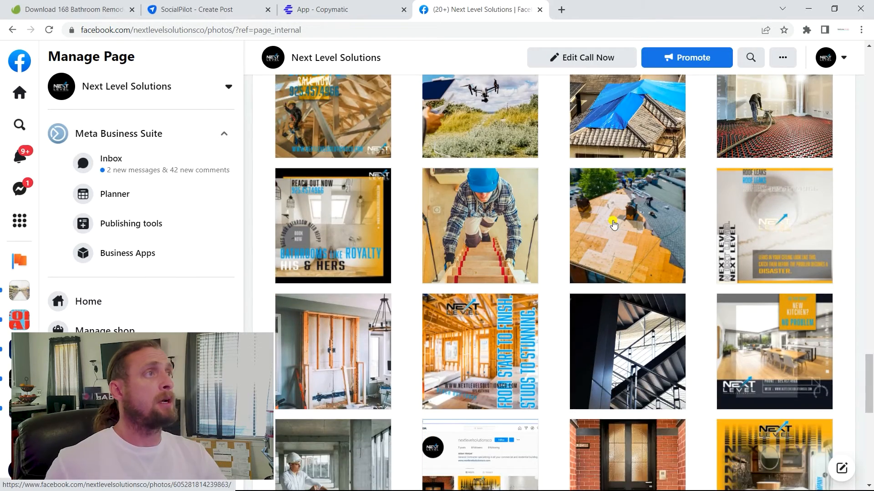
scroll("down", 3)
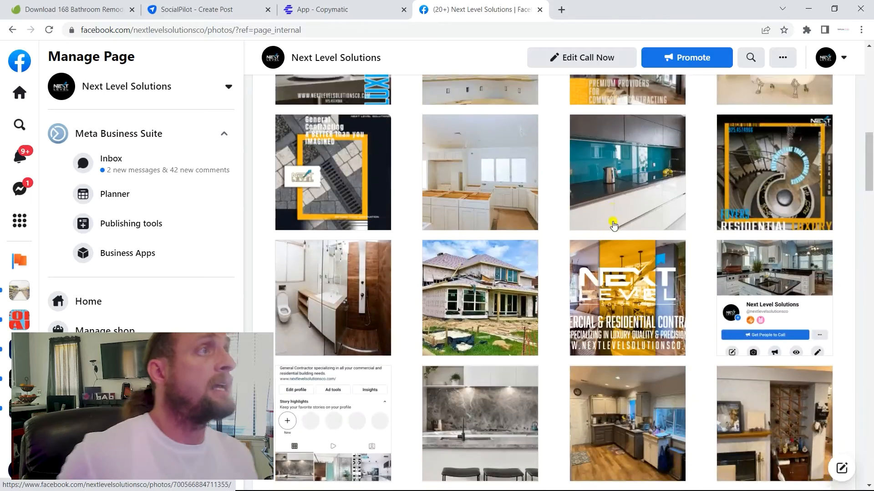
scroll("up", 3)
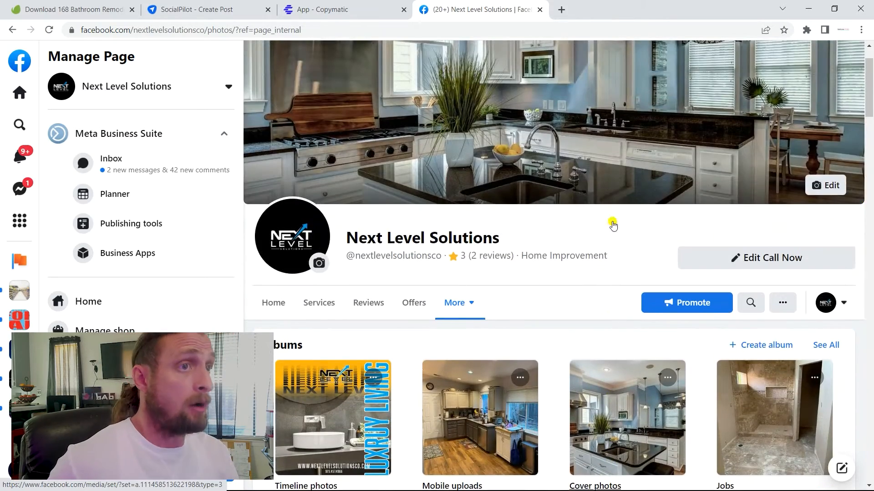
scroll("down", 3)
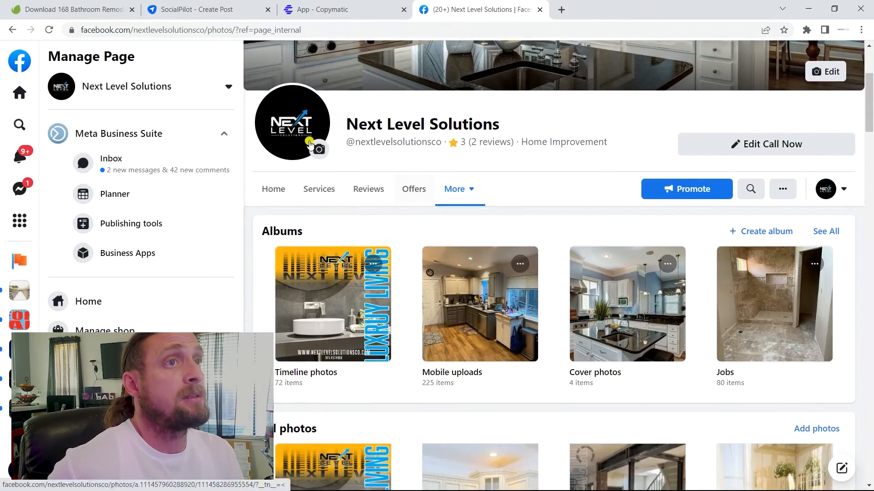
Return to the page's Home feed and view the latest SocialPilot-published post
left_click(273, 189)
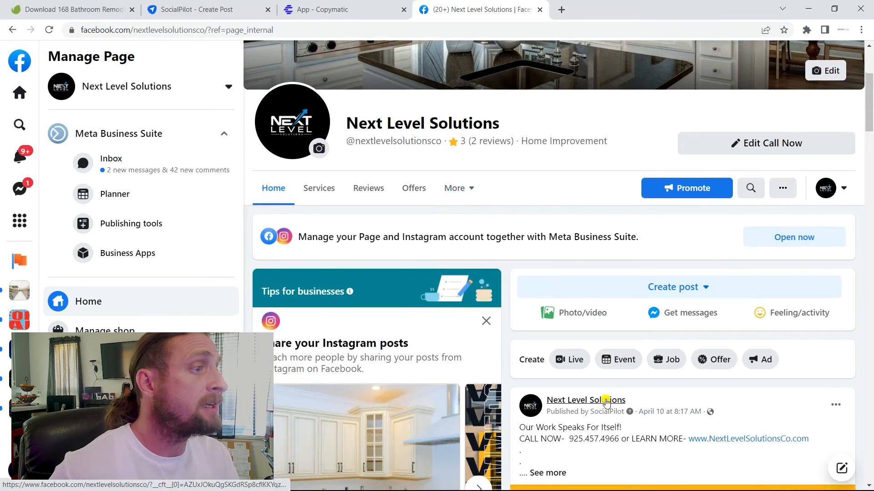
scroll("down", 3)
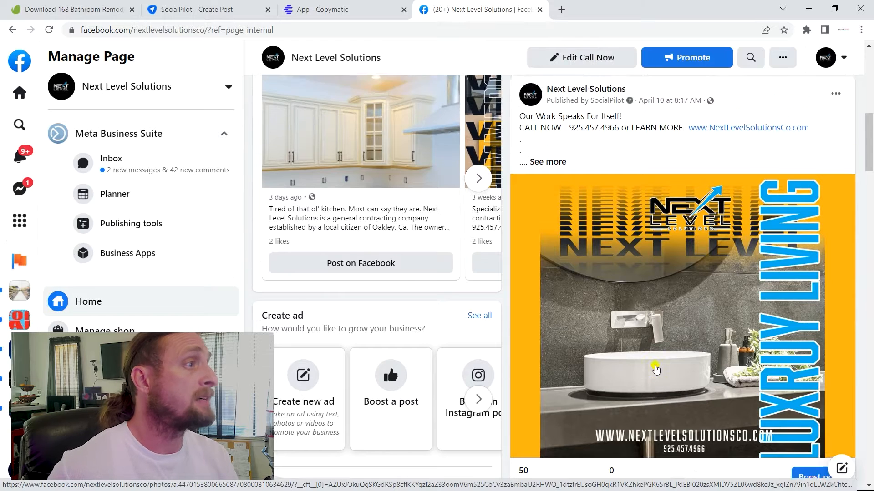
scroll("down", 3)
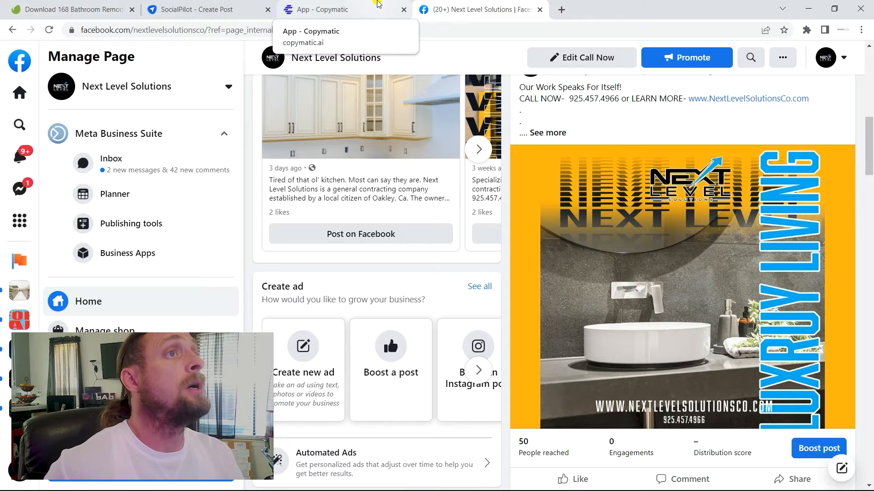
mouse_move(89, 9)
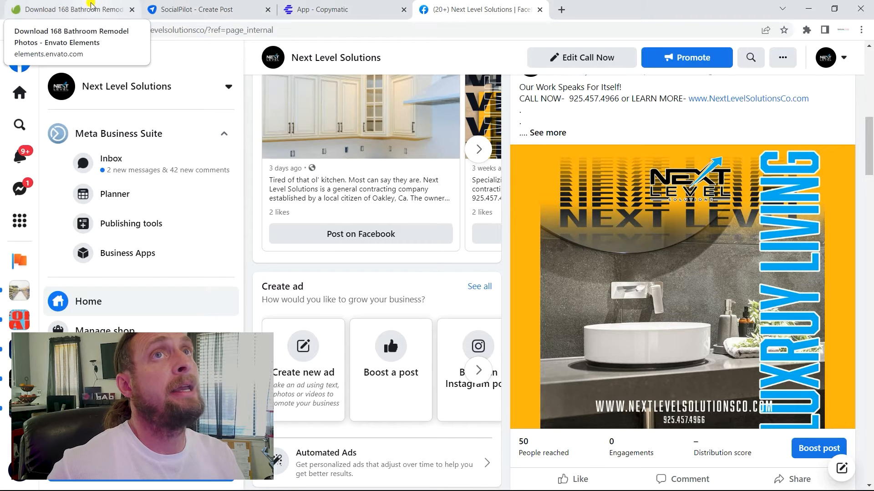
Browse the first page of Envato Elements 'bathroom remodel' photo results
left_click(67, 9)
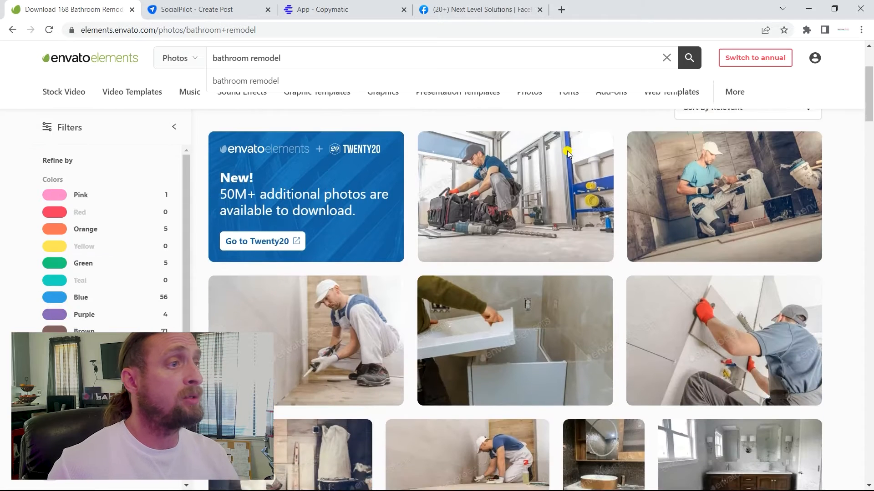
scroll("down", 3)
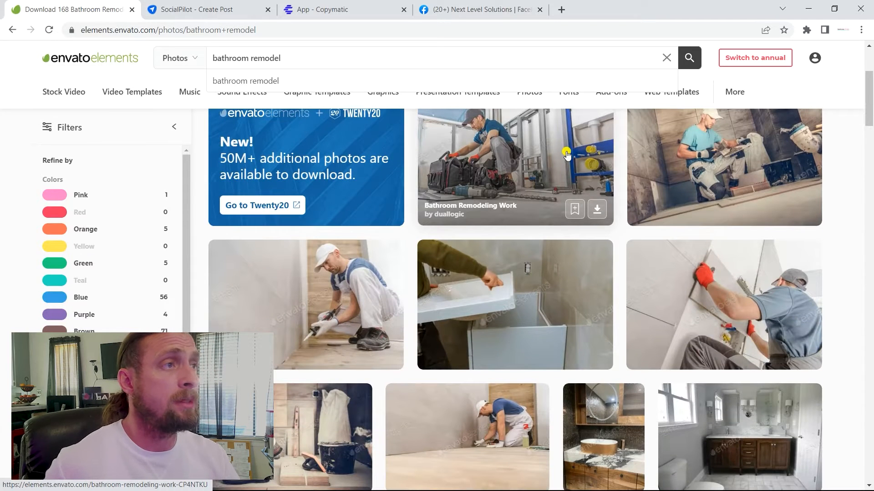
scroll("down", 3)
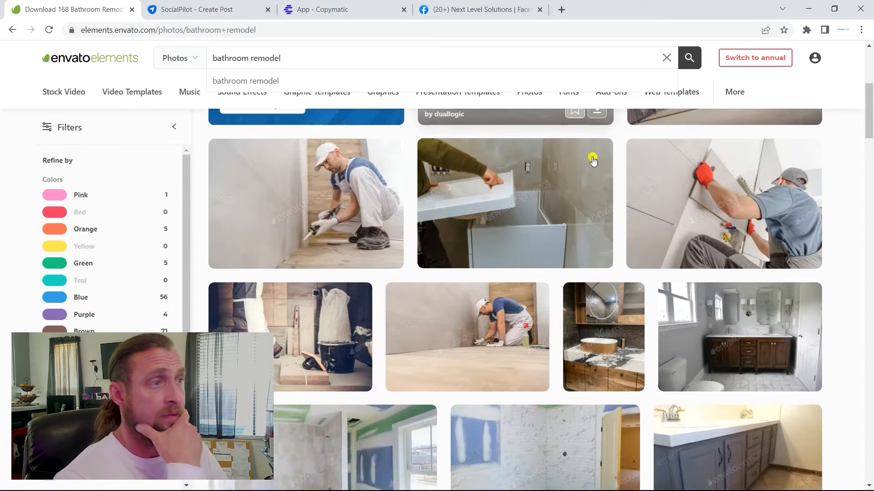
scroll("down", 3)
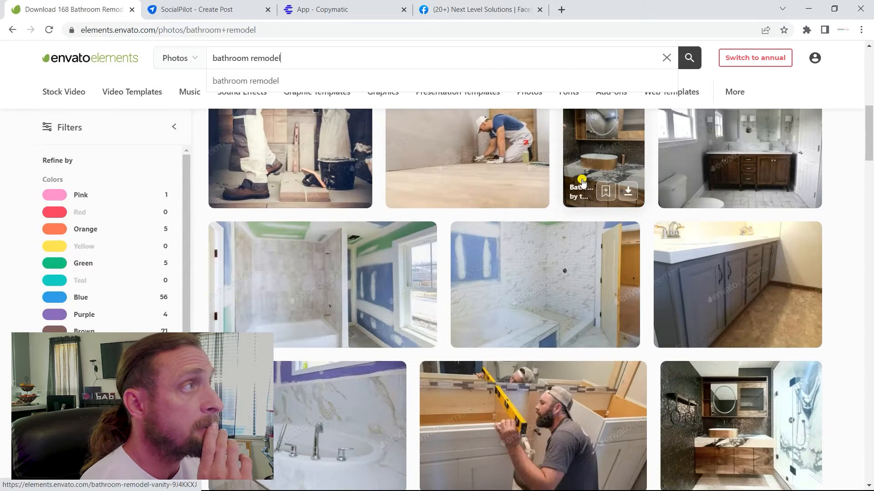
scroll("down", 3)
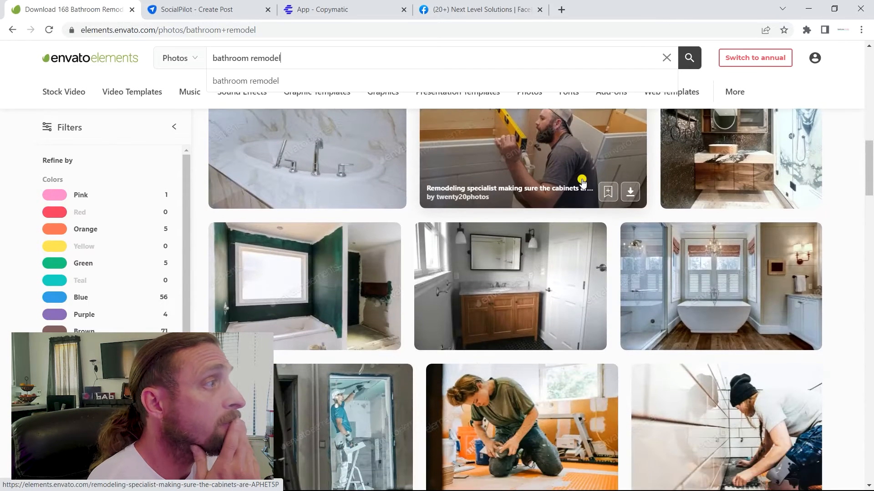
mouse_move(718, 217)
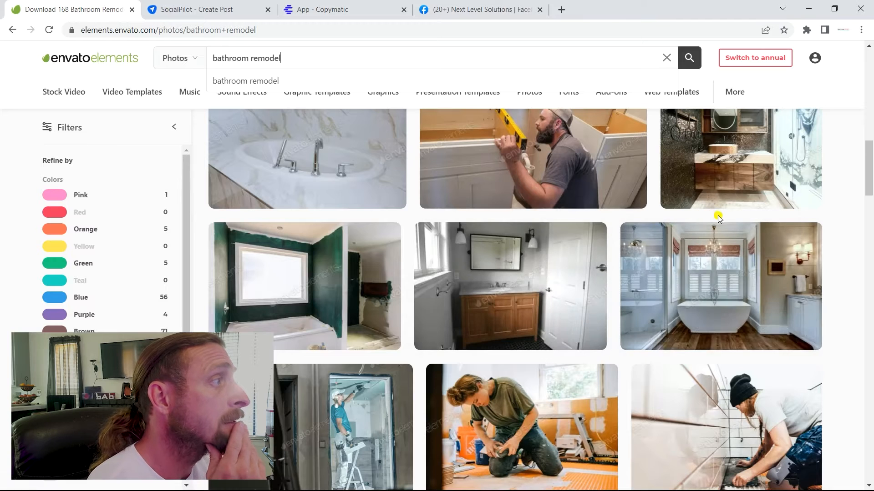
mouse_move(718, 268)
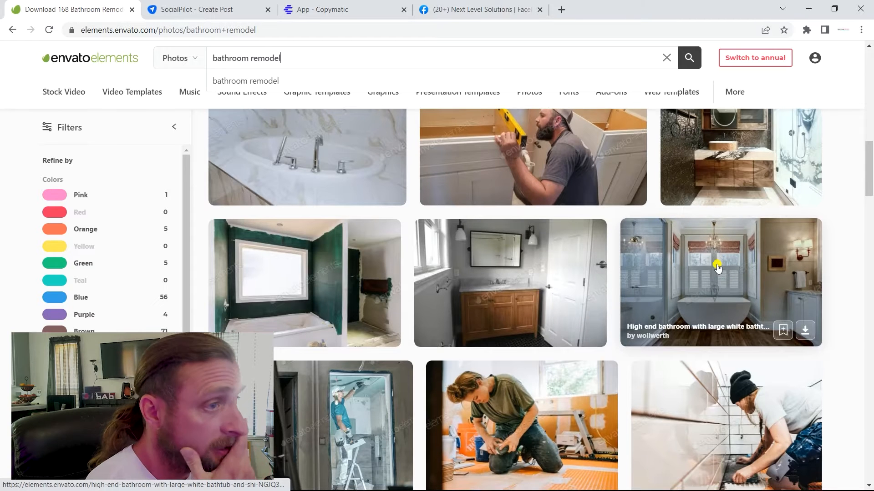
scroll("down", 3)
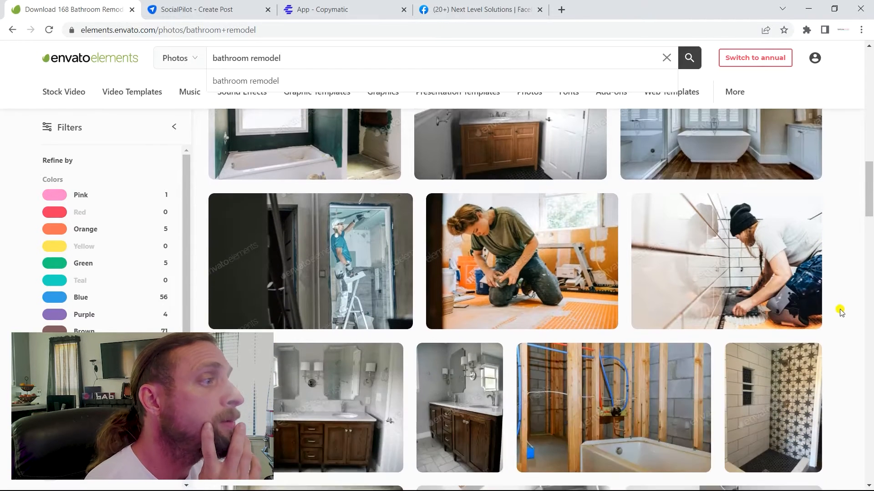
scroll("down", 3)
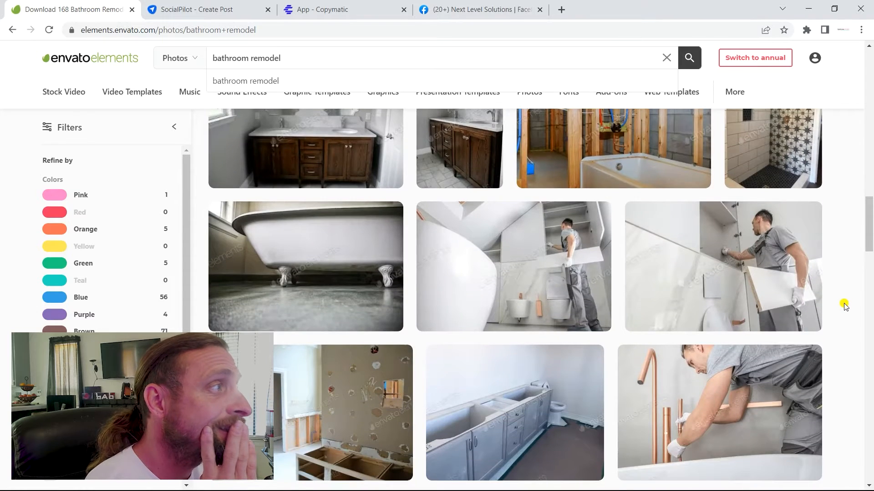
scroll("down", 3)
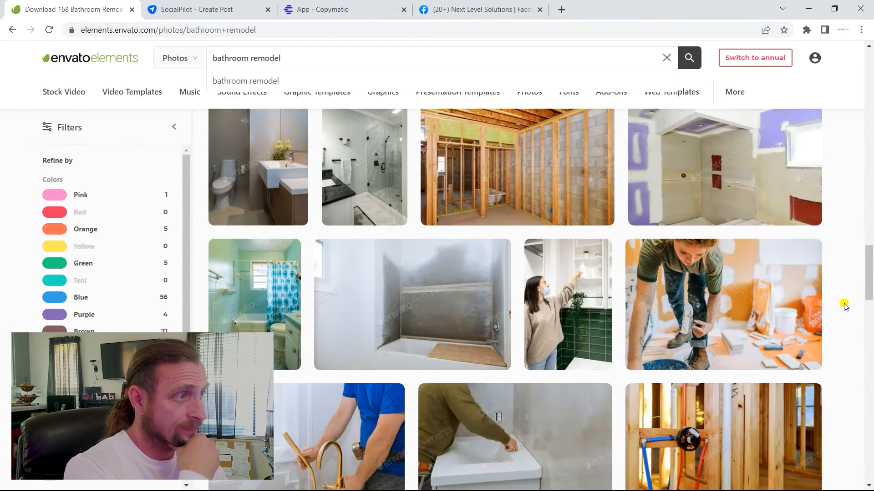
scroll("down", 3)
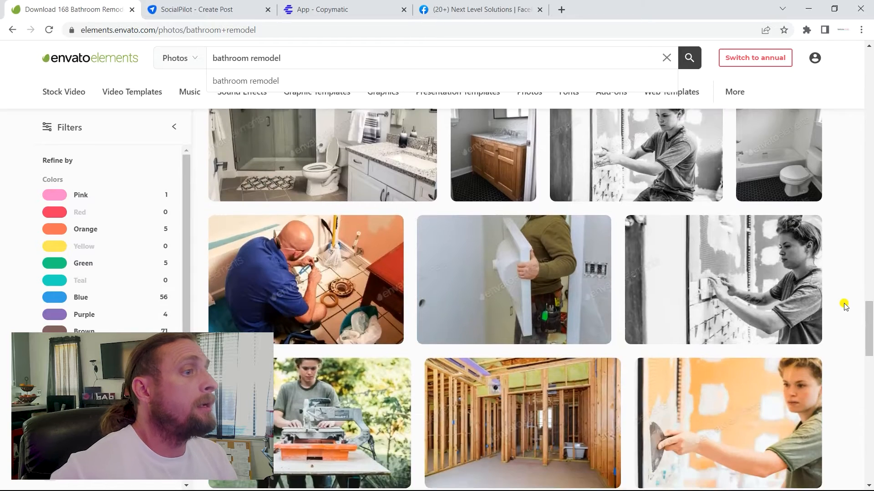
scroll("down", 3)
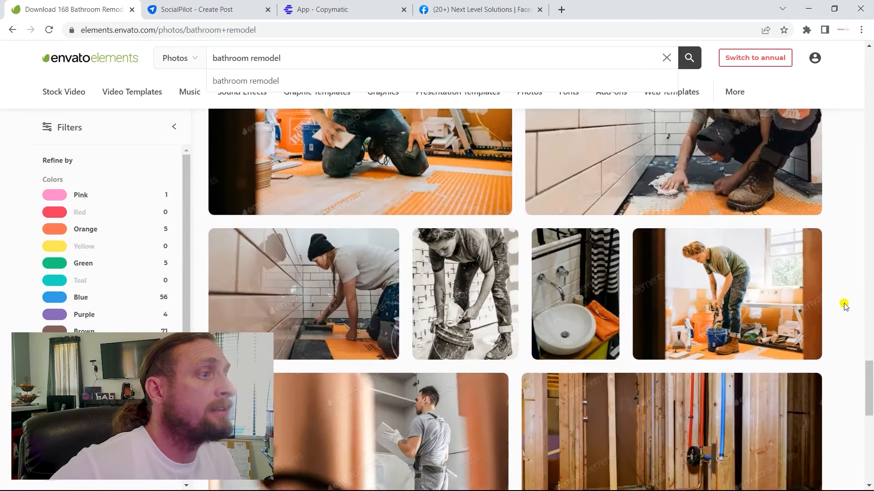
scroll("down", 3)
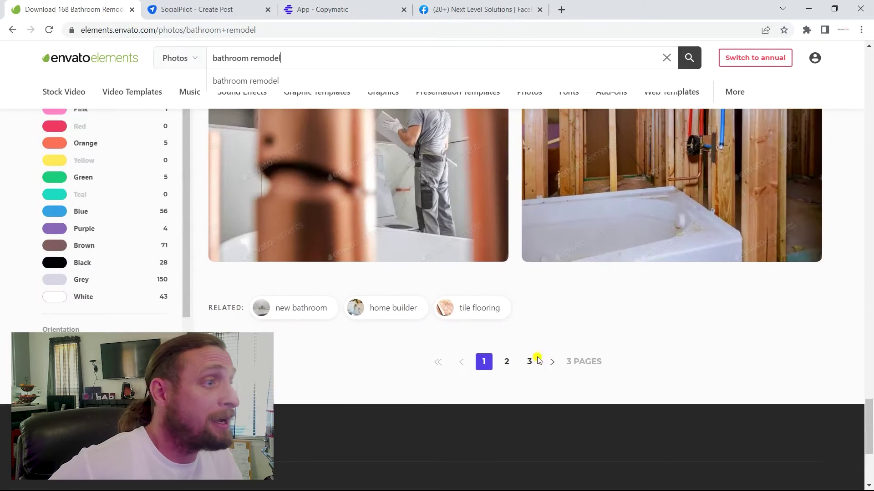
Move to page 2 of the bathroom remodel results and browse it
left_click(506, 361)
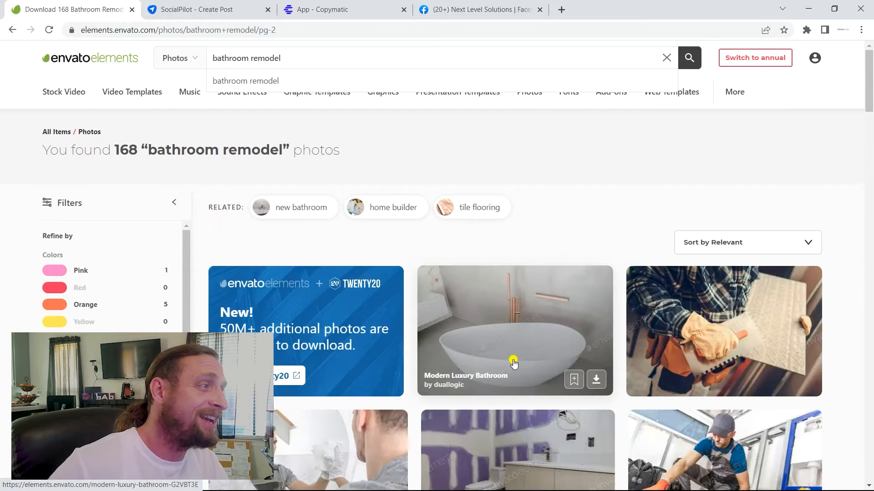
scroll("down", 3)
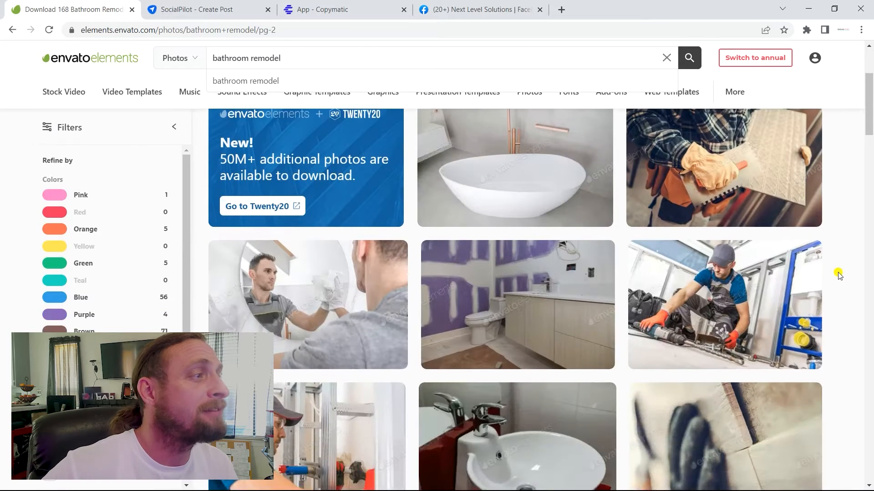
scroll("down", 3)
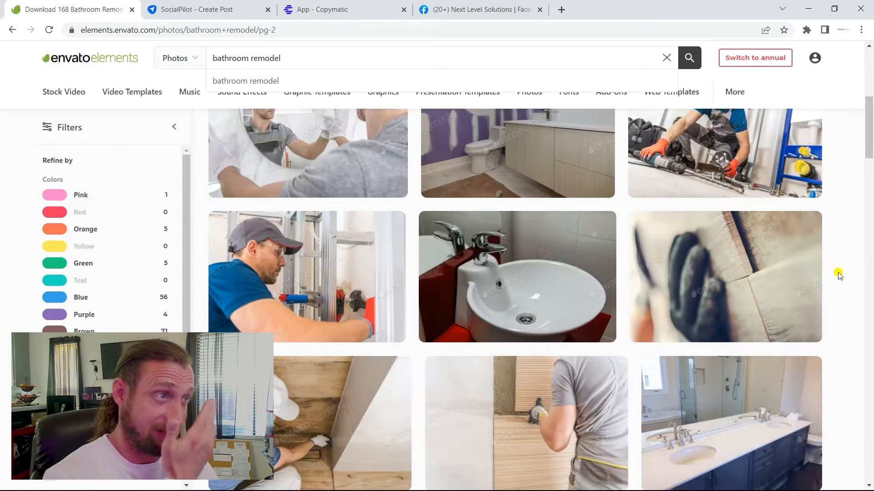
scroll("down", 3)
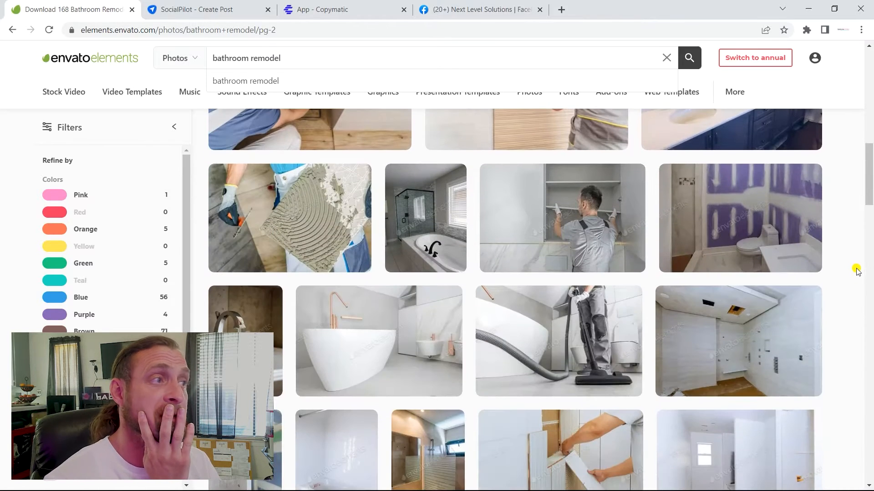
mouse_move(422, 349)
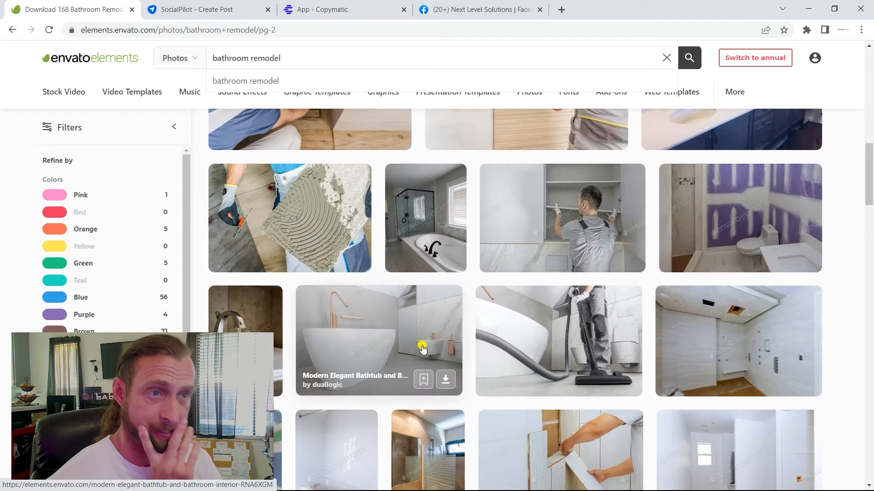
View the Modern Elegant Bathtub and Bathroom Interior photo's item page and details
left_click(377, 339)
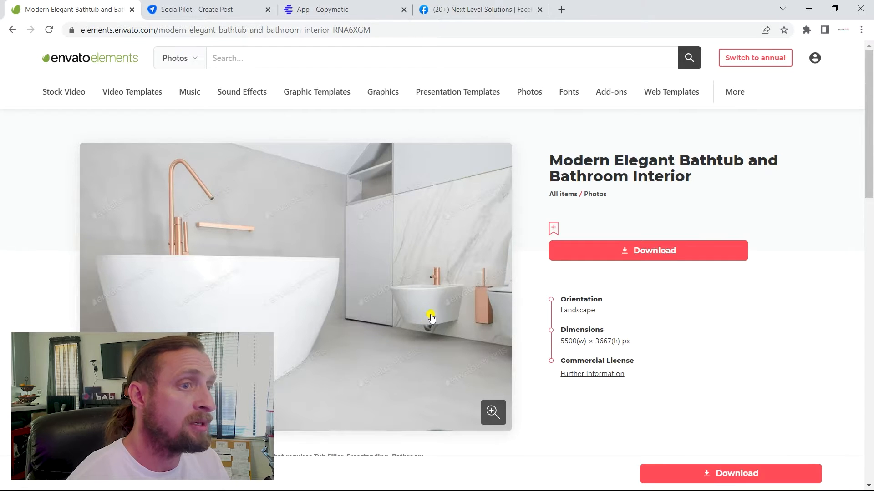
scroll("down", 3)
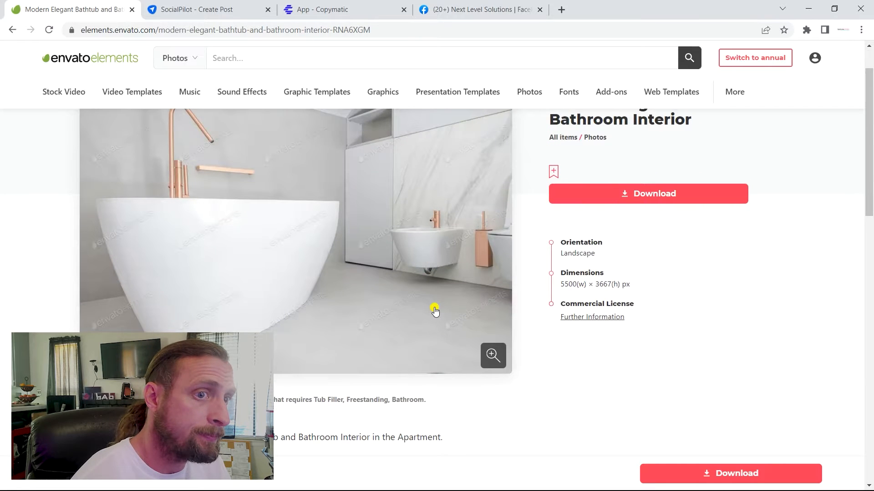
scroll("down", 3)
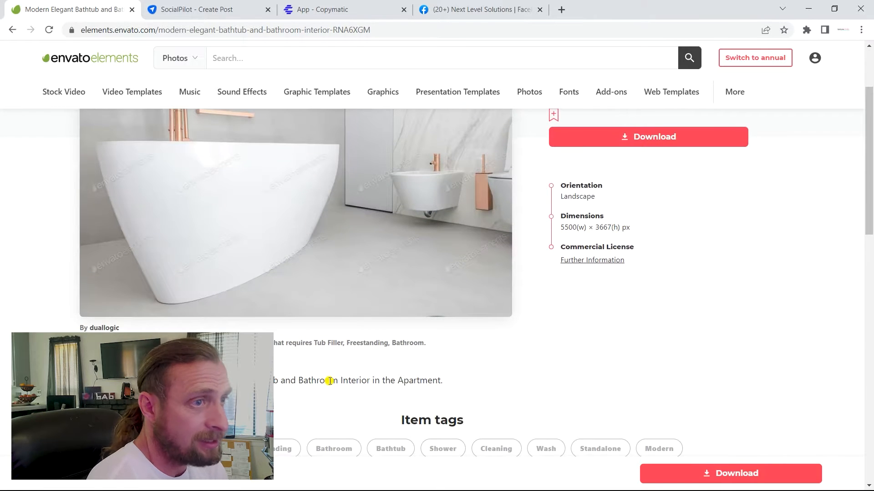
scroll("up", 3)
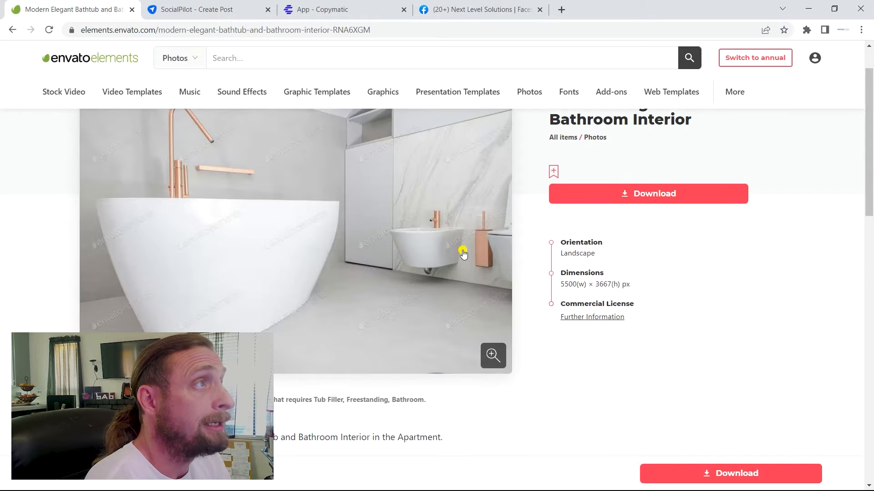
mouse_move(611, 200)
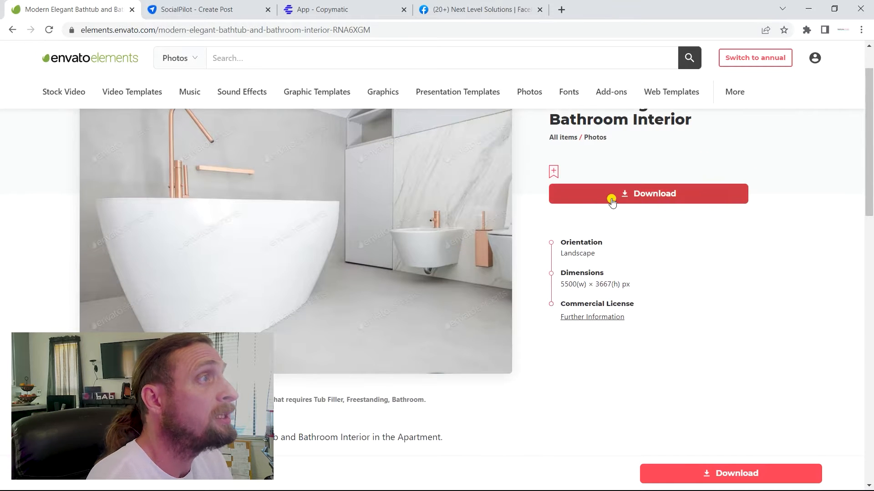
Add the bathtub photo to a project and download it into Desktop's Socials folder
left_click(647, 193)
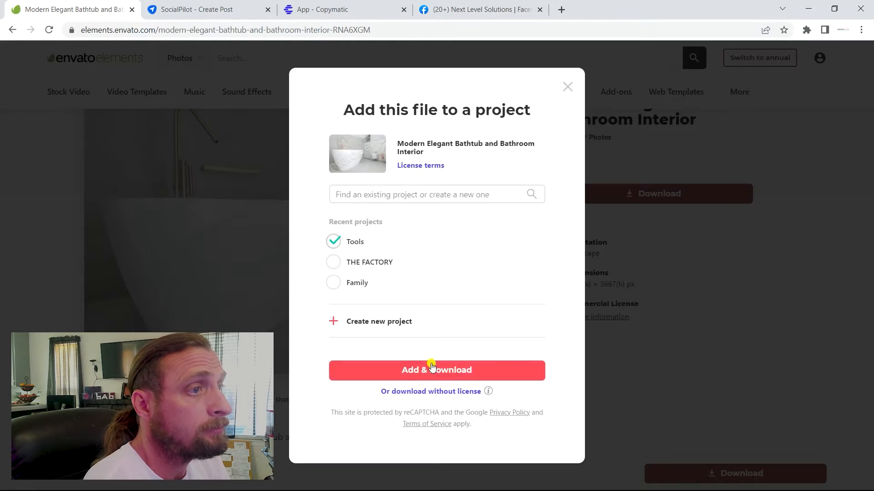
left_click(436, 370)
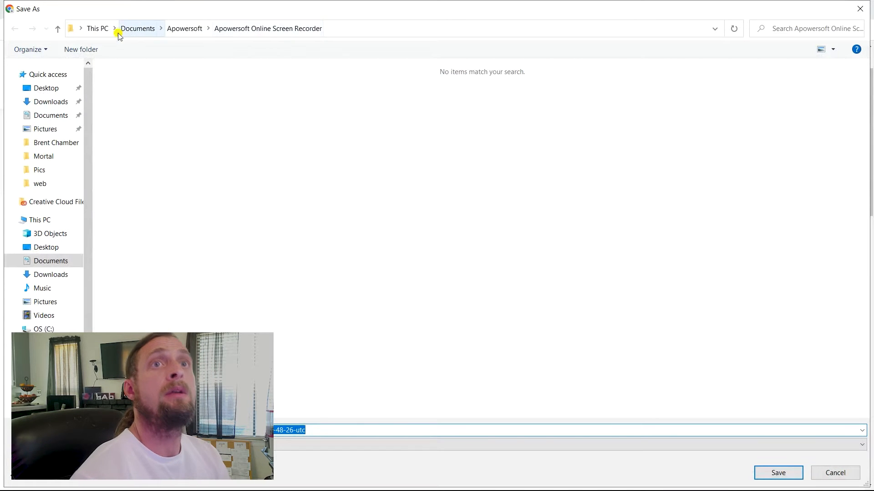
left_click(46, 89)
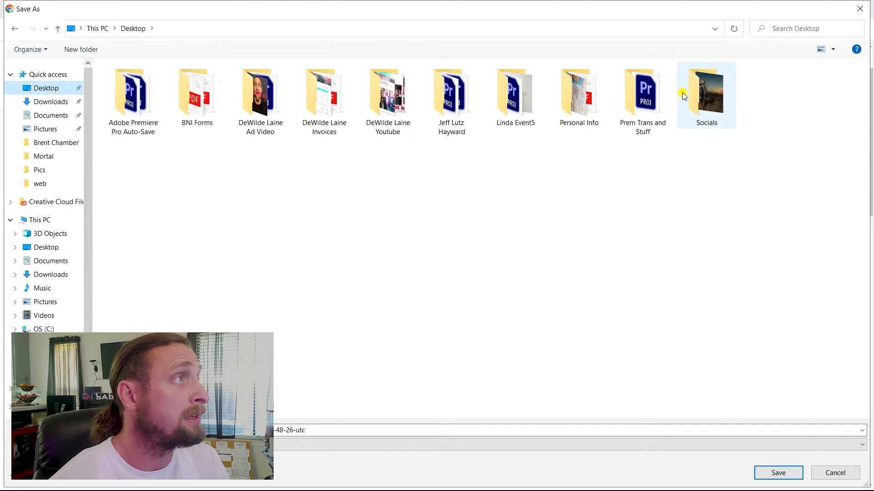
double_click(706, 95)
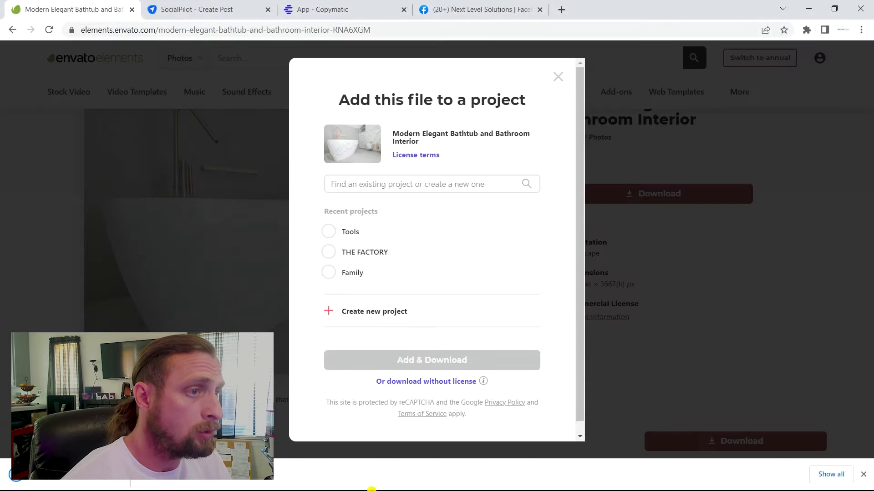
mouse_move(485, 462)
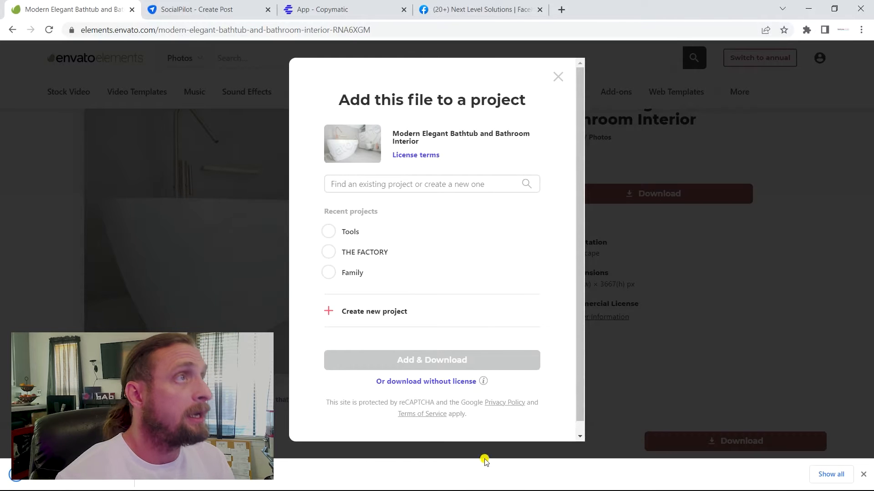
left_click(557, 77)
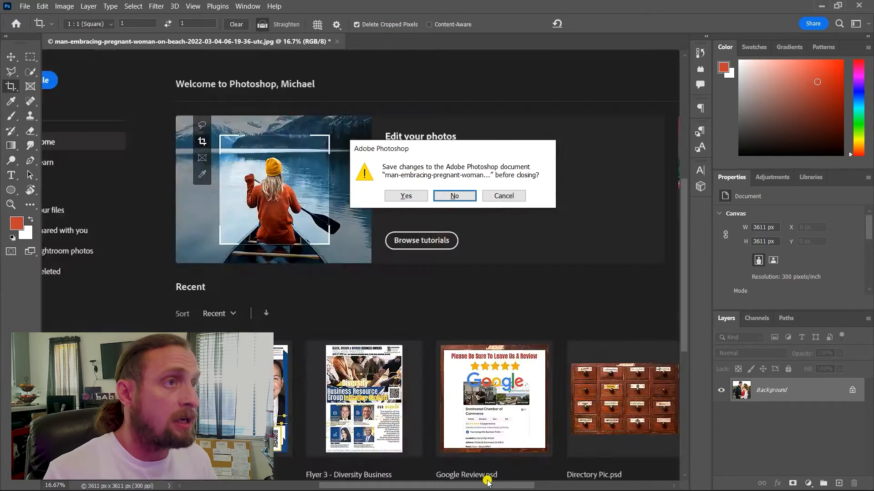
Close the previous beach photo without saving and browse Photoshop's recent files
left_click(453, 196)
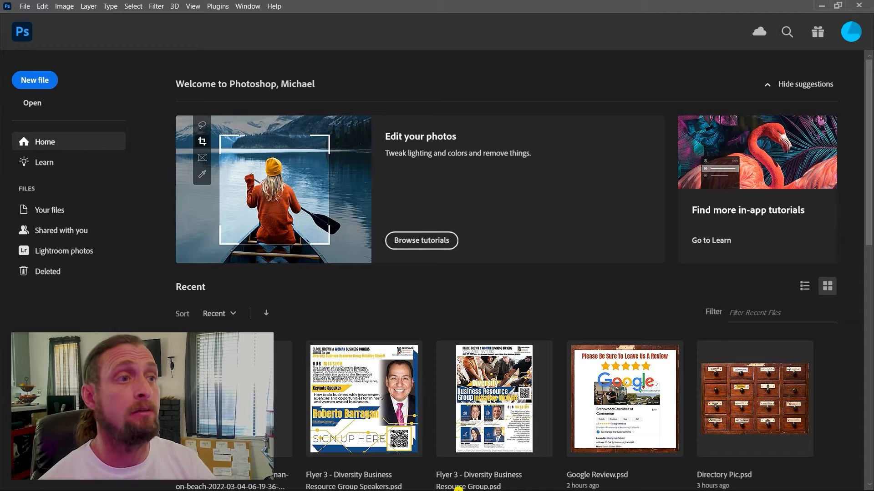
mouse_move(436, 399)
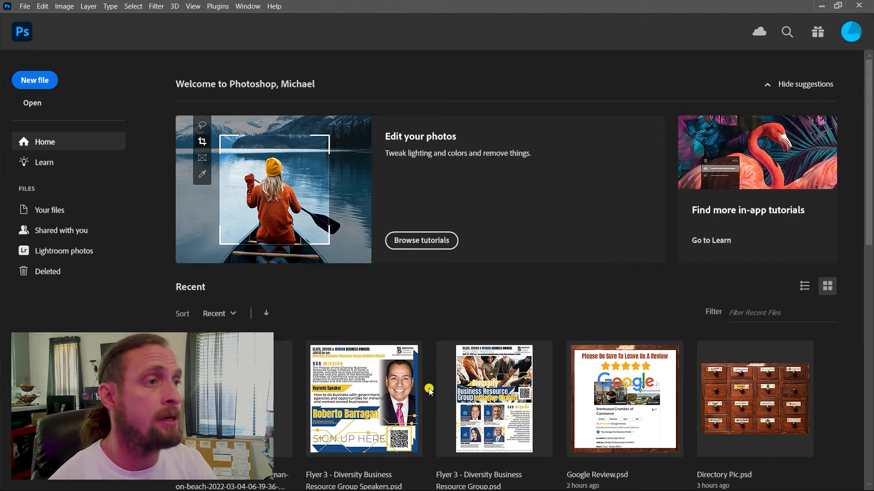
scroll("down", 3)
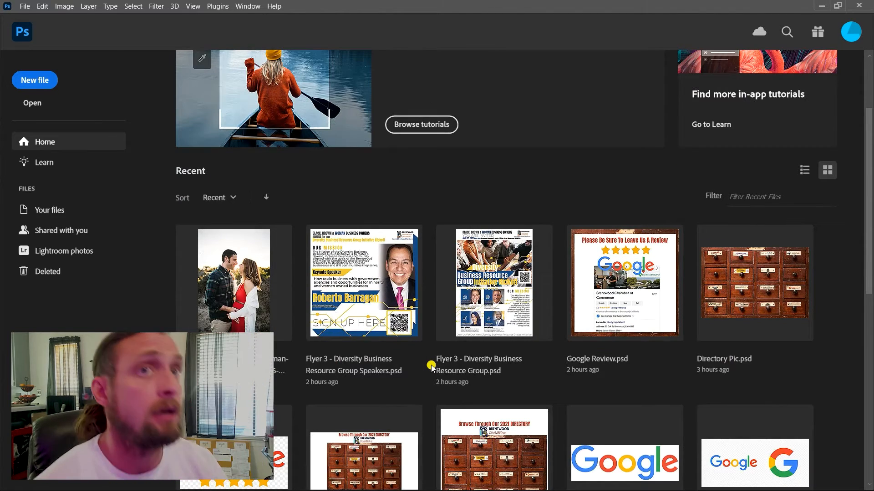
mouse_move(438, 195)
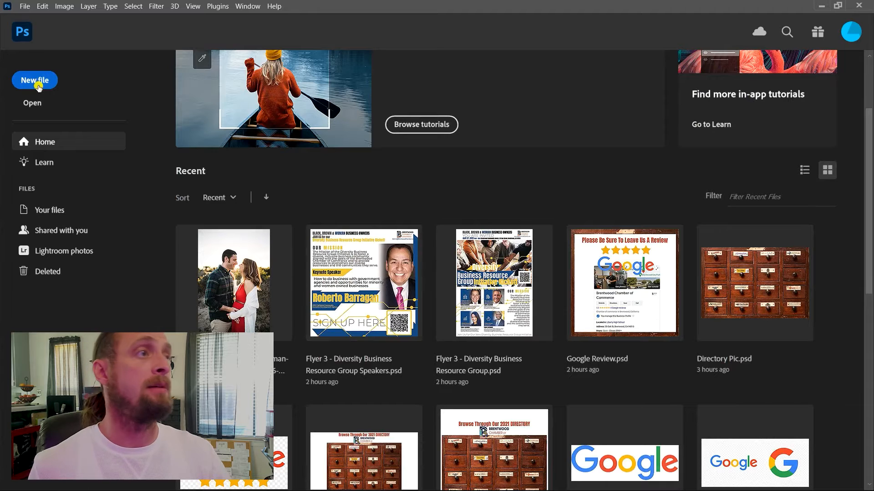
mouse_move(529, 72)
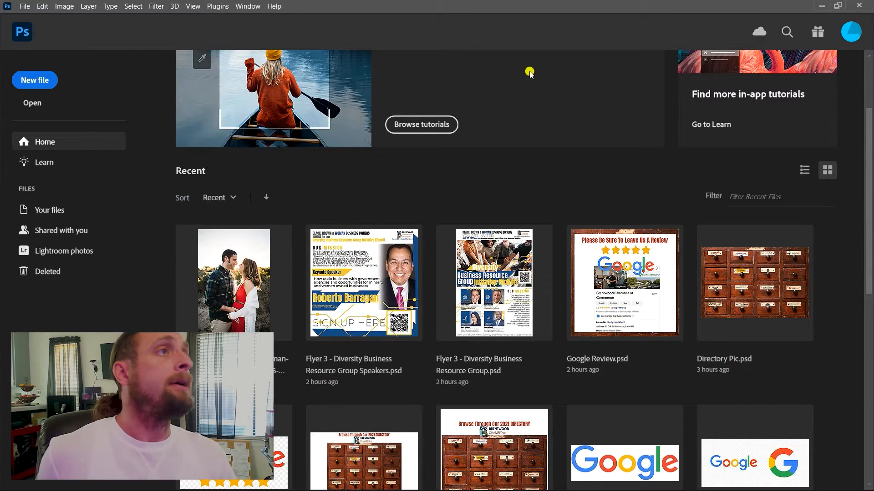
mouse_move(585, 189)
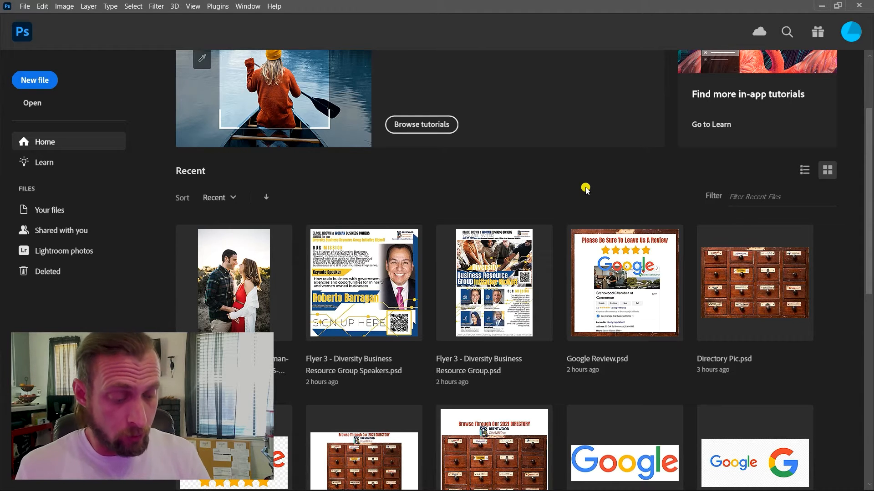
Open the modern-elegant-bathtub image from Socials > Next level Social in Photoshop
left_click(31, 103)
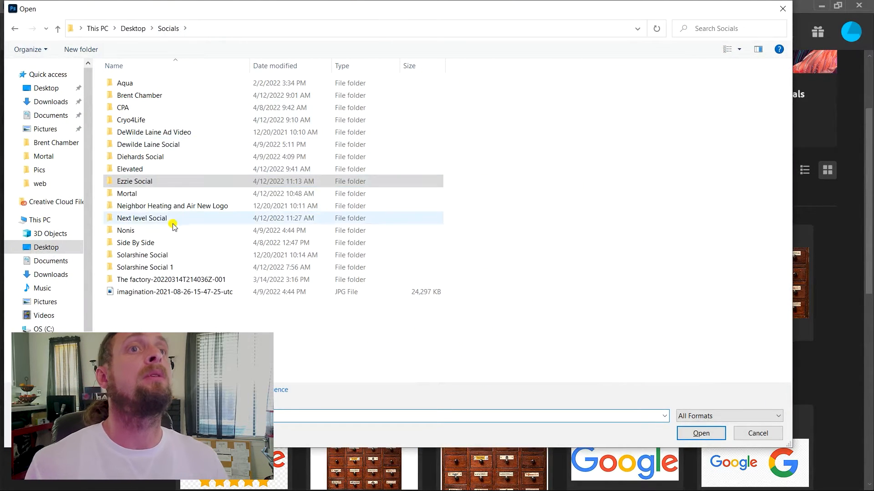
mouse_move(164, 231)
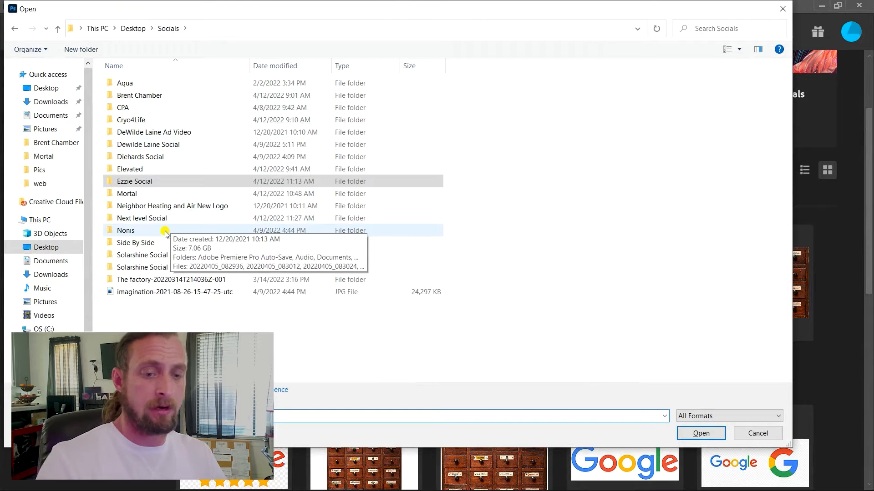
mouse_move(175, 189)
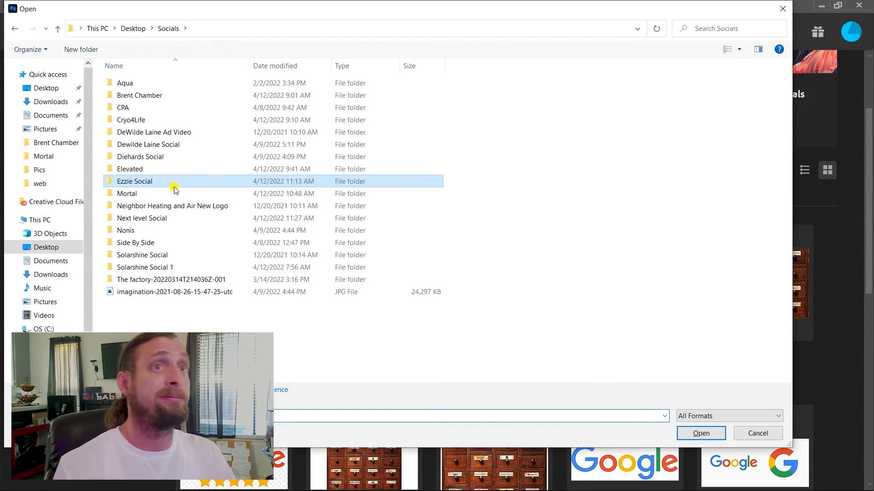
double_click(167, 217)
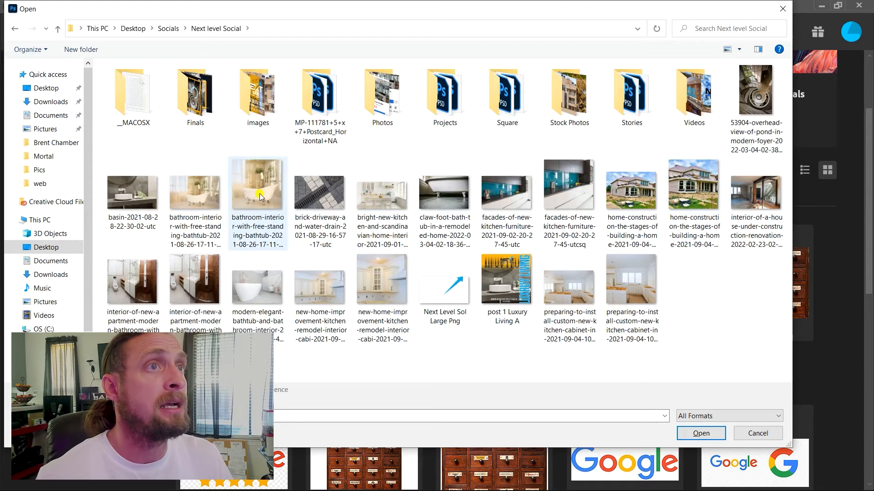
left_click(256, 287)
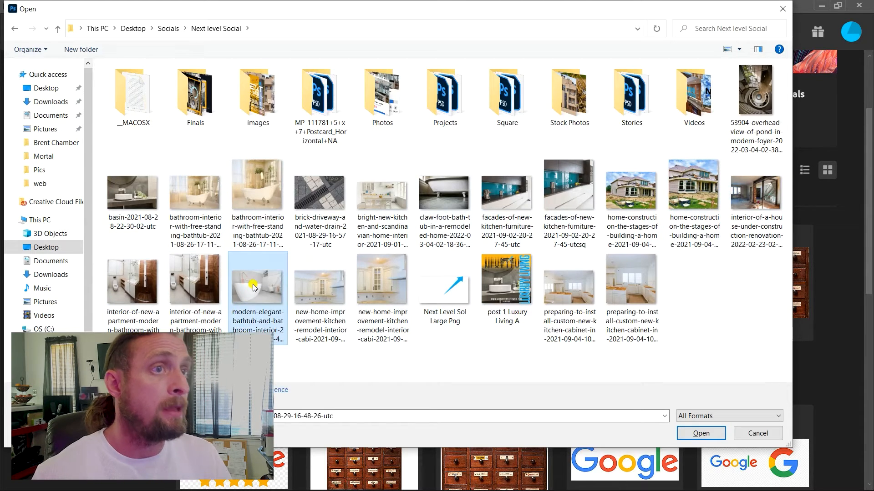
left_click(700, 433)
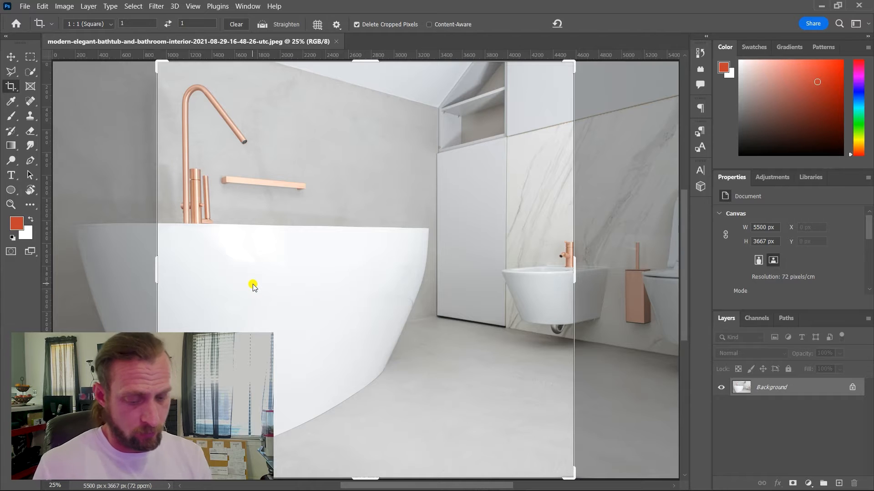
left_click(25, 6)
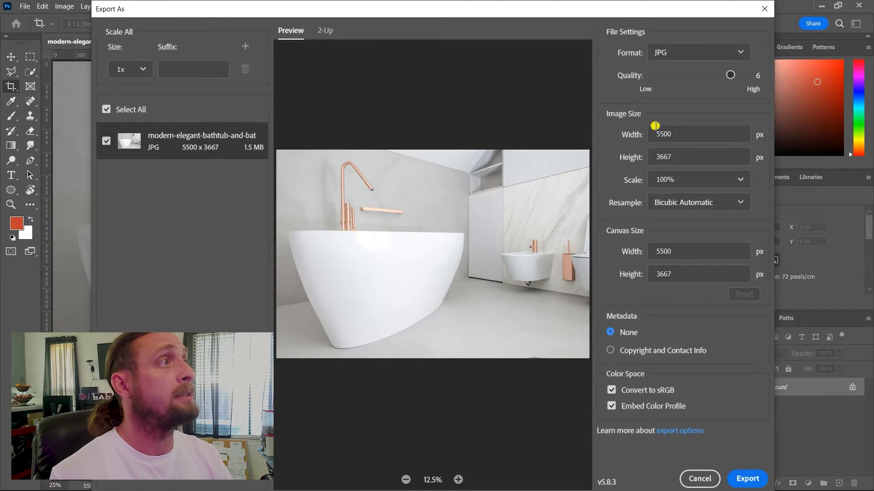
mouse_move(691, 143)
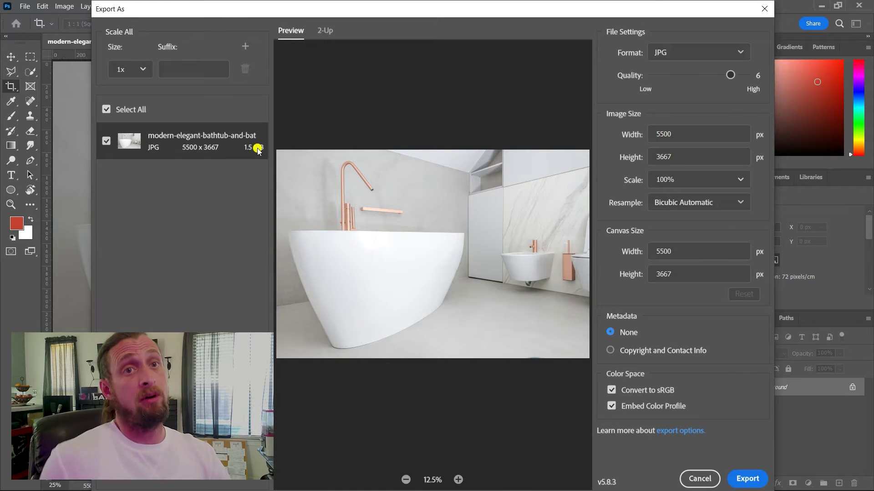
mouse_move(716, 126)
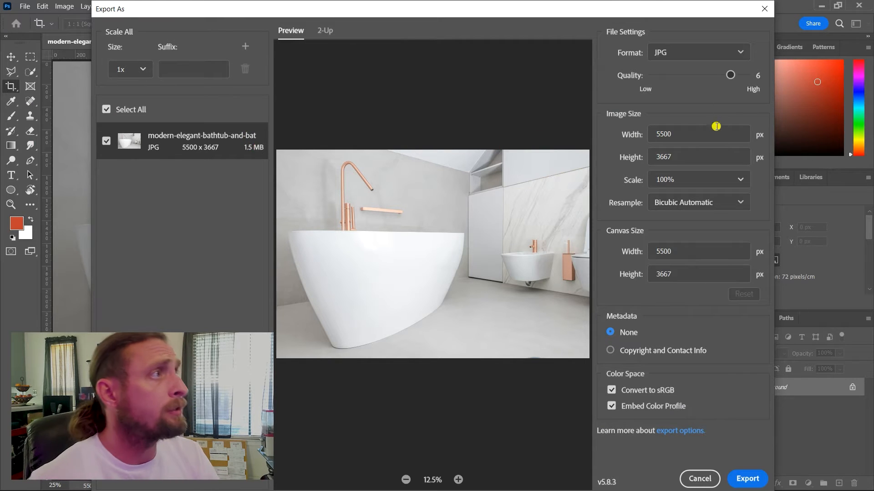
mouse_move(727, 147)
type("1920")
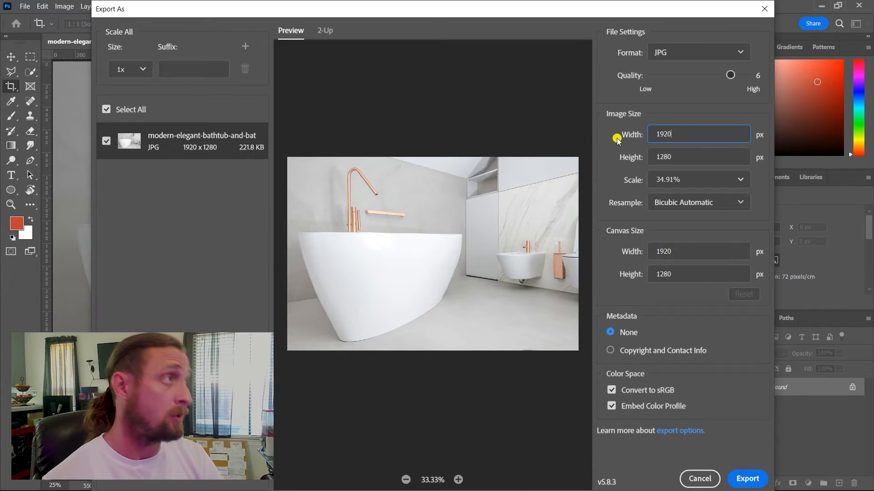
mouse_move(728, 74)
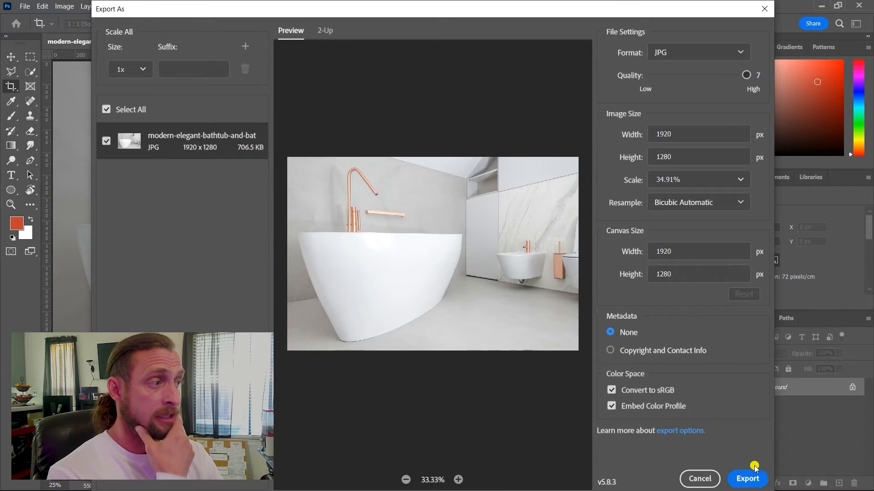
left_click(746, 479)
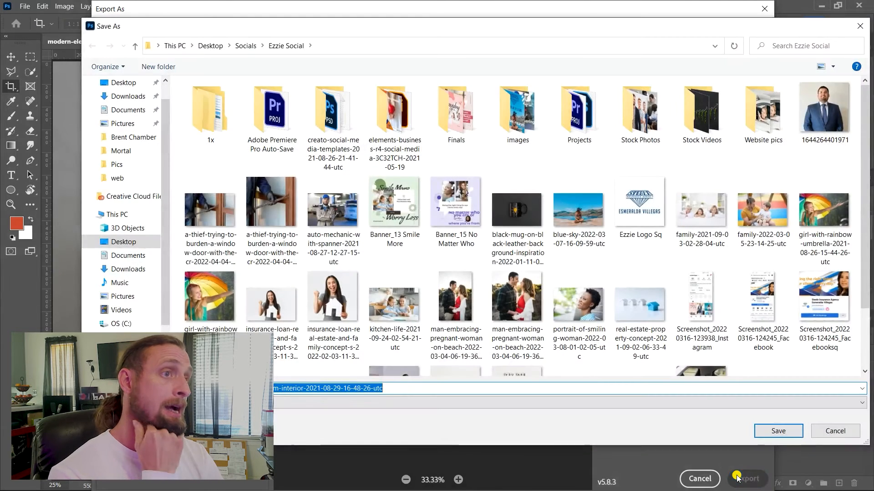
left_click(245, 46)
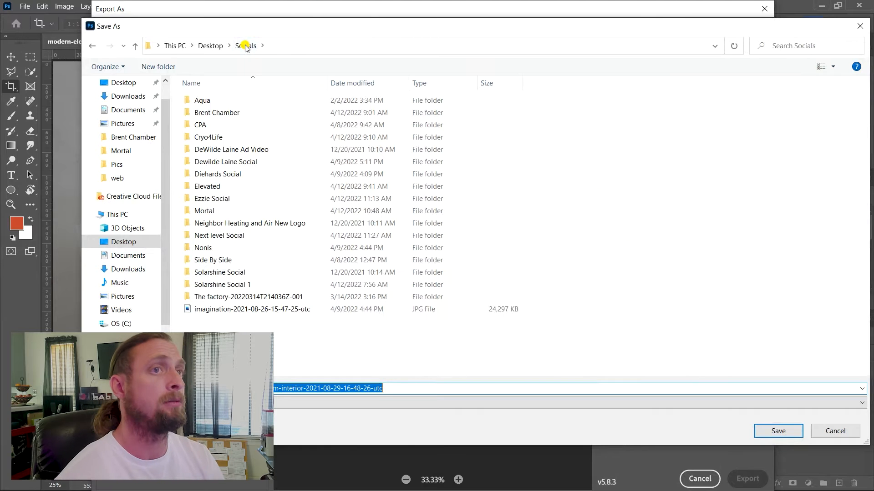
double_click(219, 235)
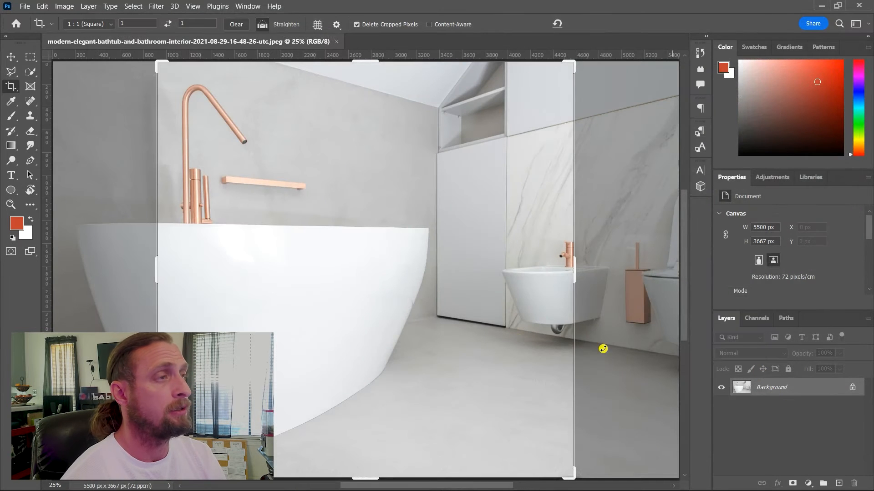
mouse_move(470, 348)
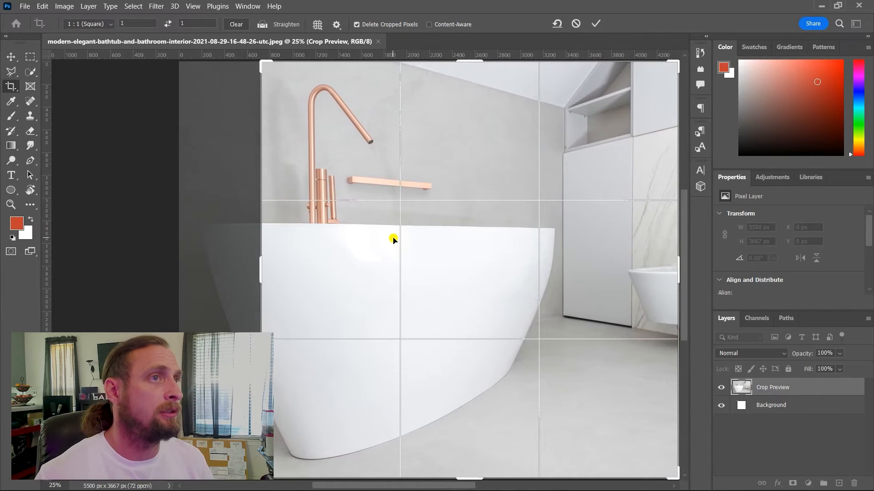
Commit the 1:1 crop, leaving a 3667 × 3667 px square on the tub and faucet
left_click(595, 23)
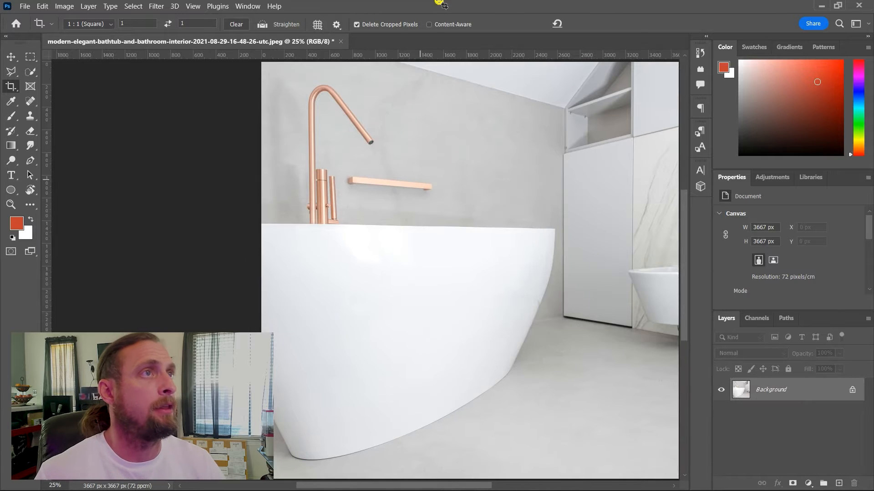
mouse_move(404, 224)
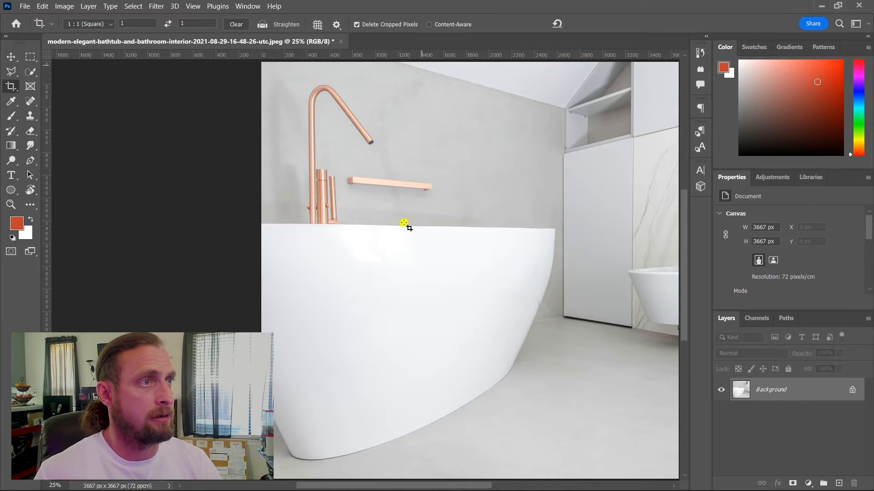
mouse_move(415, 480)
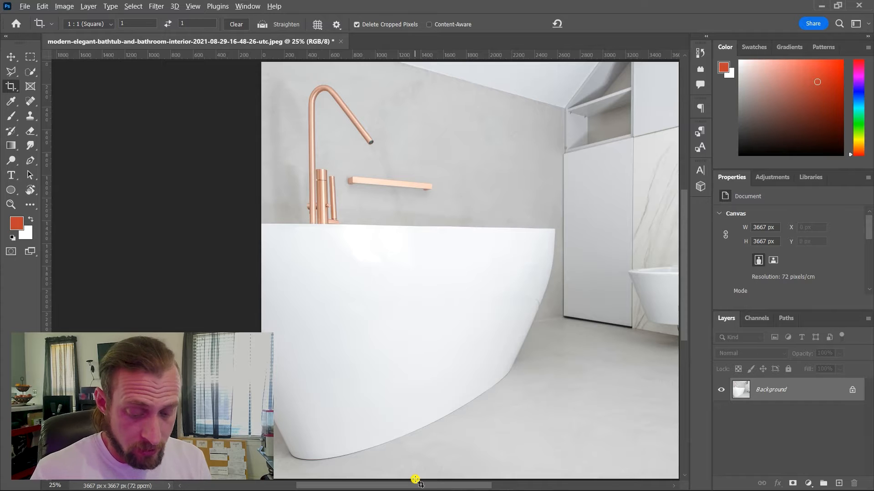
Export the photo at 1080 × 1080 px with 'sq' appended to the name, then close without saving
left_click(25, 6)
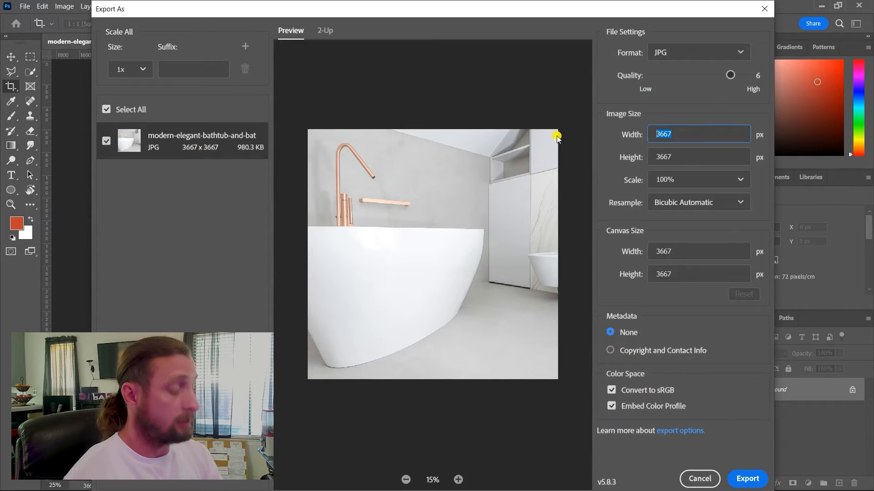
type("1080")
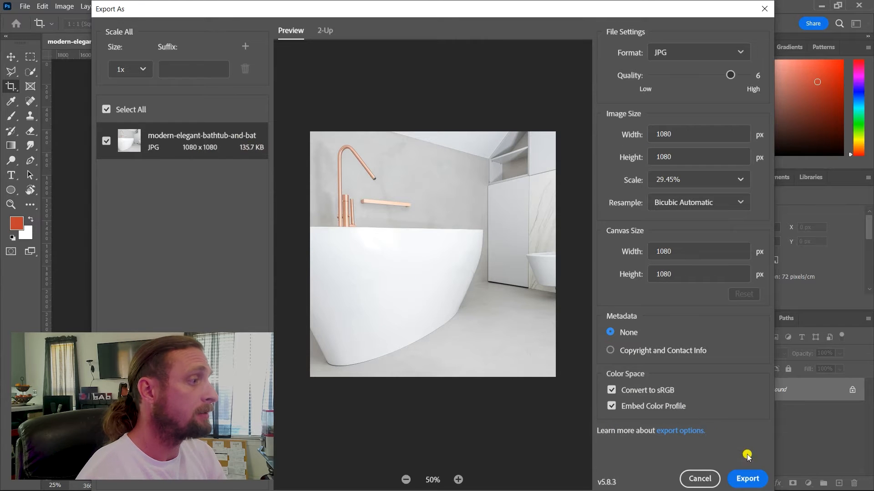
left_click(746, 479)
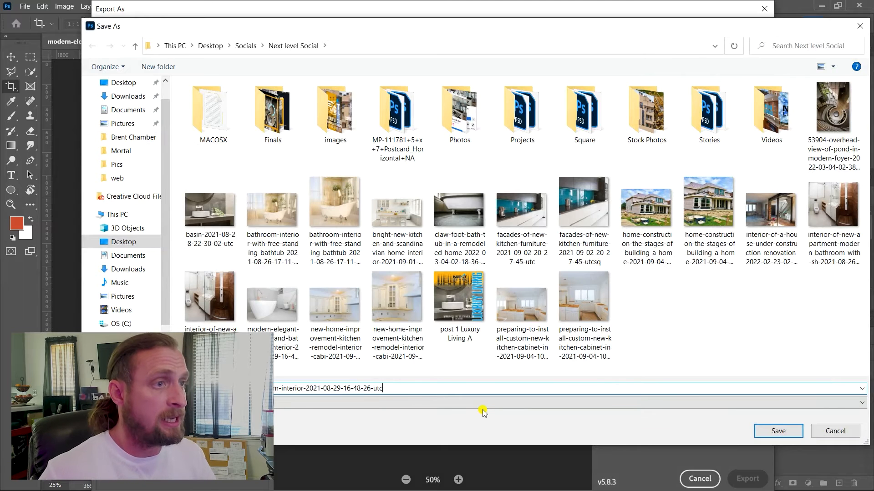
type("sq")
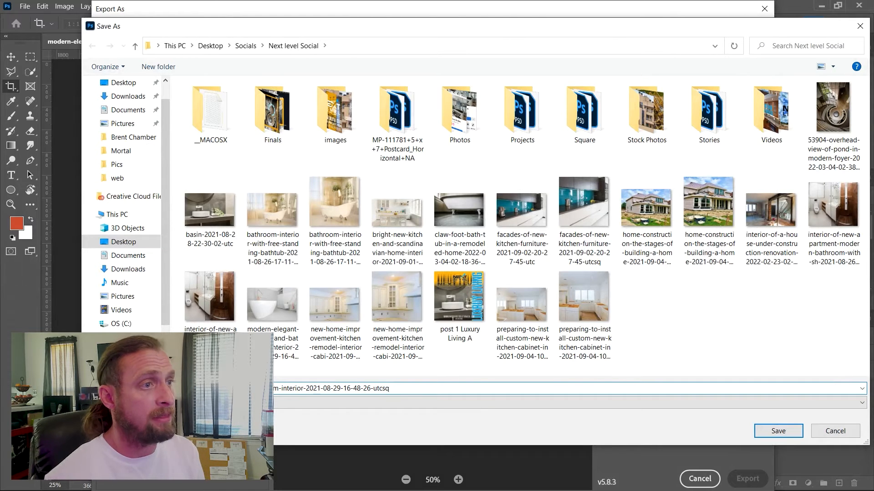
left_click(777, 430)
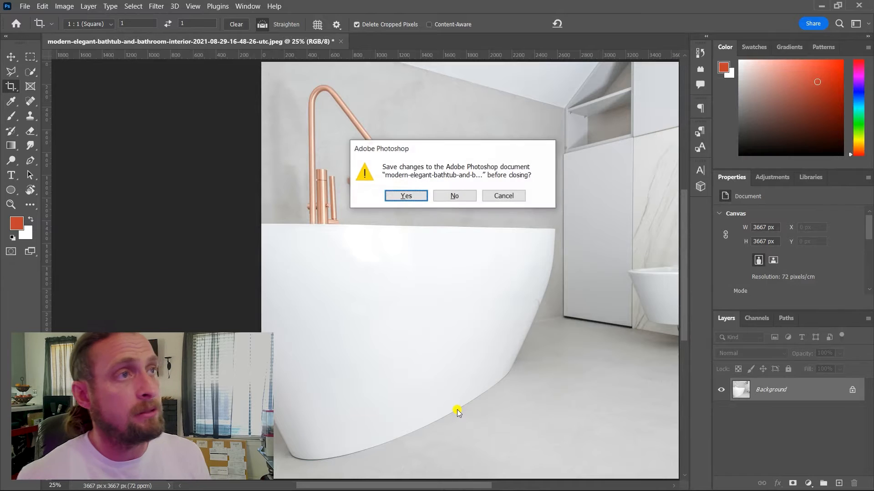
left_click(454, 195)
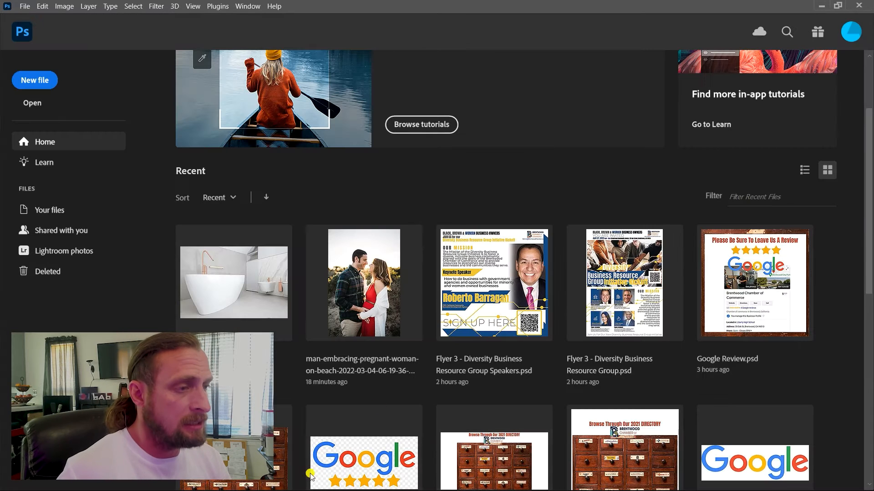
Review past posts on the Next Level Solutions Facebook page, then return to the SocialPilot draft and Copymatic
left_click(9, 480)
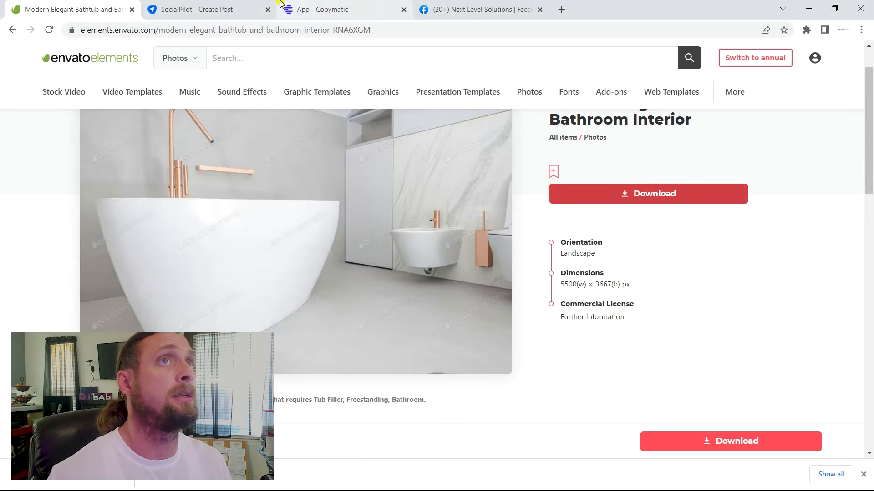
left_click(197, 9)
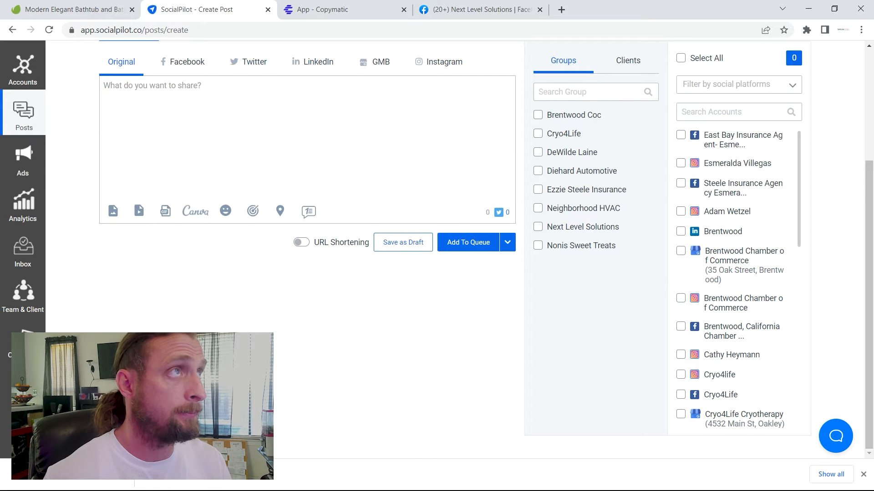
left_click(480, 10)
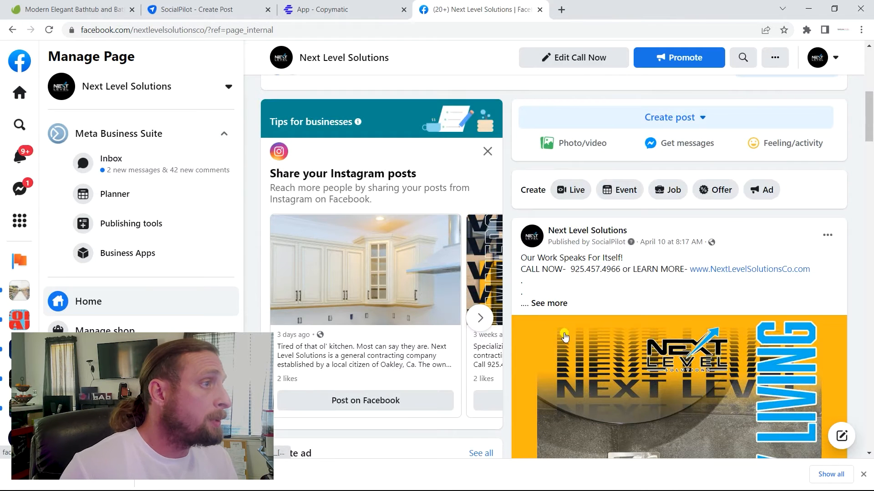
scroll("down", 3)
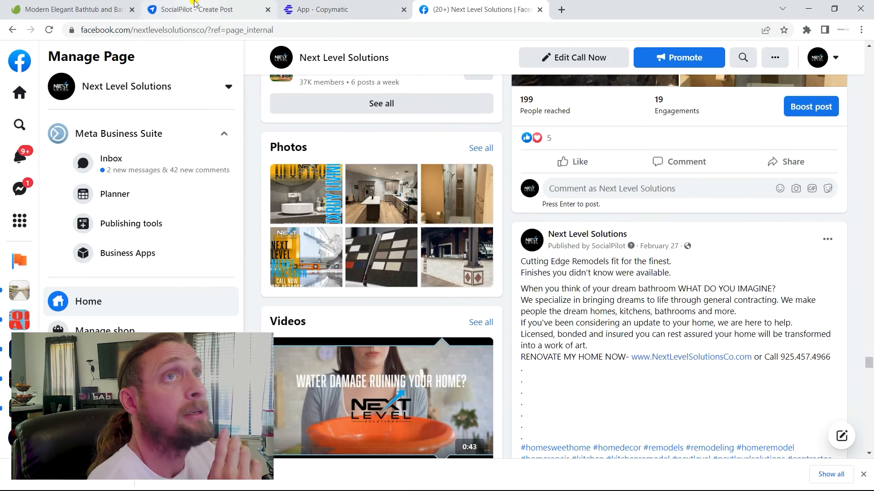
left_click(200, 9)
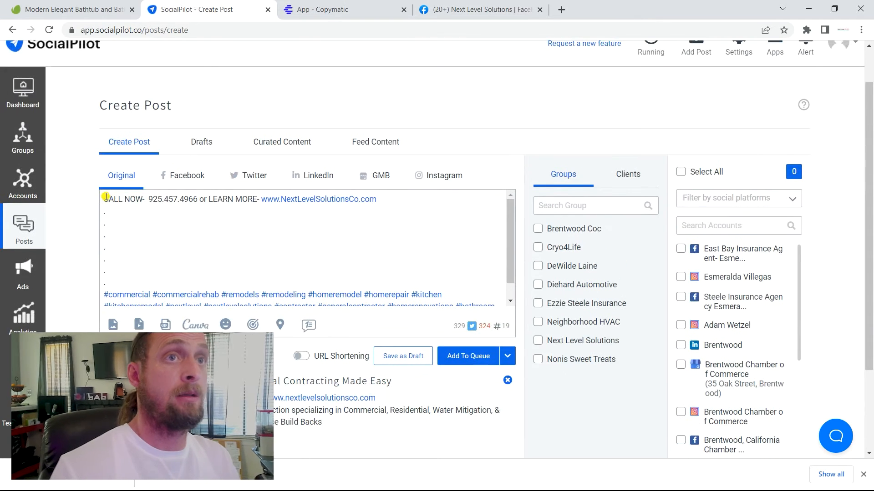
left_click(344, 9)
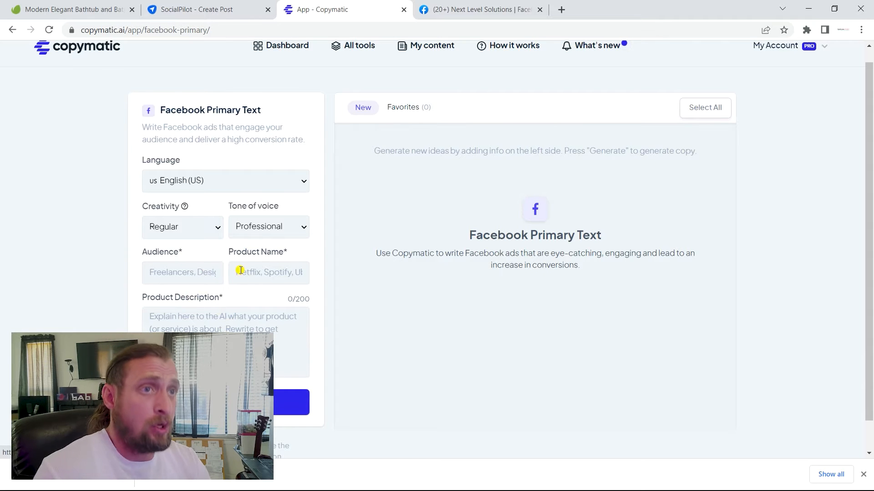
Set the Copymatic audience to everyone and enter the product name Next Level Solutions
left_click(182, 272)
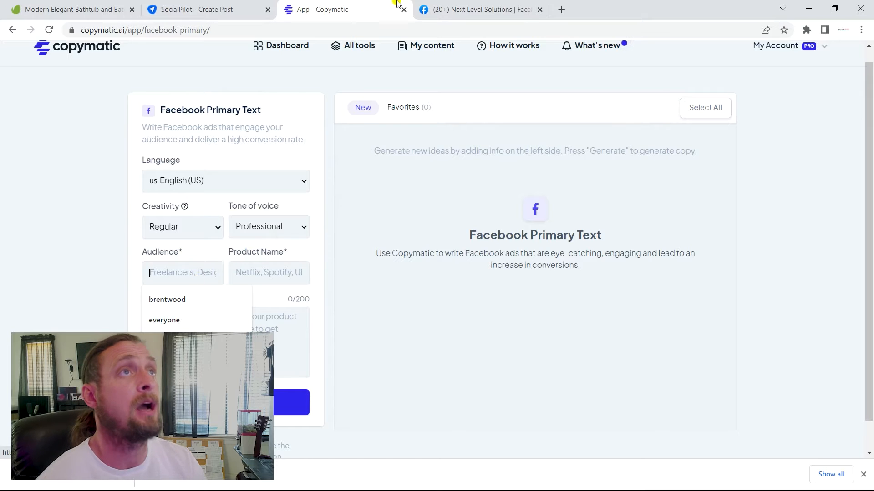
mouse_move(317, 9)
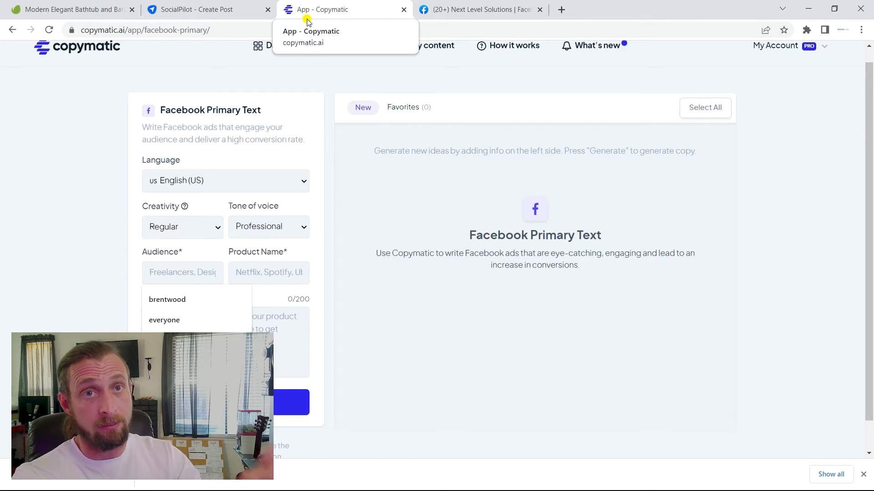
mouse_move(237, 137)
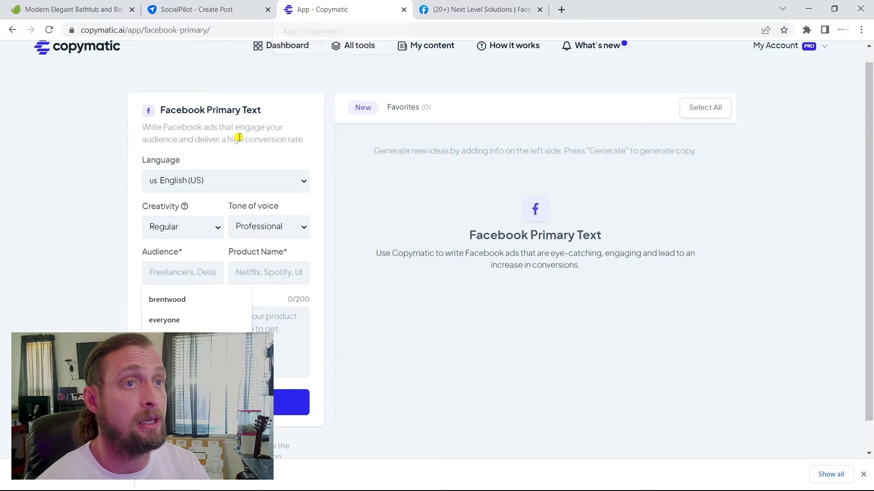
left_click(165, 320)
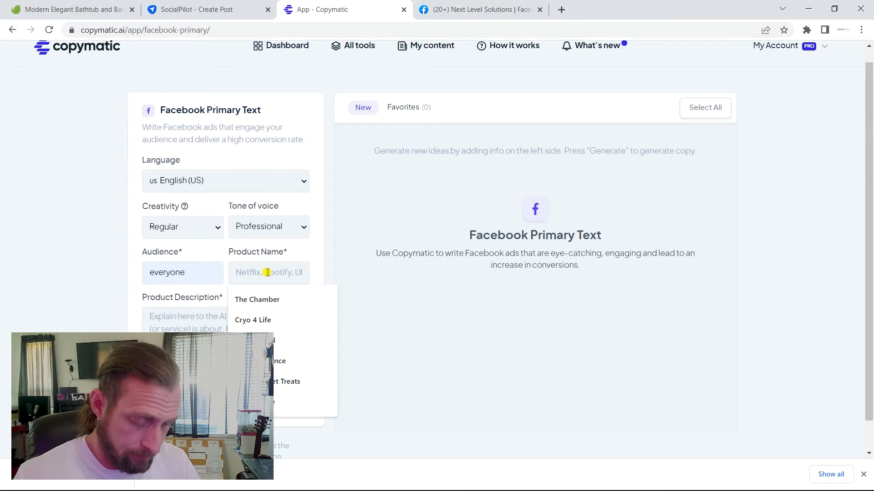
type("ne")
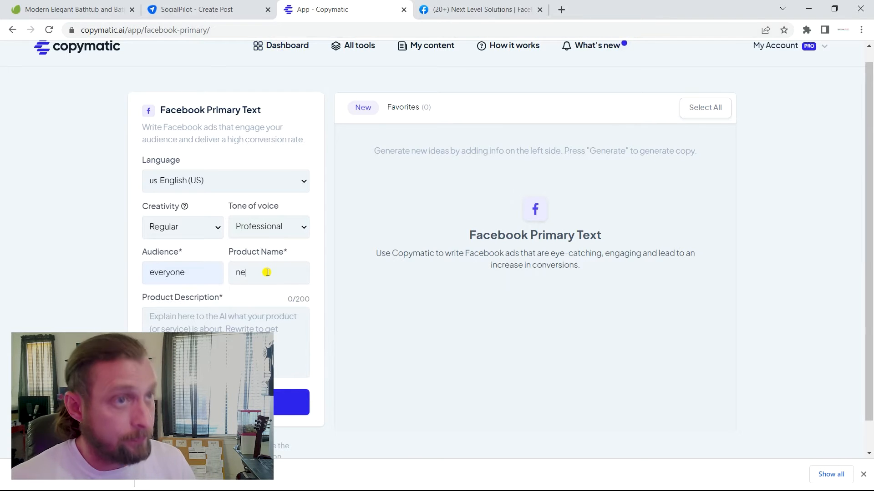
type("Next Level Solutio")
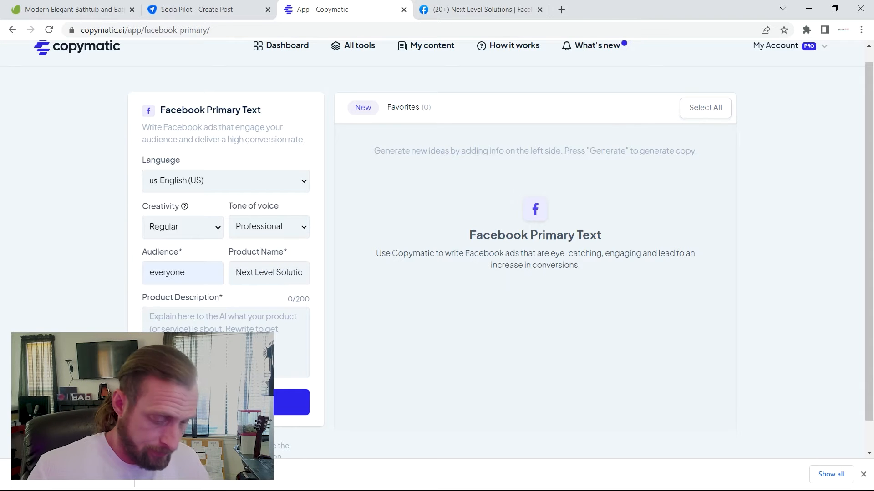
Enter the 'Are you considering a bathroom remodel? Well, if you are you've come' description and generate ad copy
type("Are")
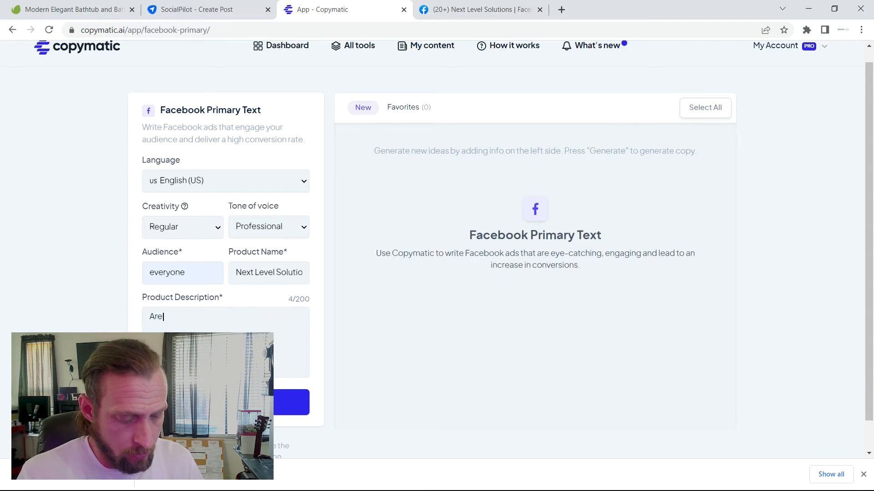
type("you considering")
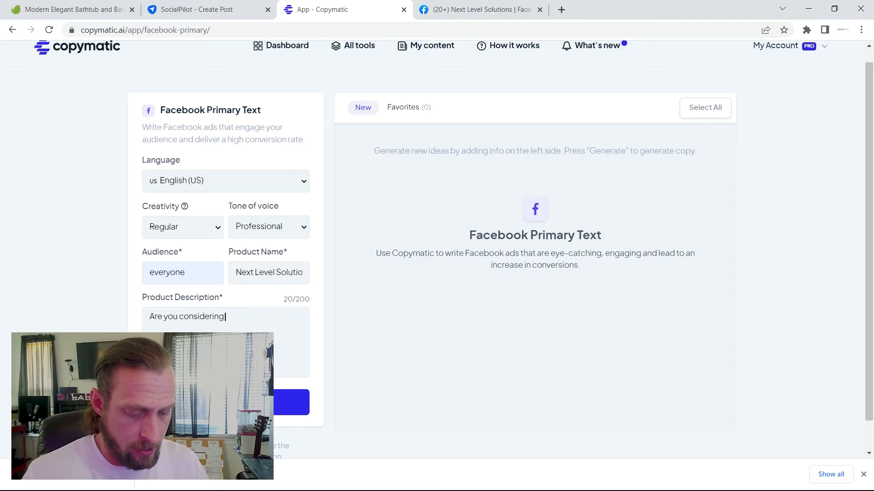
type("a bathroom r")
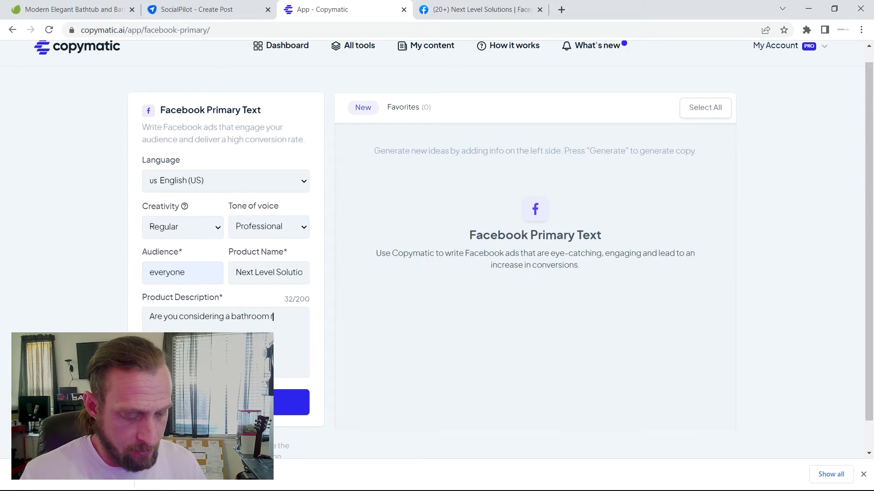
type("remodel")
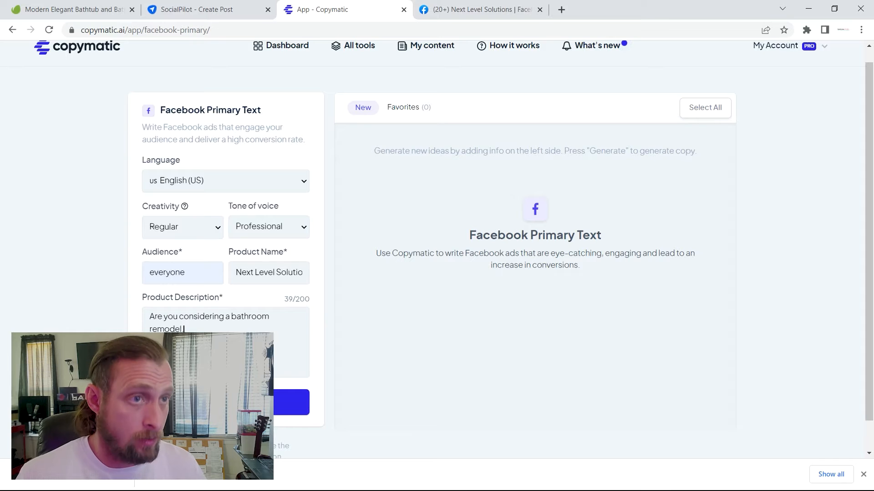
key("Backspace")
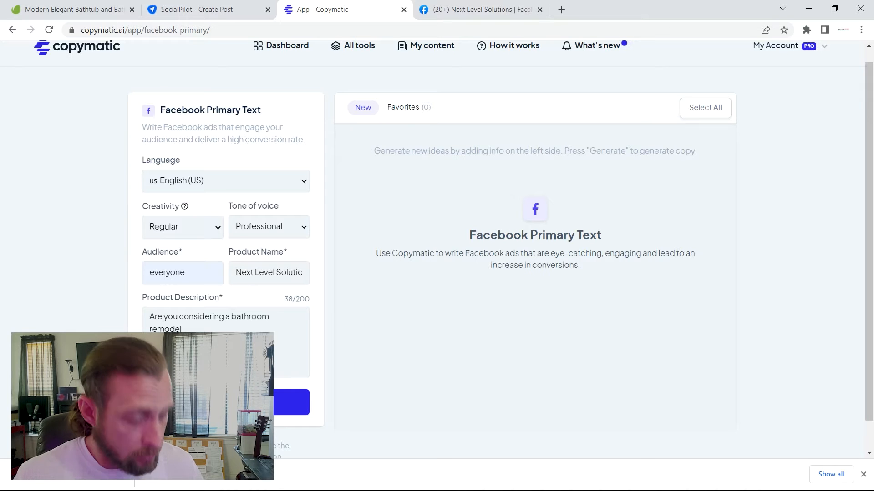
type("? Well")
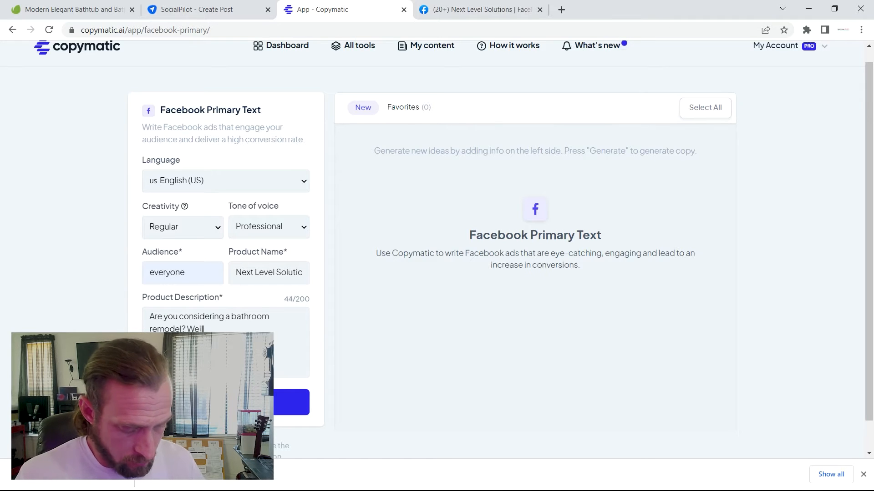
type(", if you are")
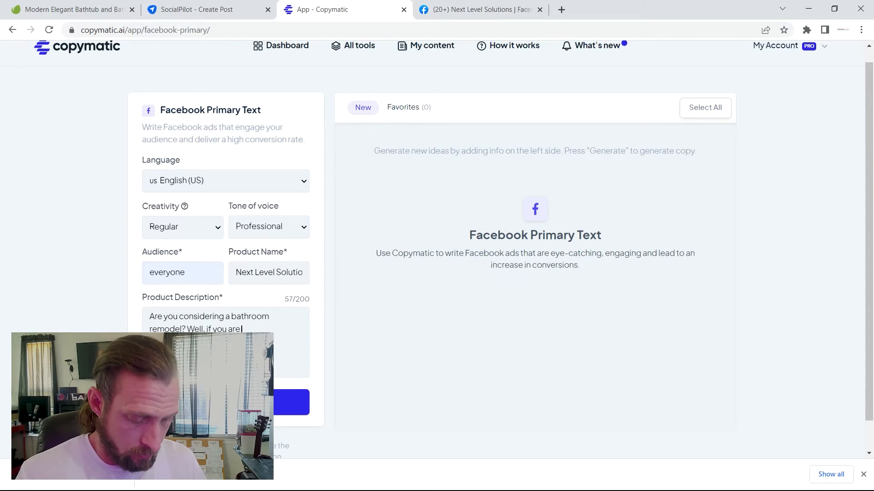
type("you've come to")
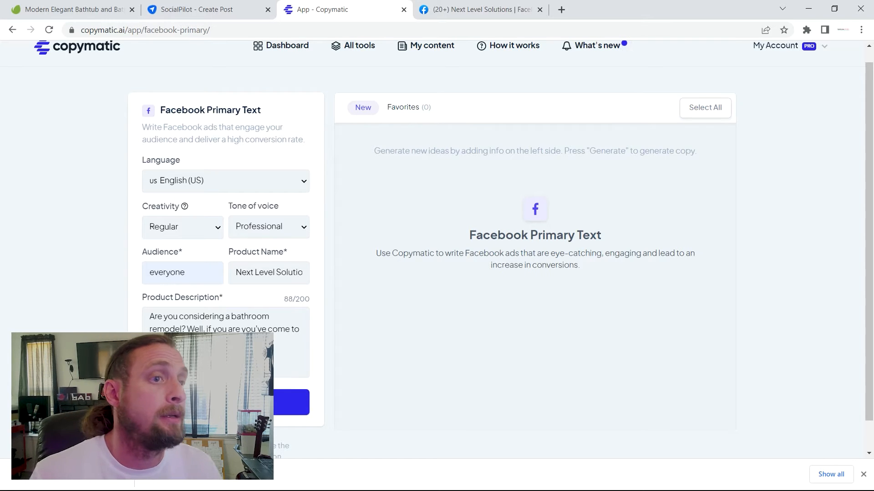
left_click(291, 402)
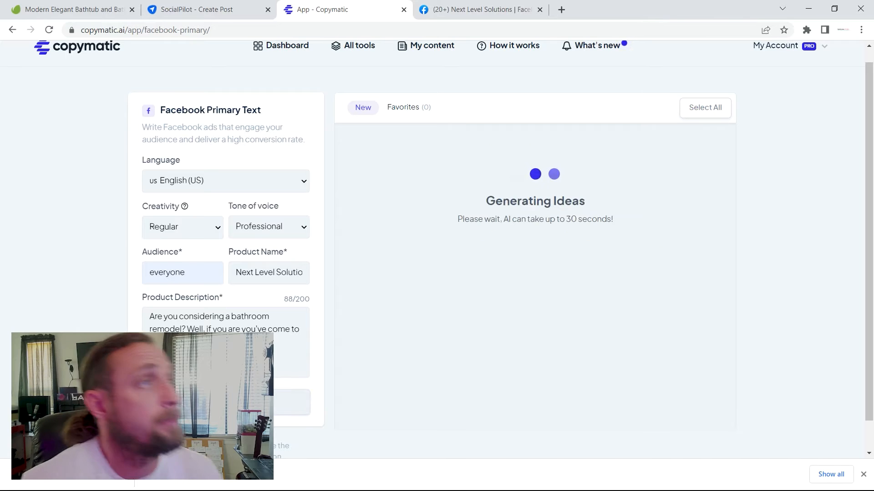
mouse_move(457, 286)
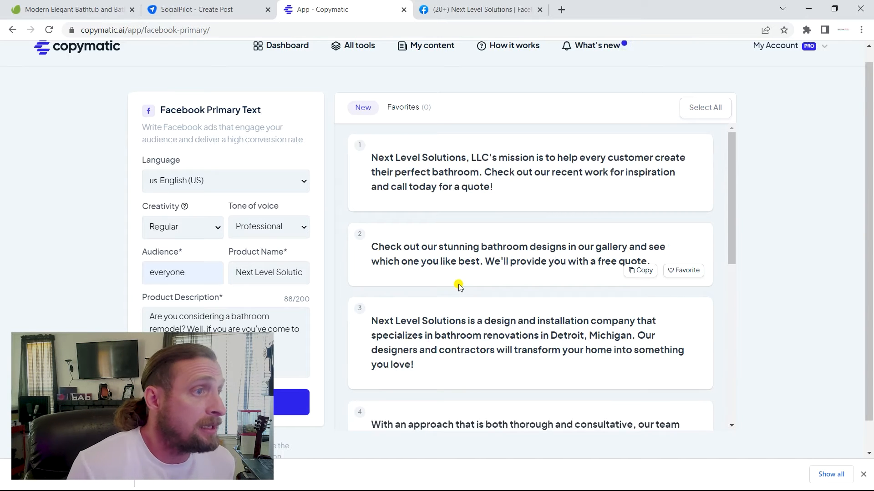
mouse_move(500, 418)
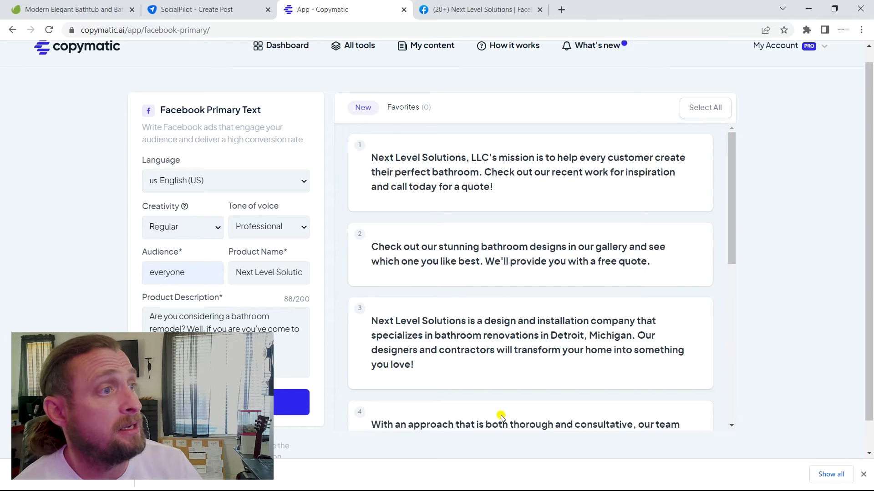
mouse_move(579, 333)
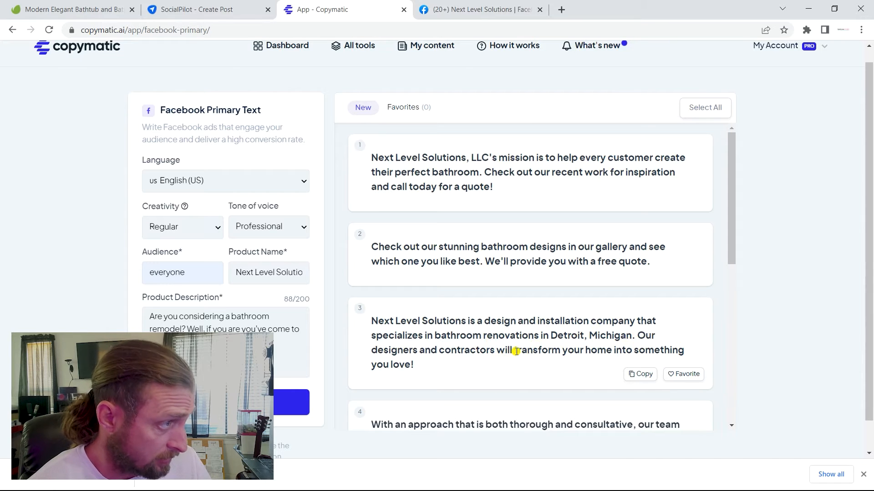
mouse_move(517, 360)
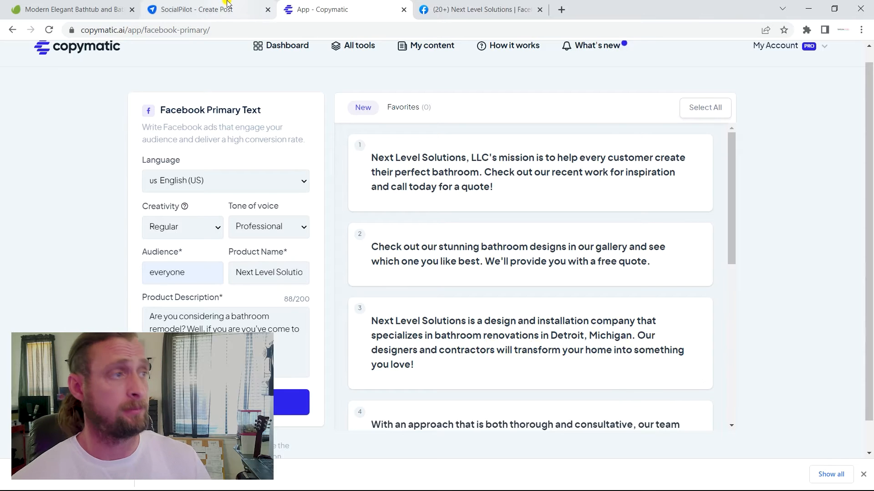
Add the opening paragraph describing Next Level Solutions as a design, installation and contracting bathroom company
left_click(195, 9)
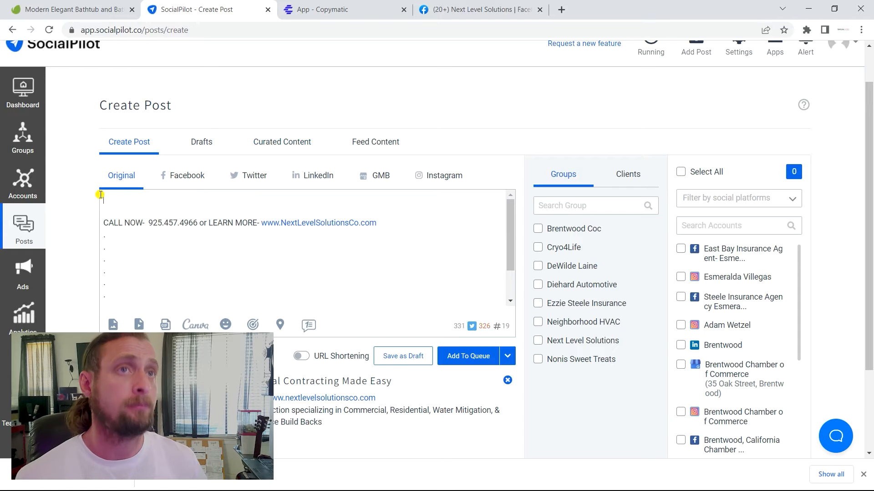
type("Next Level Solutions is a design and installation company that specializes in bathroom renovations in Detroit, Michigan. Our designers and contractors will transform your home into something you love!")
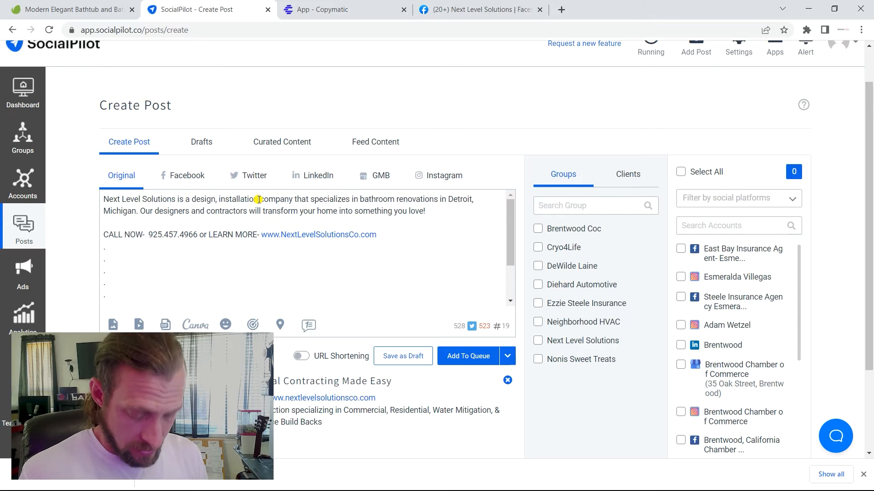
type("and contracting")
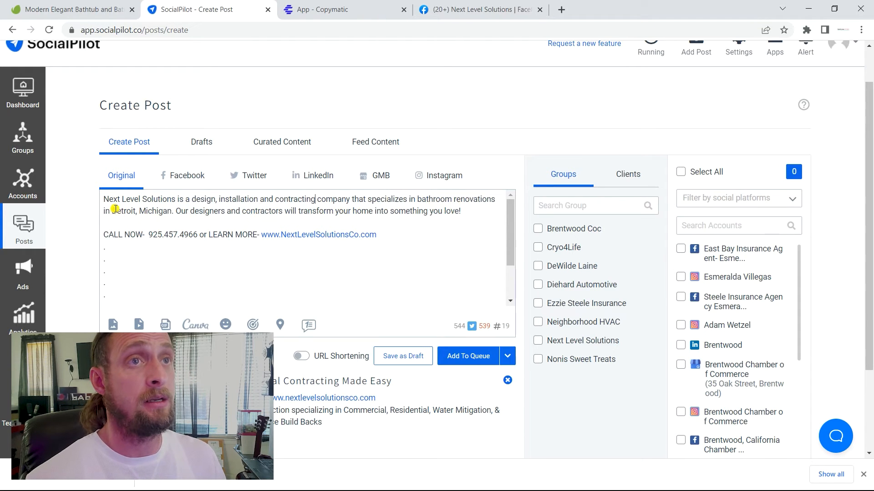
Replace 'Detroit, Michigan' with 'Northern California' and end the paragraph with a blank line
double_click(122, 210)
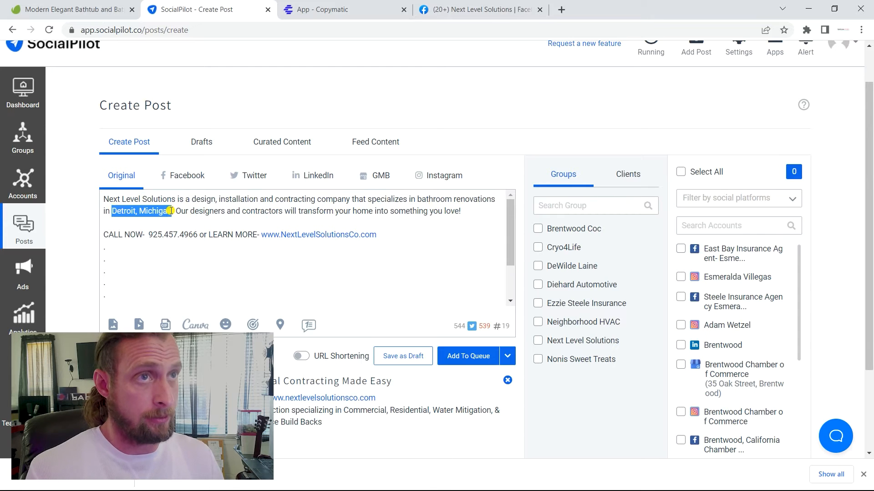
type("B")
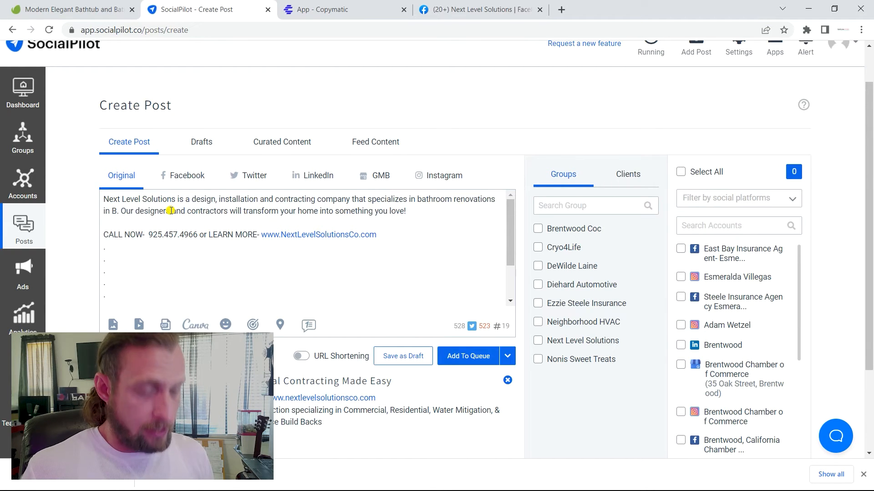
key("Backspace")
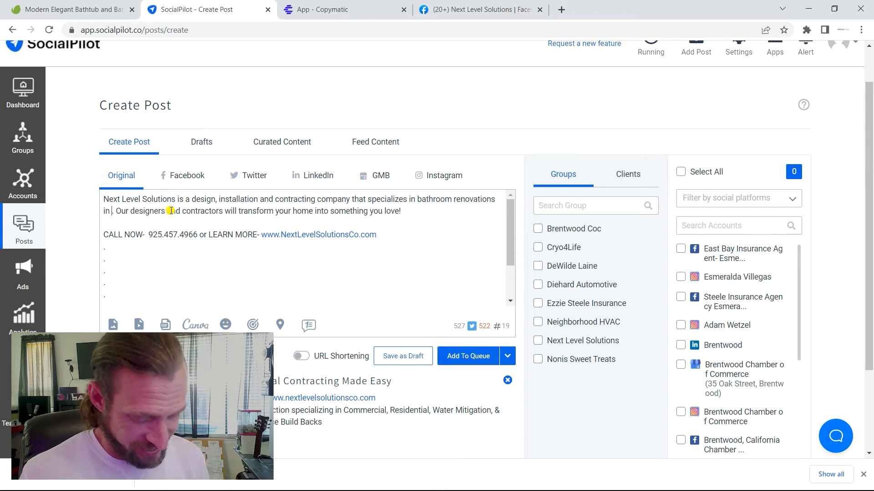
type("Northern California")
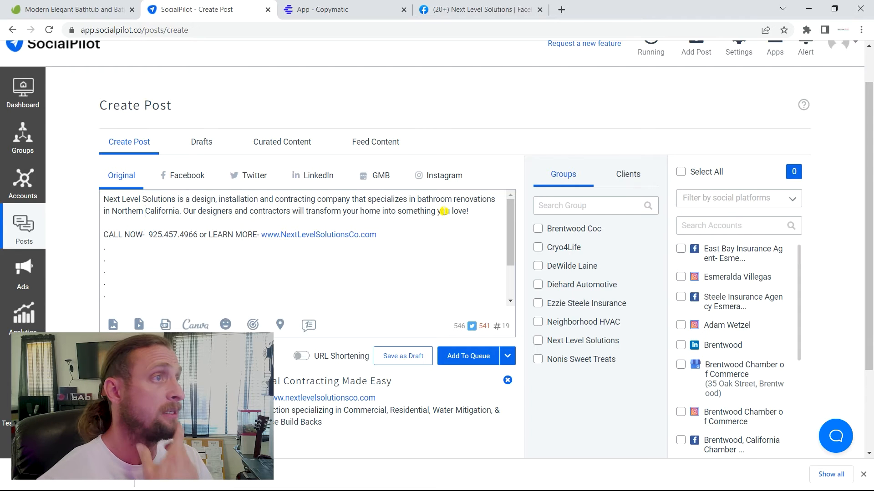
key("enter")
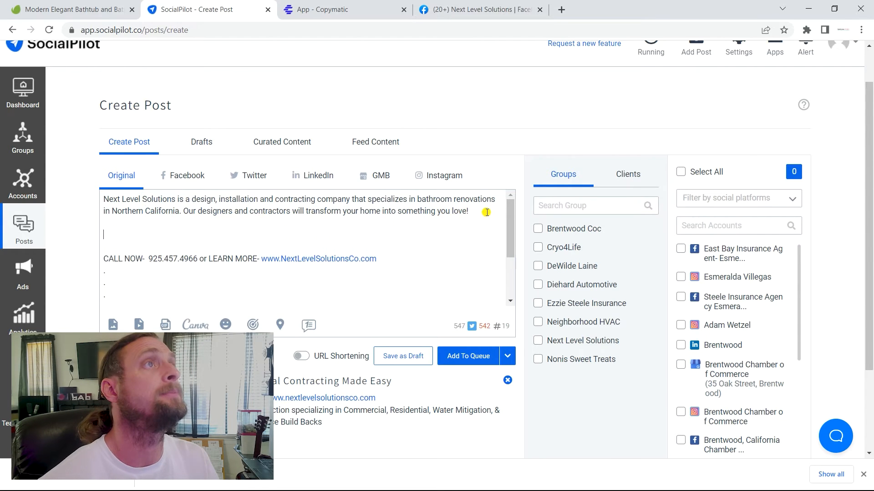
Extend the Copymatic description to end with 'that old looking bathroom with that once white grout' and take the fifth caption
left_click(334, 9)
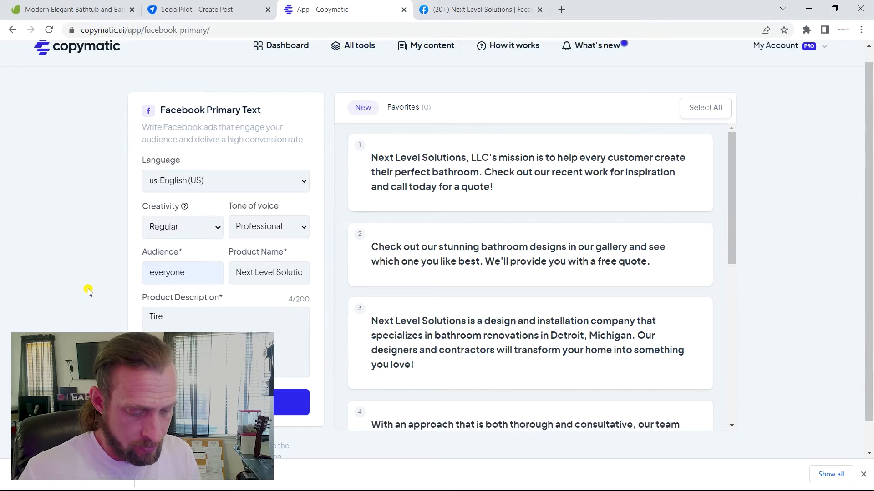
type("dx of the")
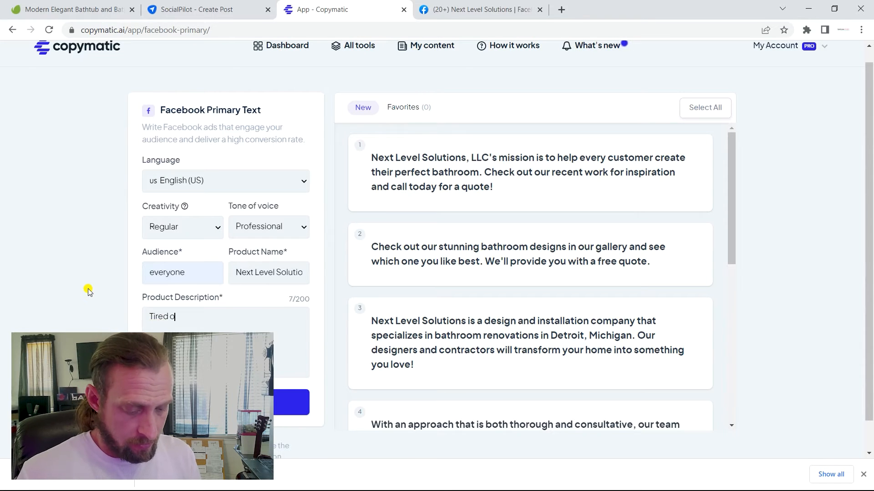
type("f that old")
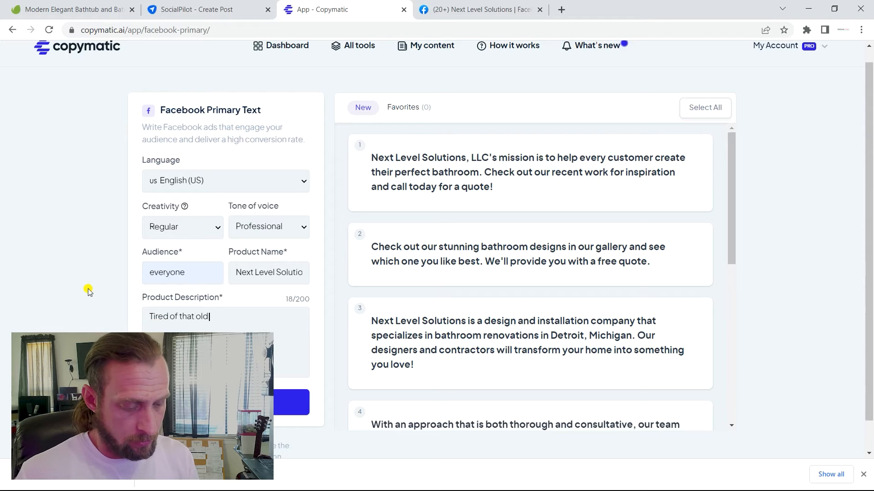
type("looking bathroom, embarrassed to")
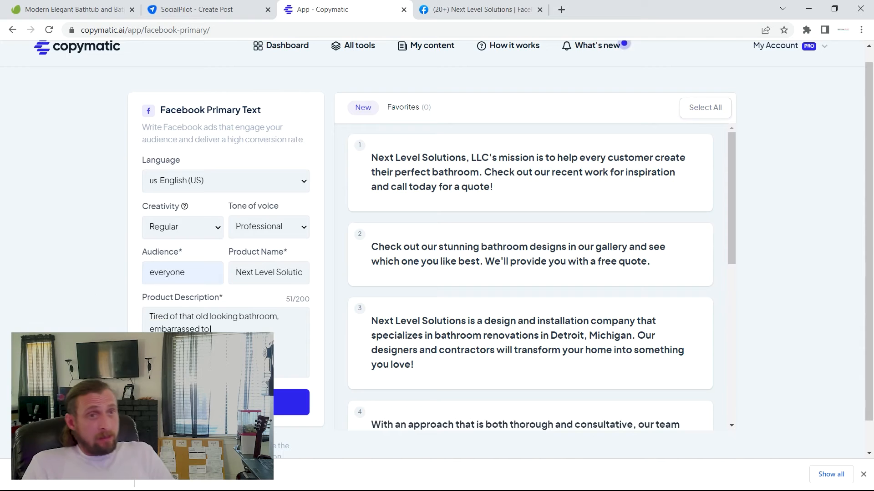
key("Backspace")
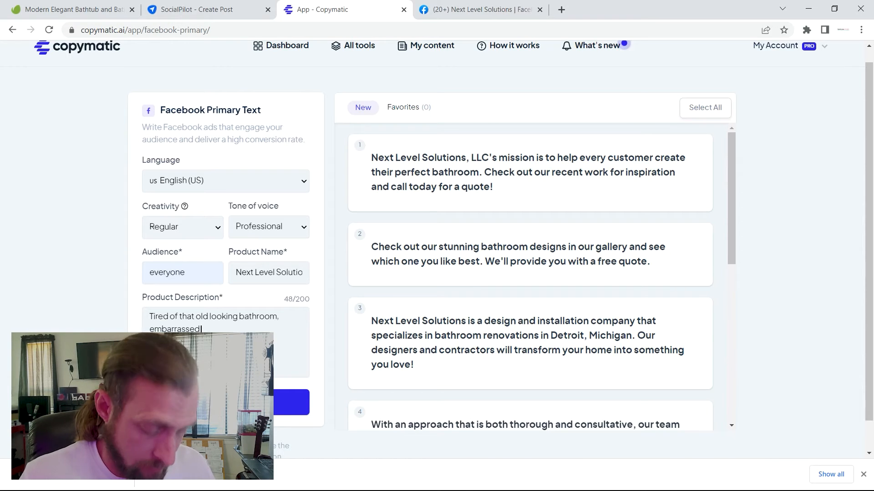
type("with tha")
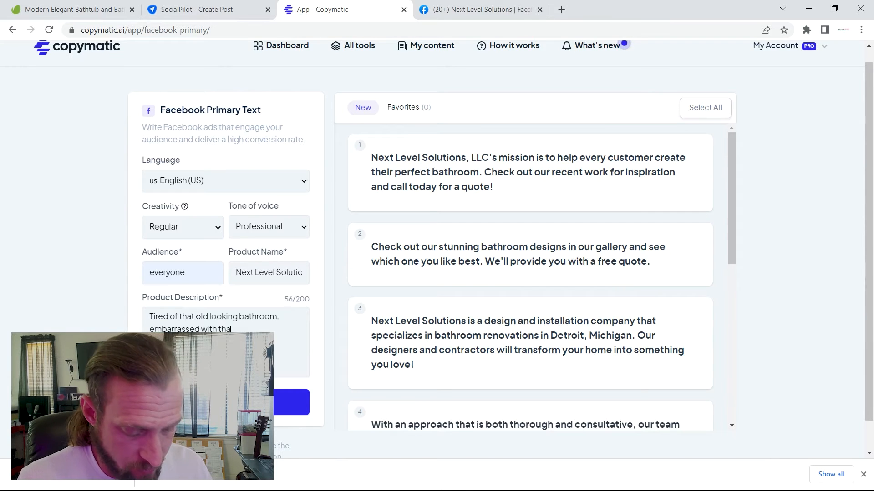
type("that once wh")
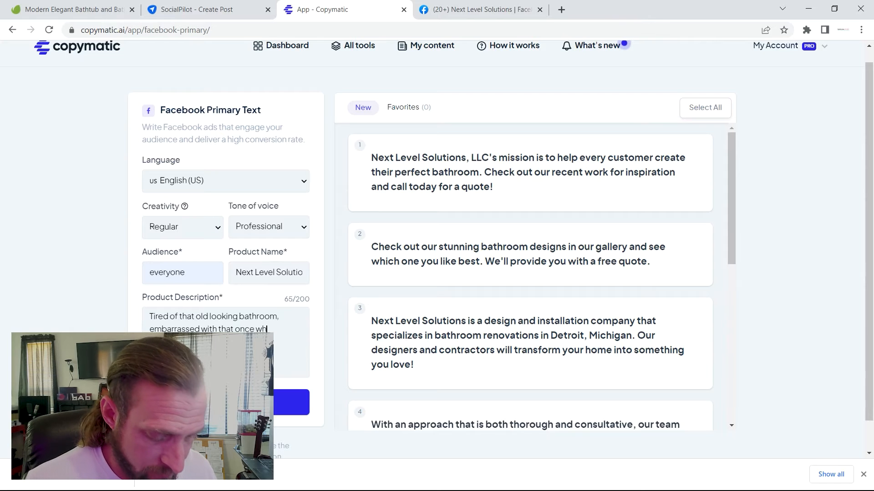
type("i")
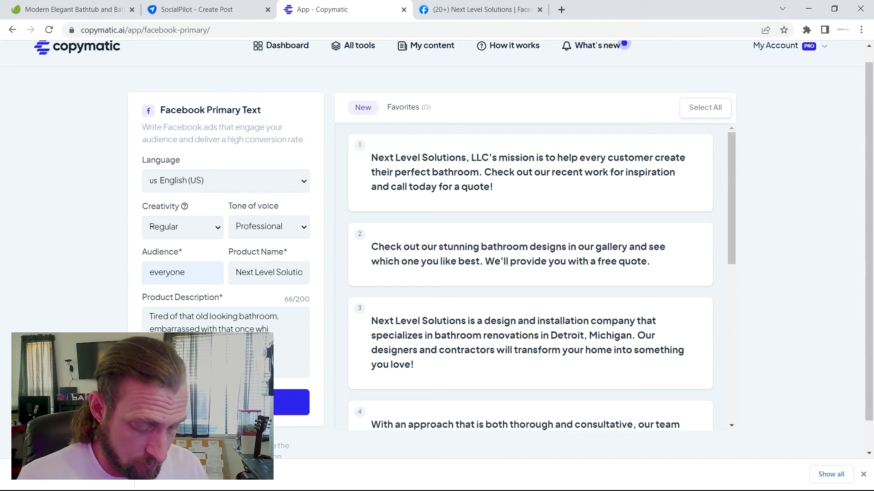
type("te")
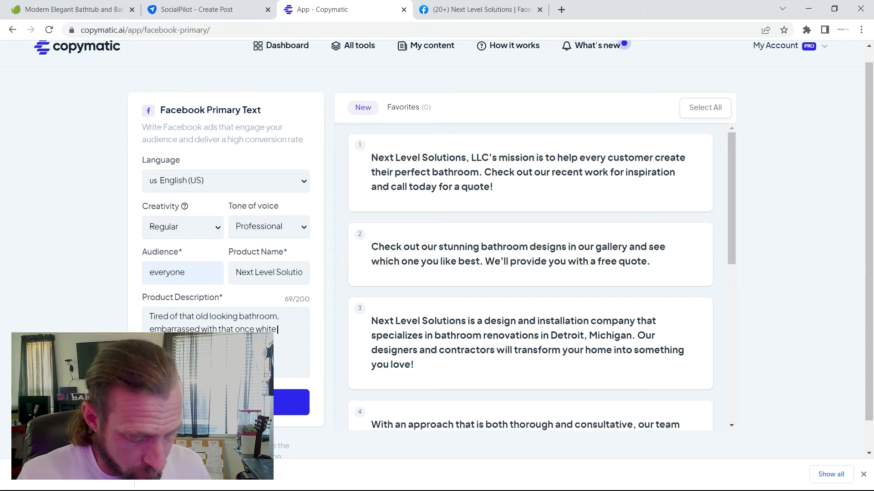
type("grout")
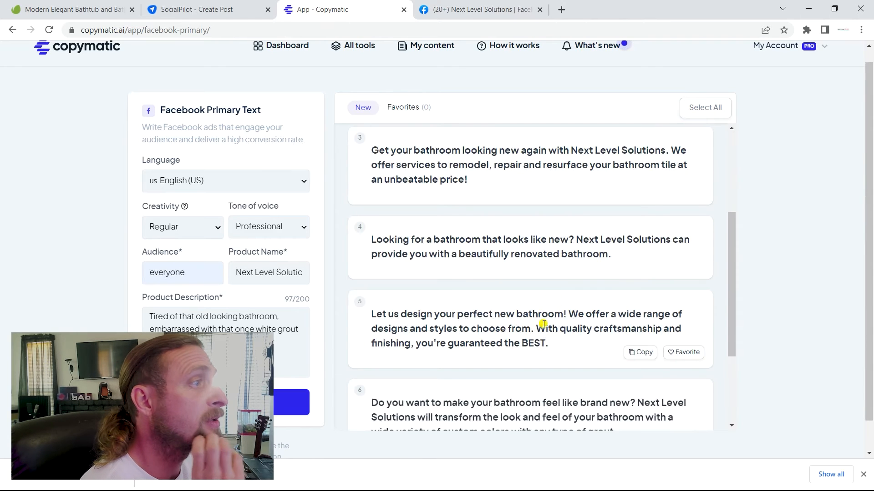
mouse_move(590, 323)
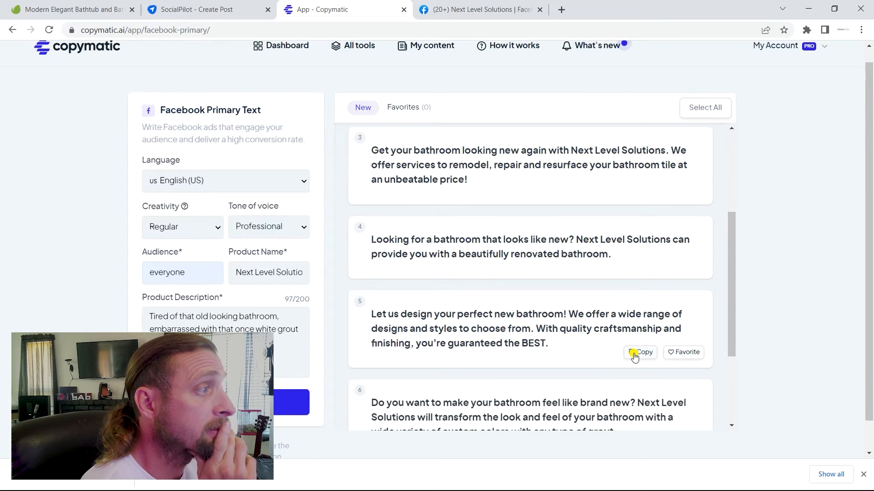
left_click(207, 9)
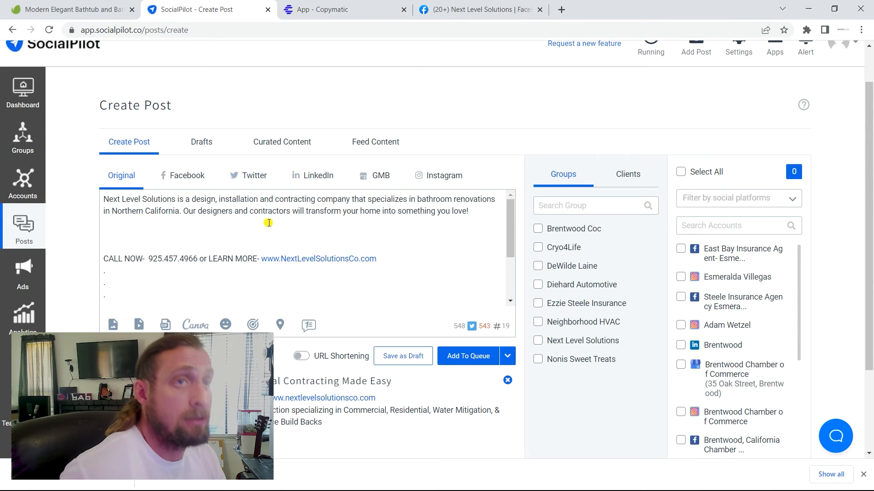
Add the 'Let us design your perfect new bathroom!' and 'Introducing the most sophisticated…' captions as new paragraphs in the post
type("Let us design your perfect new bathroom! We offer a wide range of designs and styles to choose from. With quality craftsmanship and finishing, you're guaranteed the BEST.")
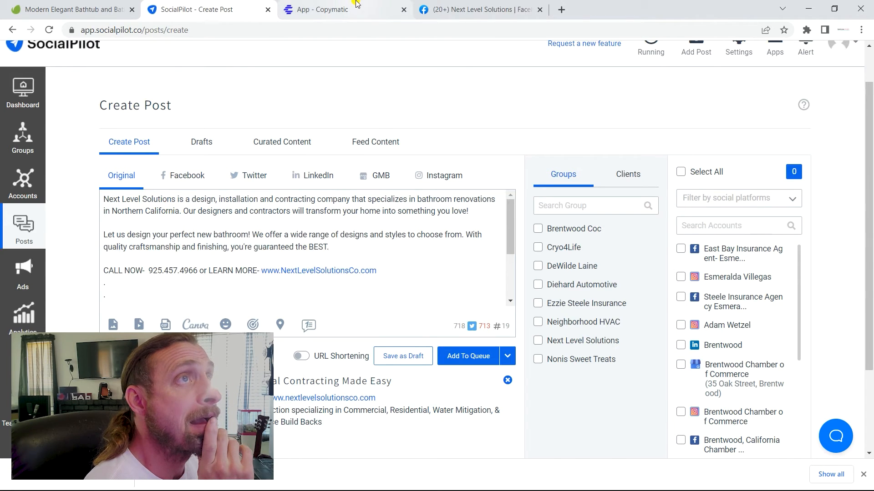
left_click(344, 10)
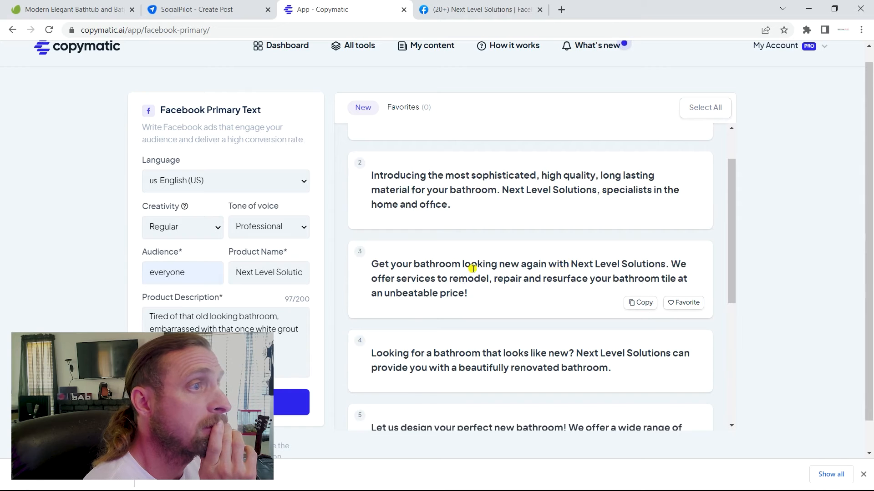
mouse_move(487, 205)
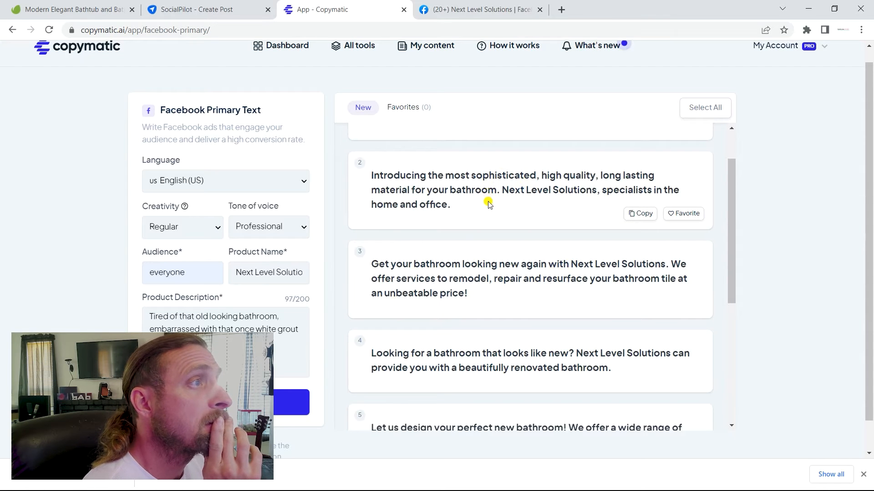
left_click(198, 9)
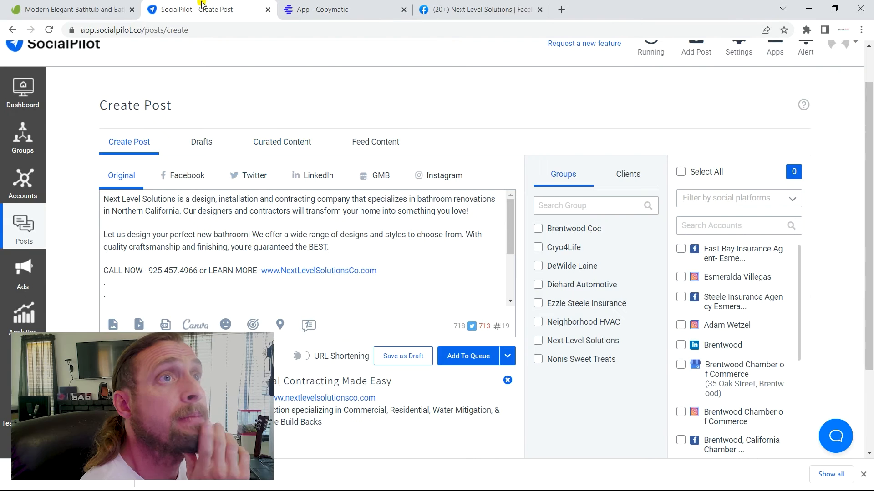
key("enter")
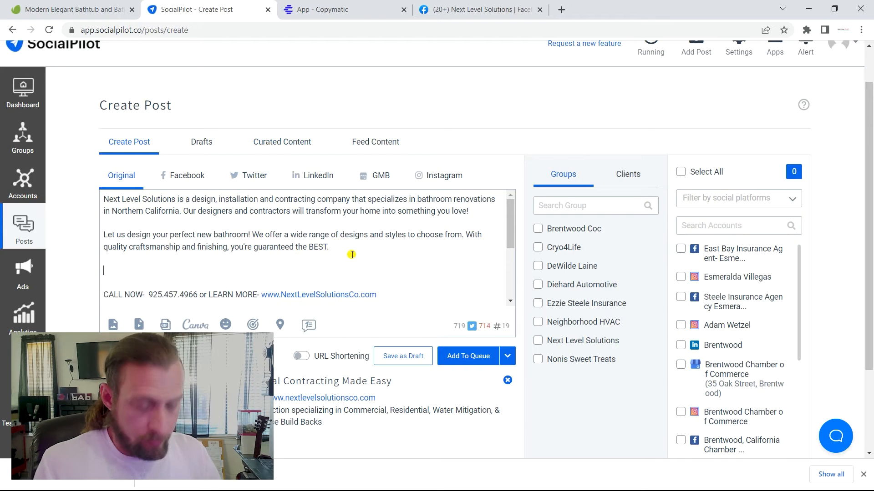
type("Introducing the most sophisticated, high quality, long lasting material for your bathroom. Next Level Solutions, specialists in the home and office.")
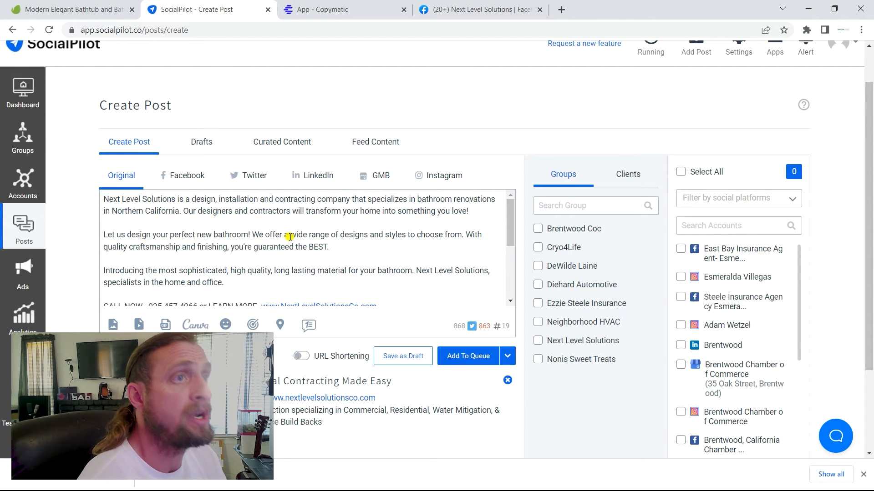
mouse_move(394, 247)
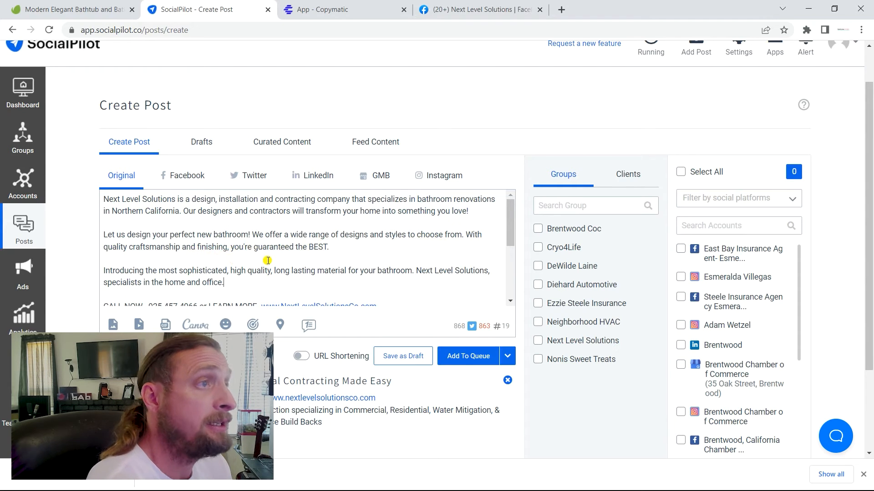
mouse_move(356, 249)
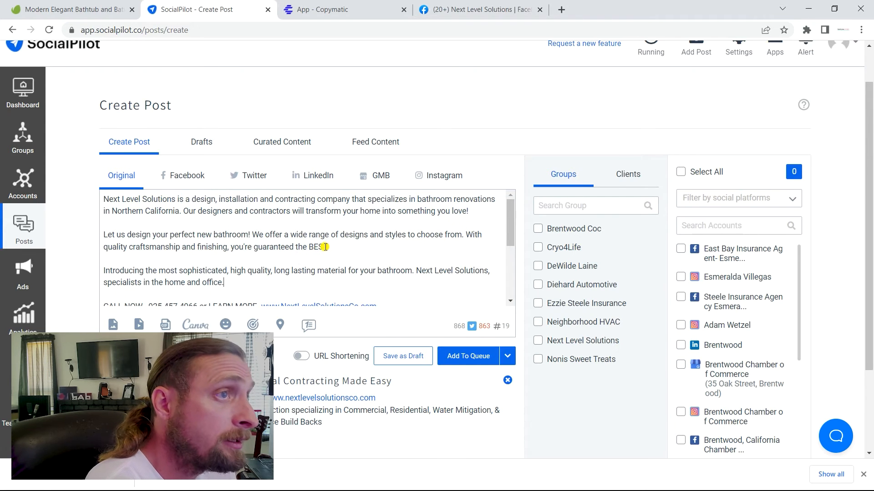
Lowercase BEST and add the opening question 'ARE YOU TIRED OF THAT OLD BATHROOM?'
double_click(316, 247)
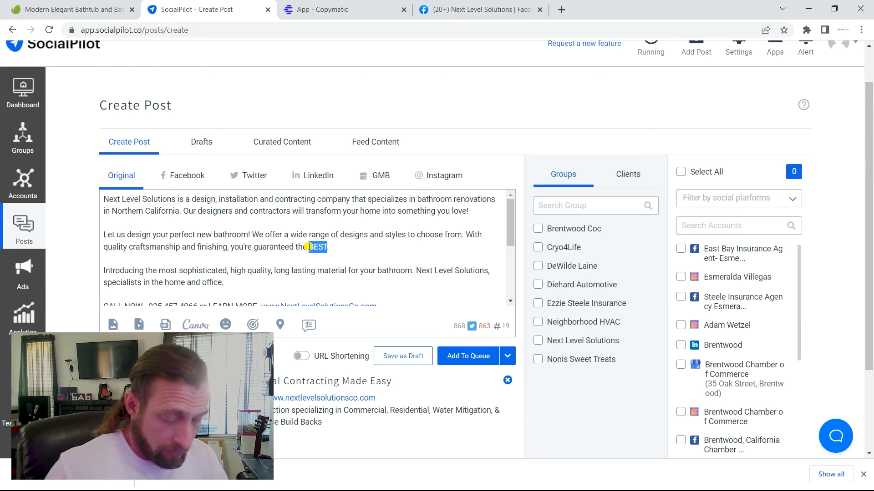
type("best")
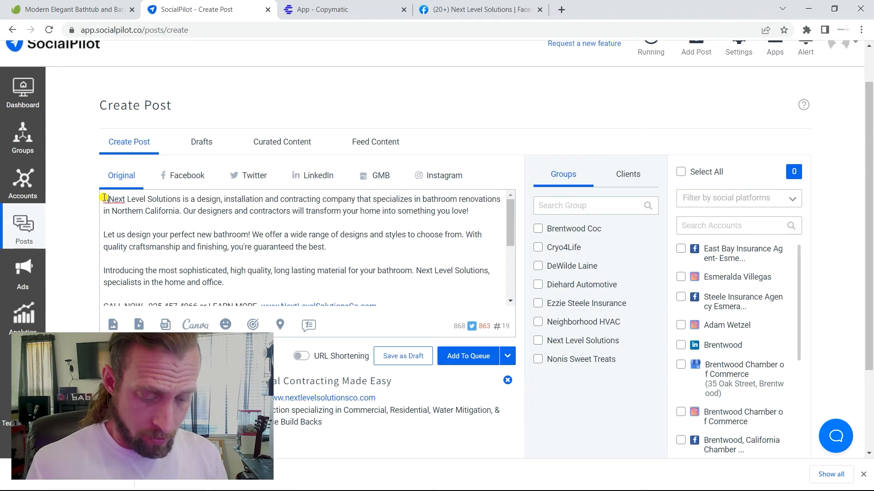
type("ARE YOU TIRED OF THAT OLD BATHROOM.")
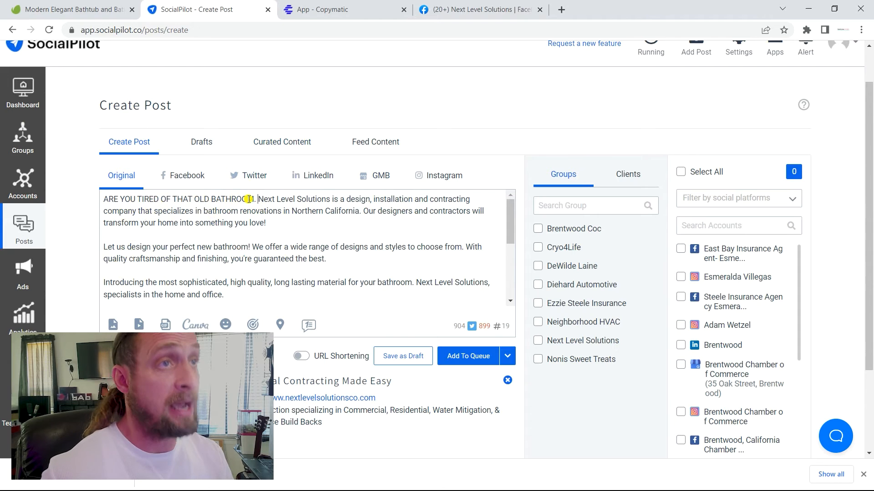
type("?")
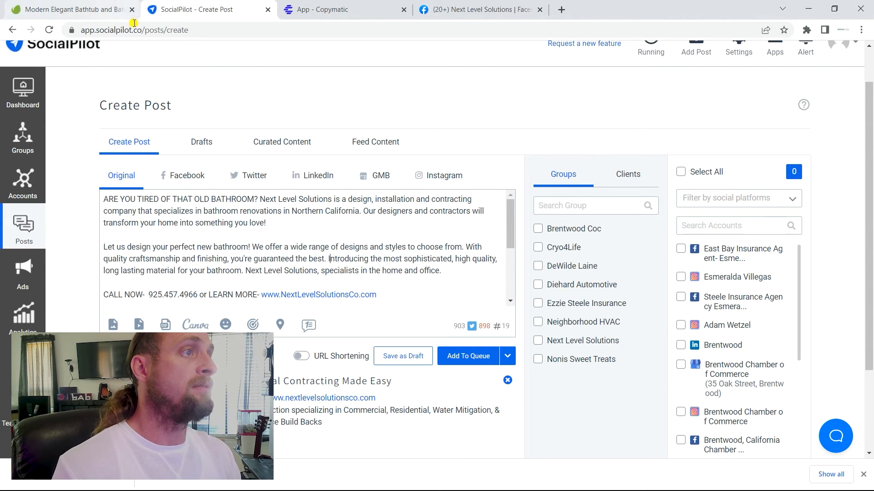
mouse_move(169, 279)
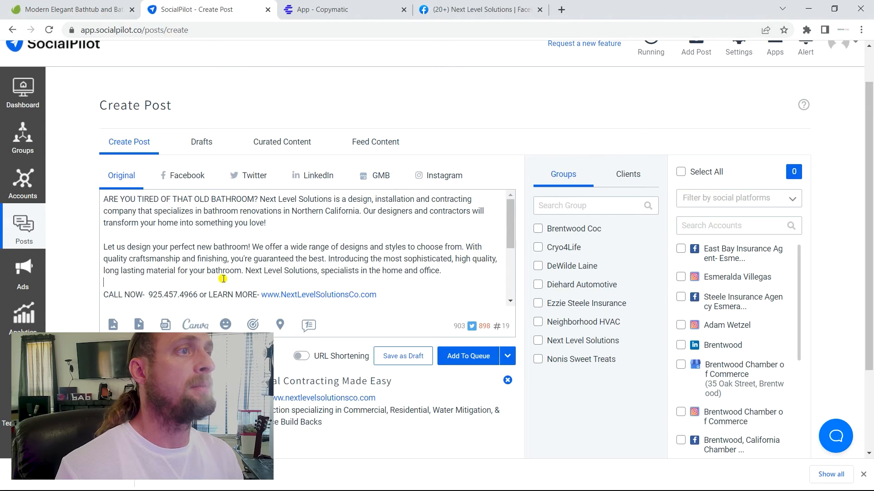
mouse_move(368, 276)
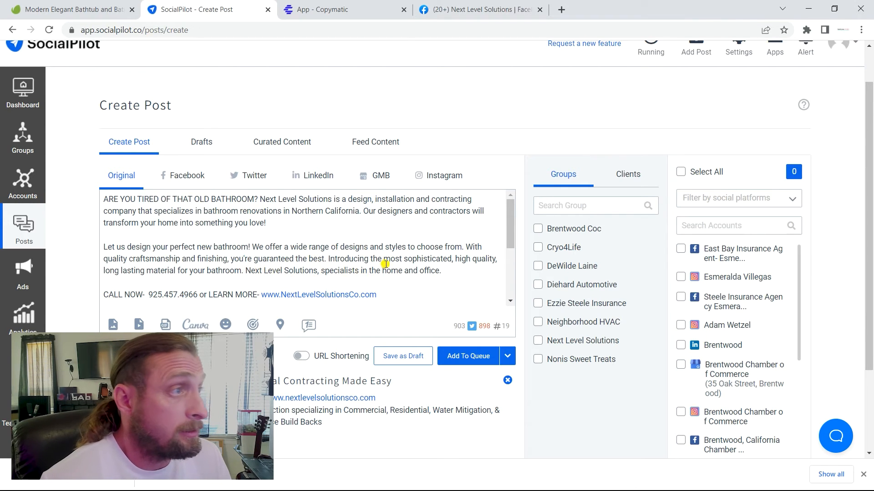
mouse_move(418, 291)
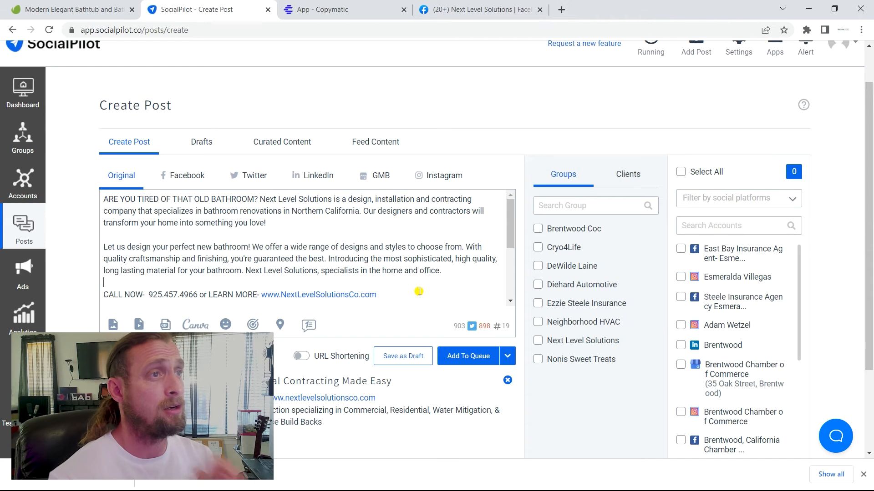
mouse_move(348, 280)
type("ze")
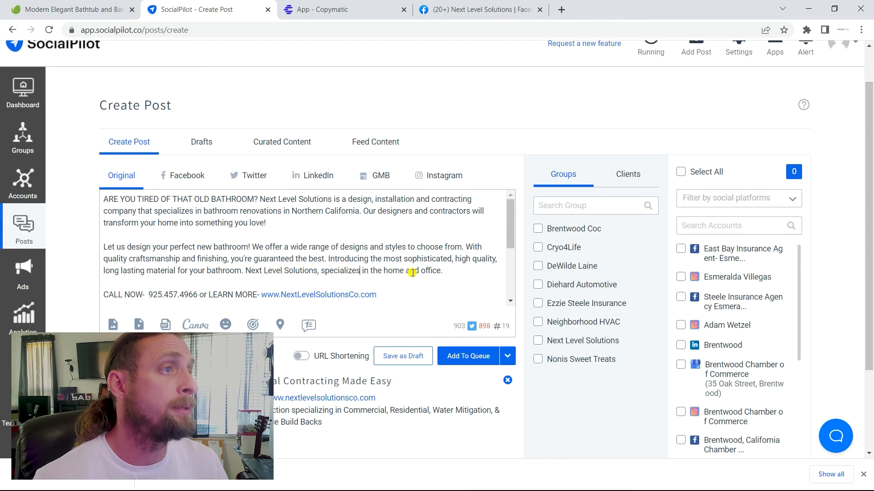
Expand the services sentence to 'home, office, retail and commercial remodeling'
double_click(410, 271)
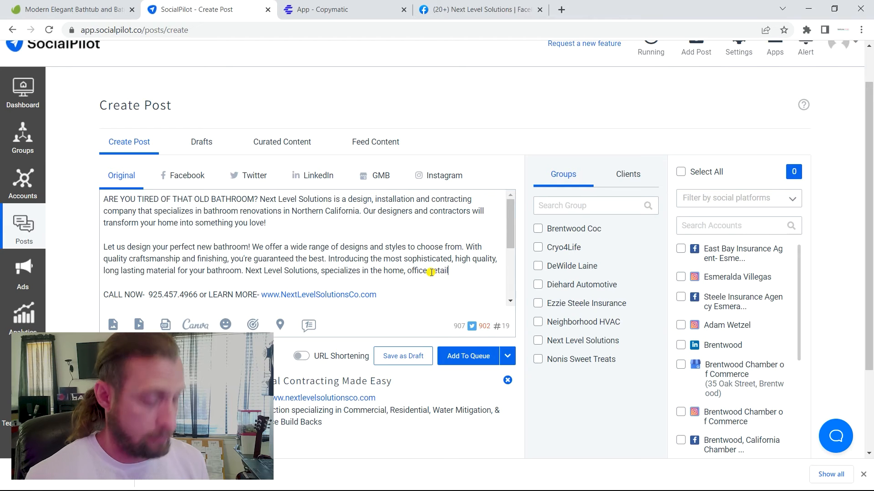
type("and commercial")
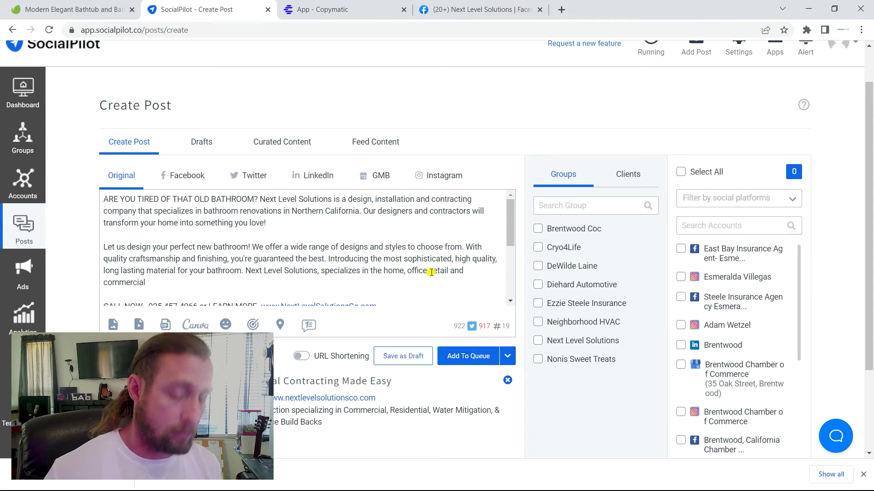
type("remodeling and ground up construction.")
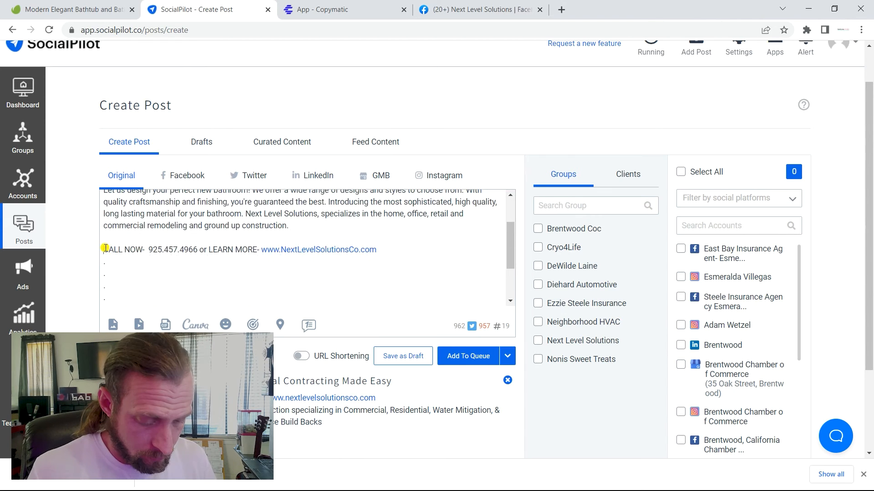
Replace the CALL NOW wording with a 'START MY REMODEL NOW' call to action
type("START")
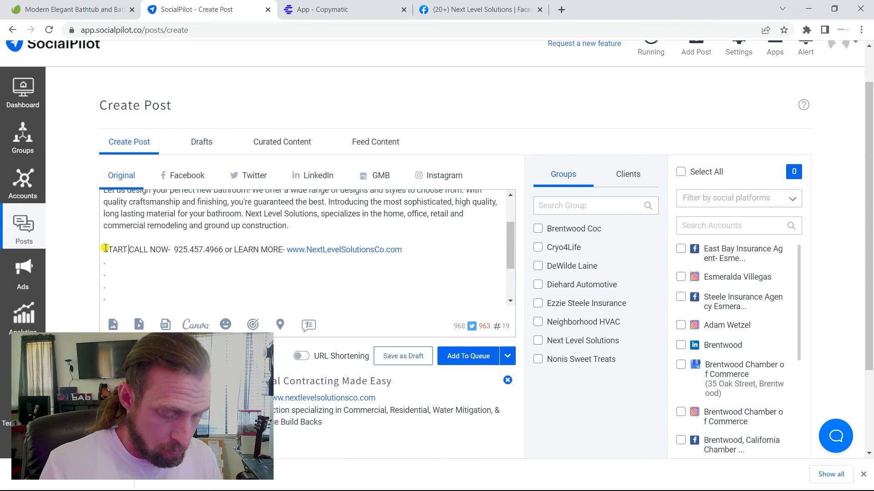
type("MY REMODEL NOW")
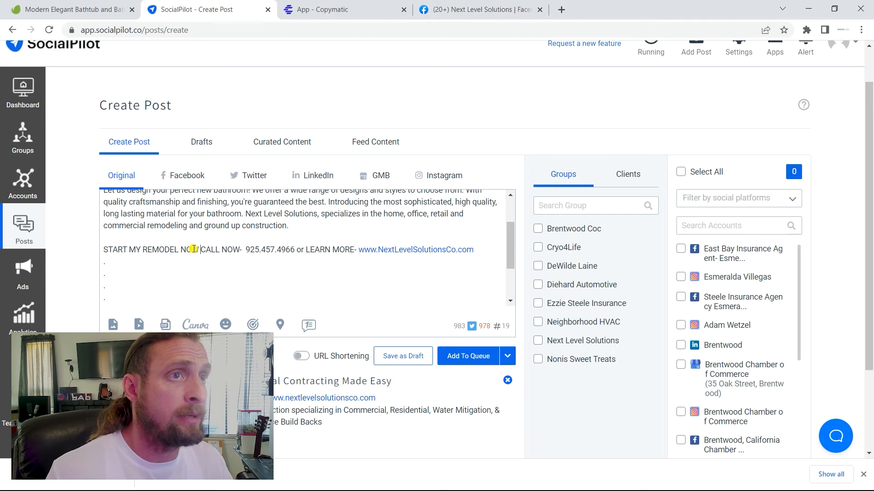
double_click(218, 249)
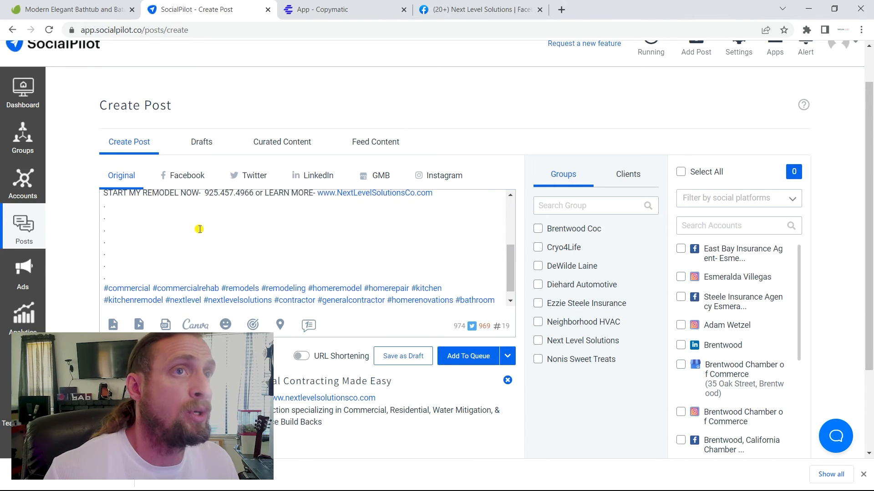
scroll("up", 3)
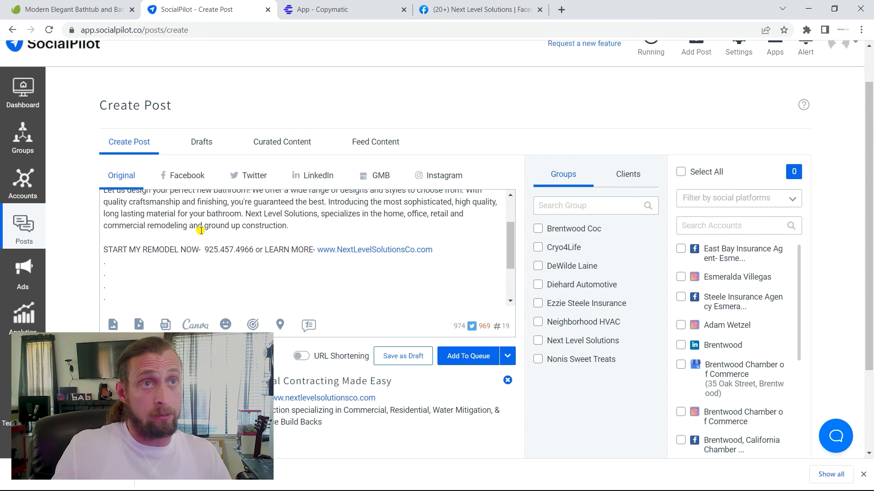
scroll("up", 3)
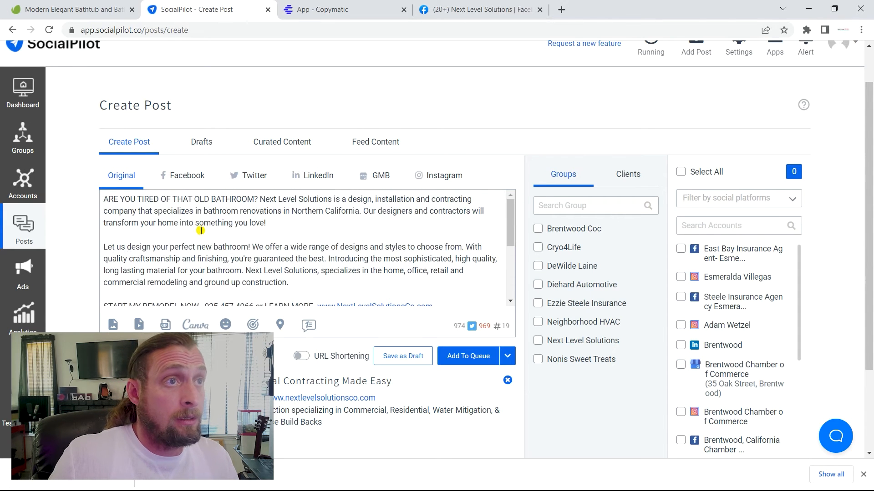
scroll("down", 3)
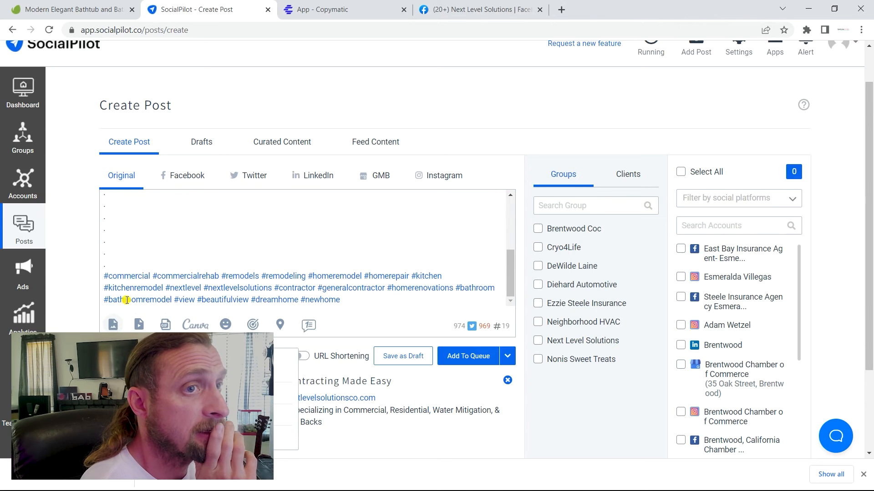
Remove the website link preview card from the draft and bring up the media-adding options
scroll("down", 3)
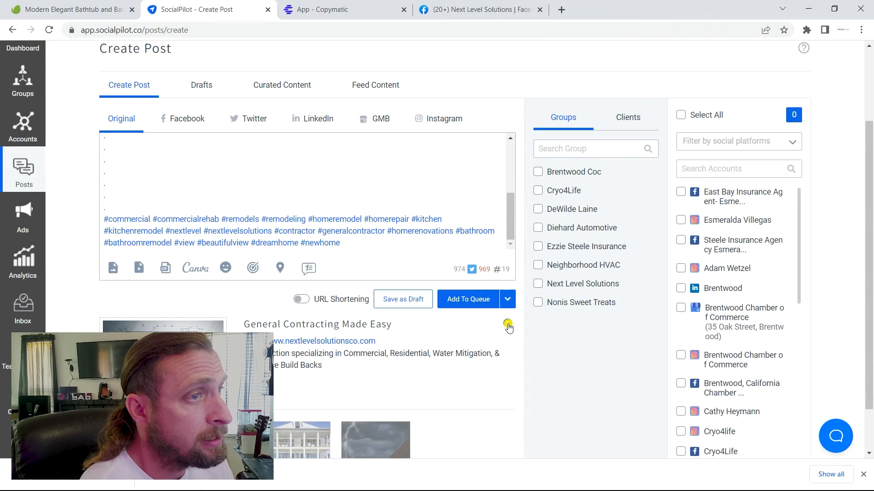
mouse_move(336, 259)
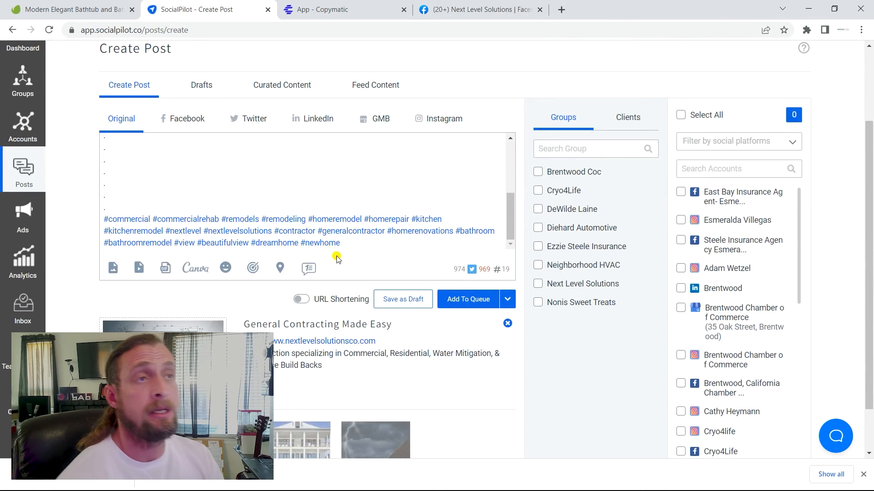
mouse_move(182, 326)
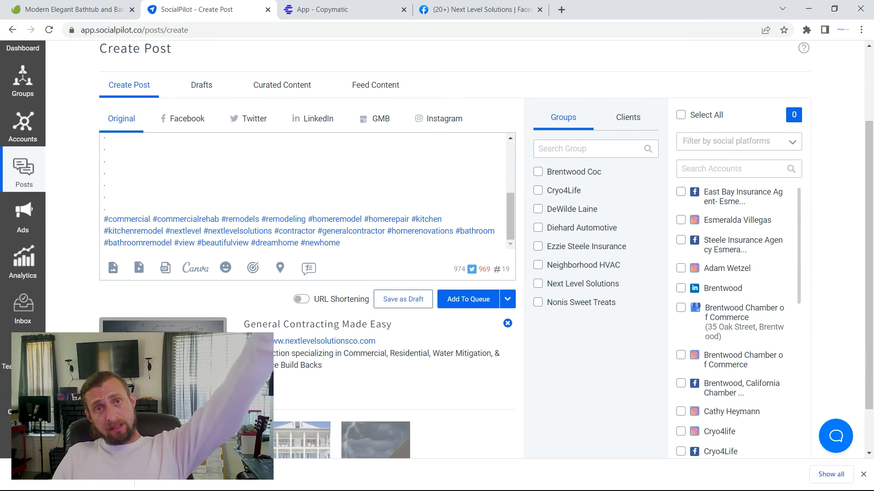
mouse_move(460, 371)
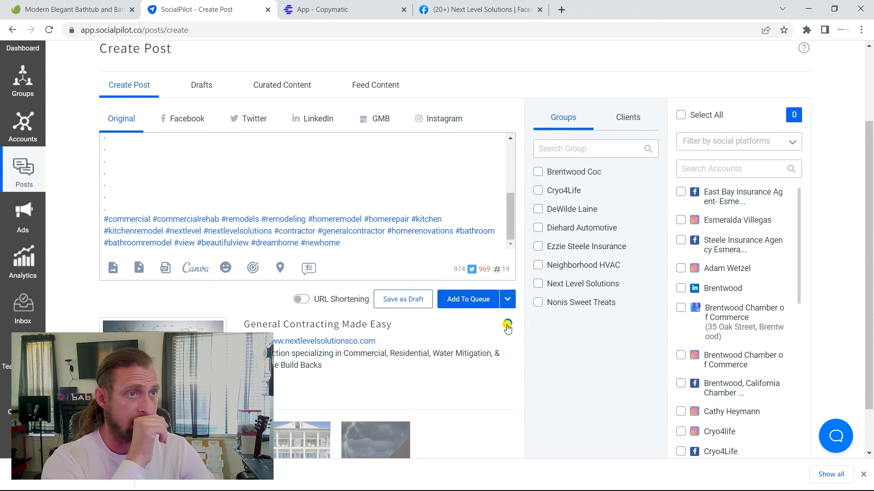
left_click(507, 326)
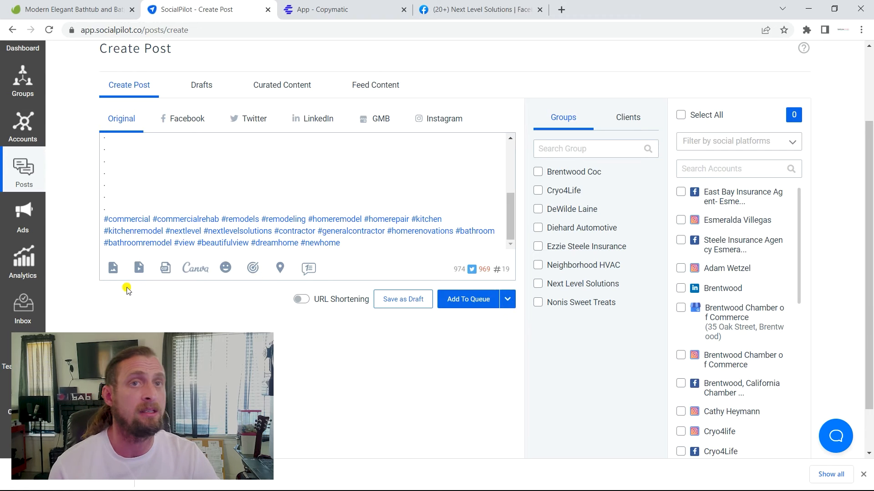
mouse_move(114, 268)
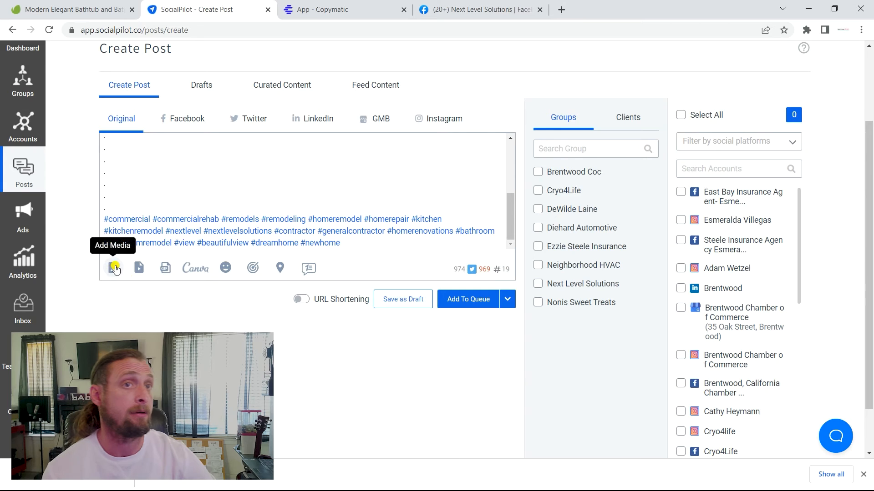
left_click(114, 268)
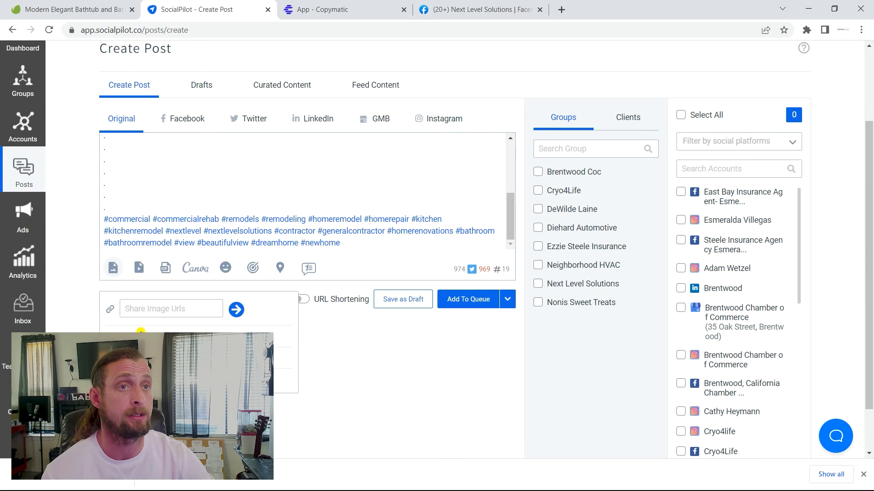
Attach the square modern bathtub JPG from Desktop > Socials > Next level Social to the post
left_click(113, 268)
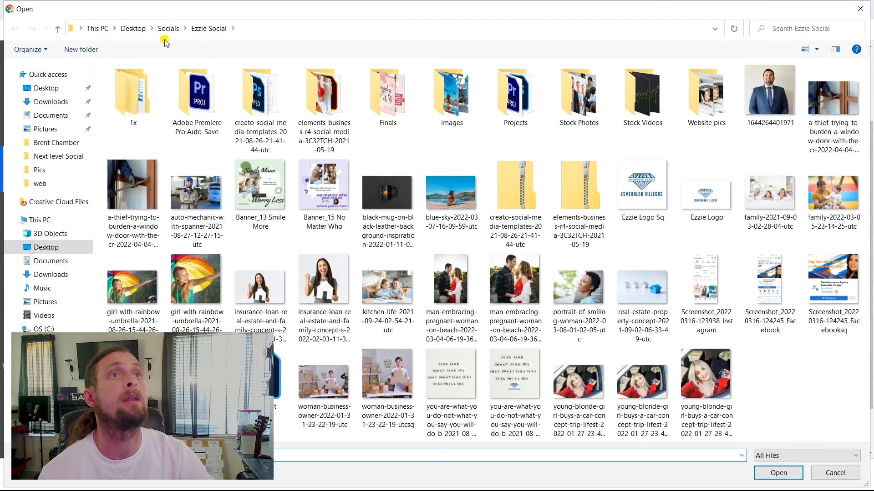
left_click(167, 28)
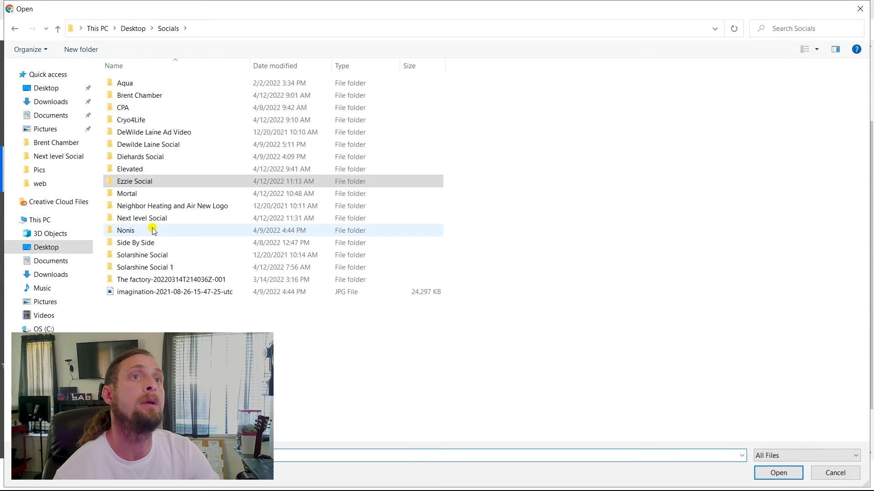
double_click(142, 217)
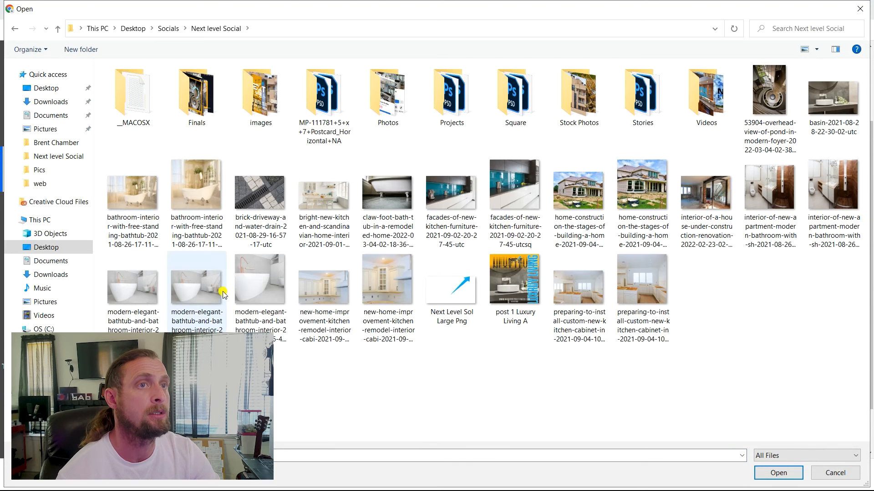
mouse_move(196, 308)
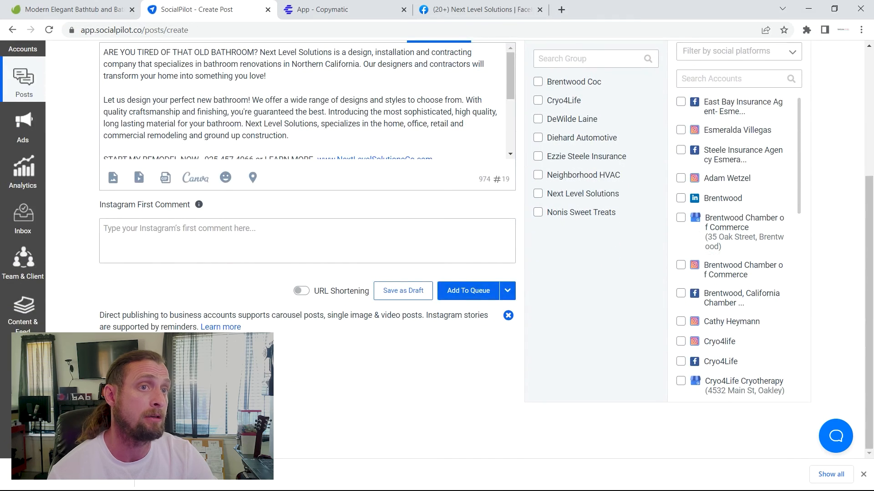
left_click(113, 178)
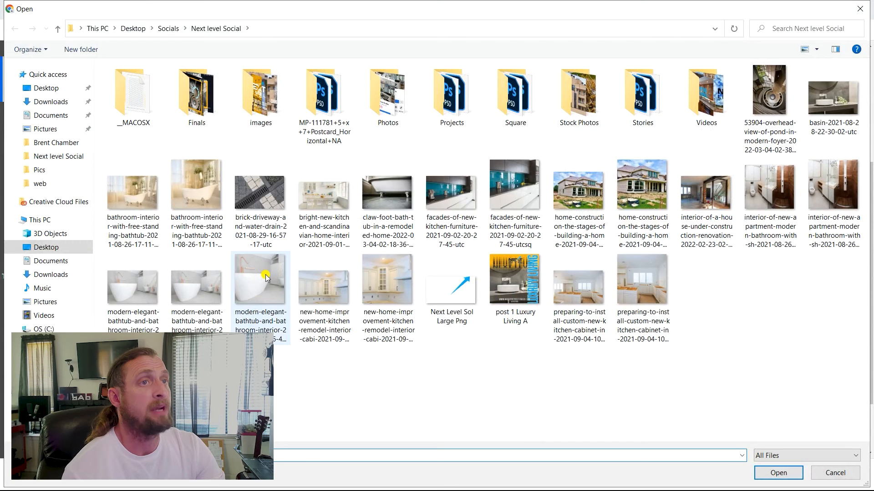
mouse_move(263, 281)
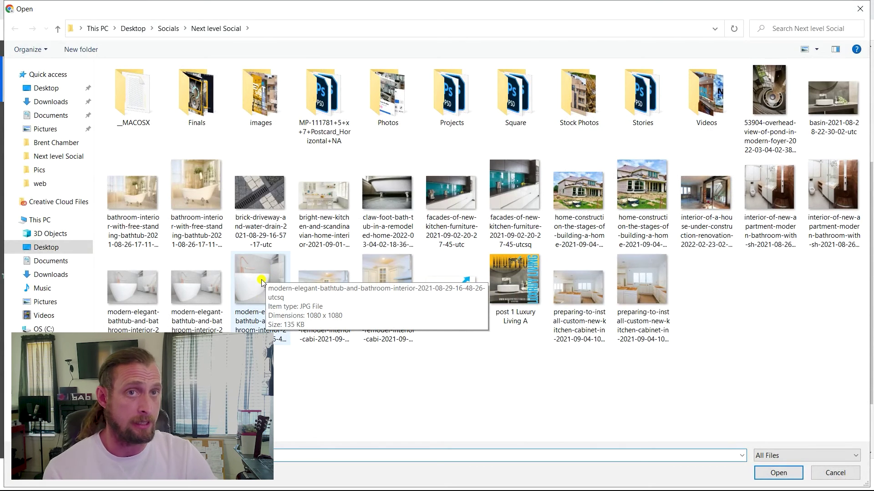
left_click(261, 282)
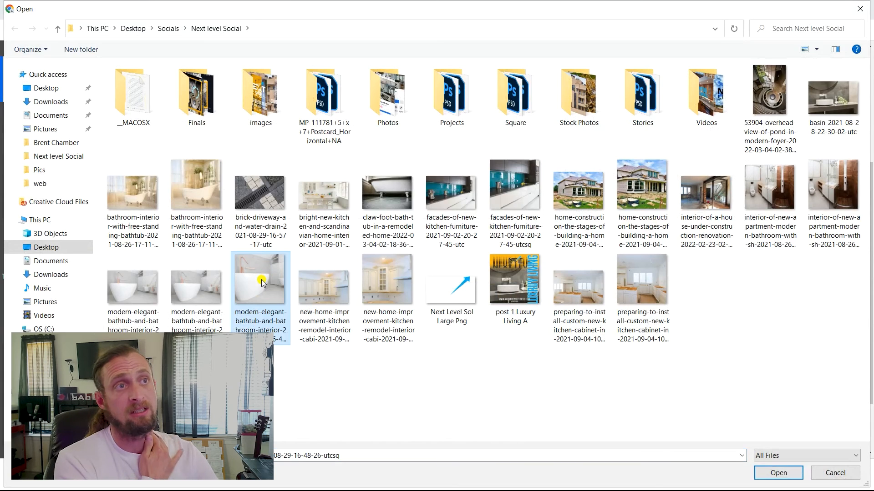
left_click(778, 473)
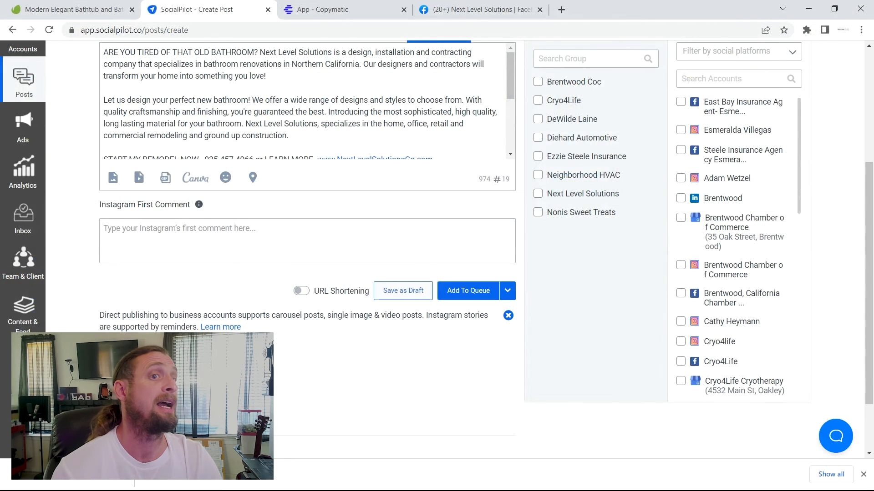
scroll("up", 3)
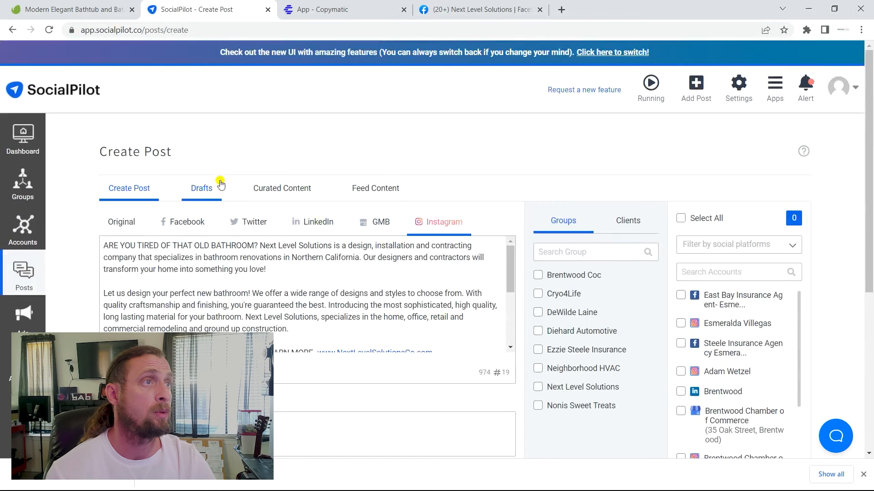
scroll("down", 3)
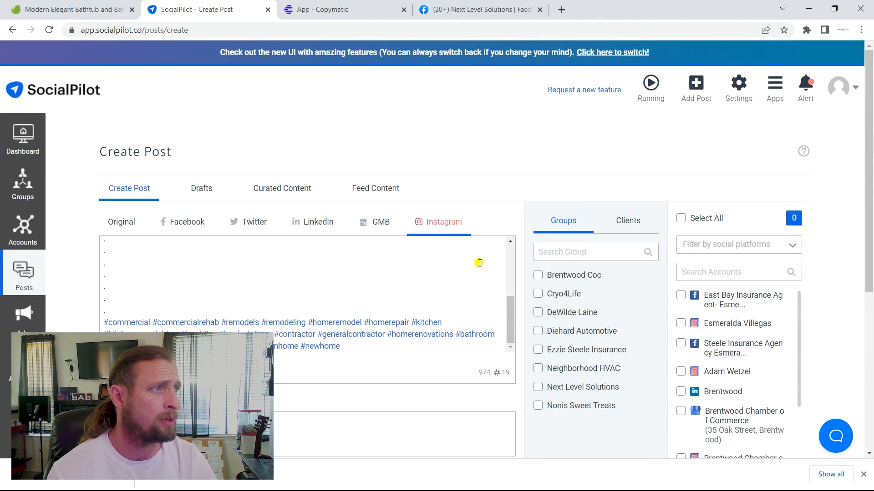
Target the Next Level Solutions group (Facebook and Instagram accounts) and bring up the scheduling options
left_click(537, 387)
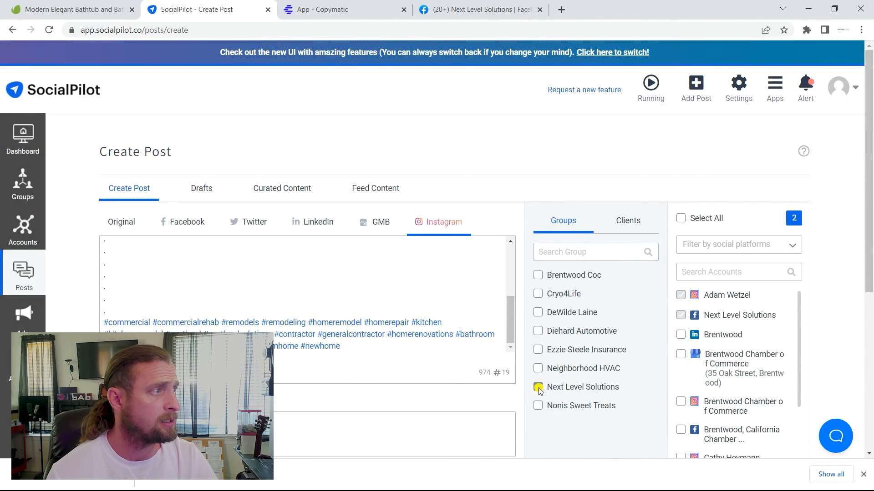
left_click(538, 388)
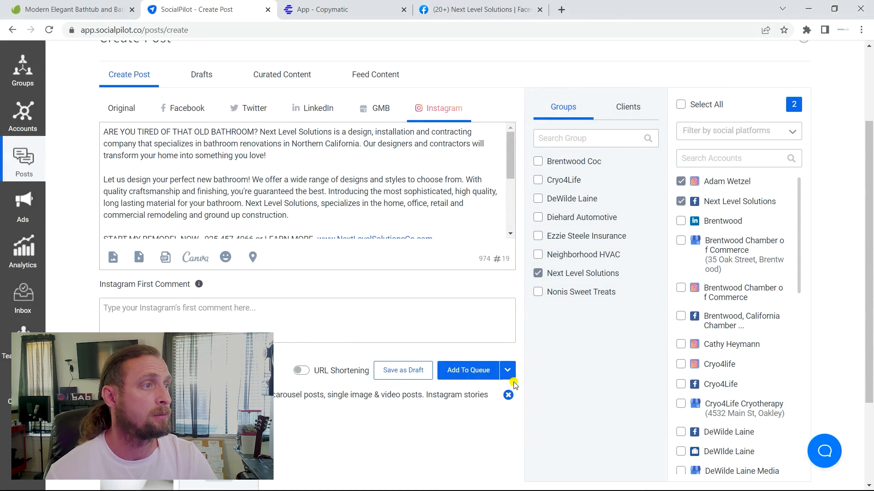
left_click(507, 371)
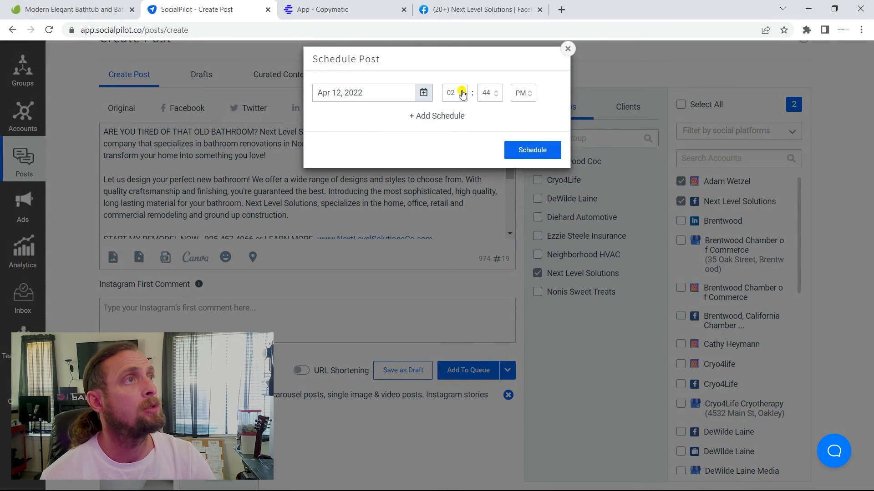
Schedule the post for Apr 12, 2022 at 03:11 PM
left_click(461, 95)
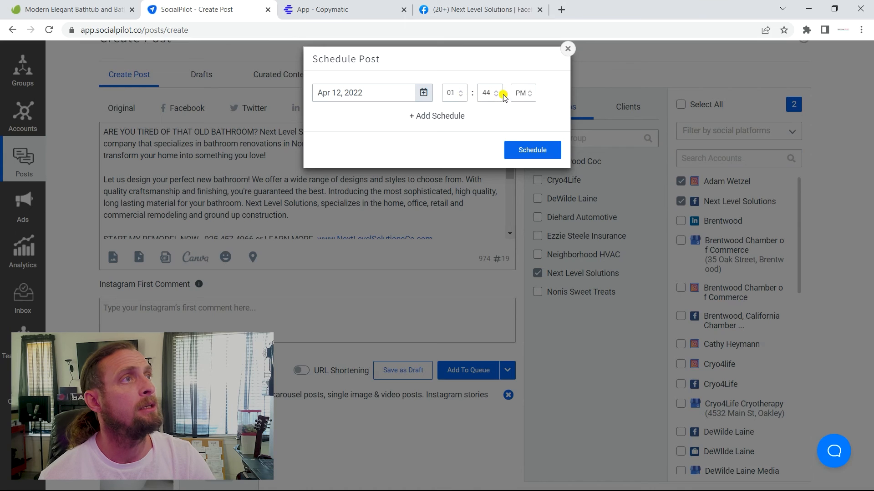
left_click(460, 90)
type("05")
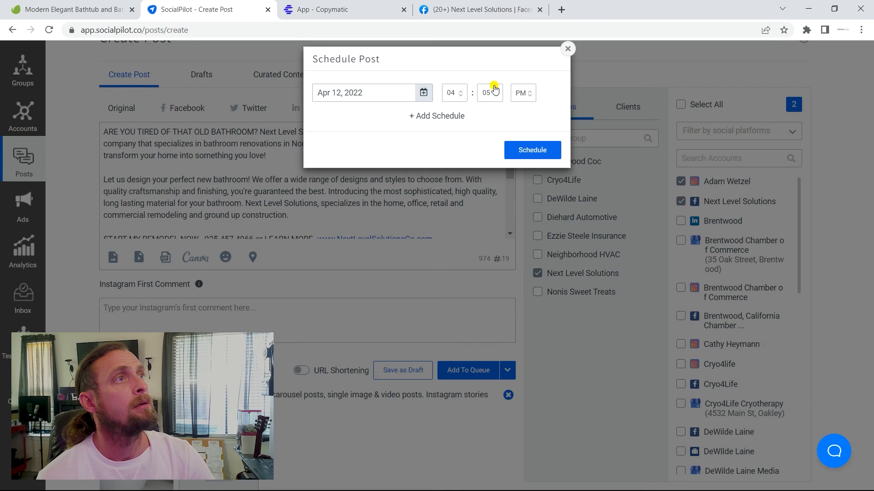
left_click(486, 93)
type("13")
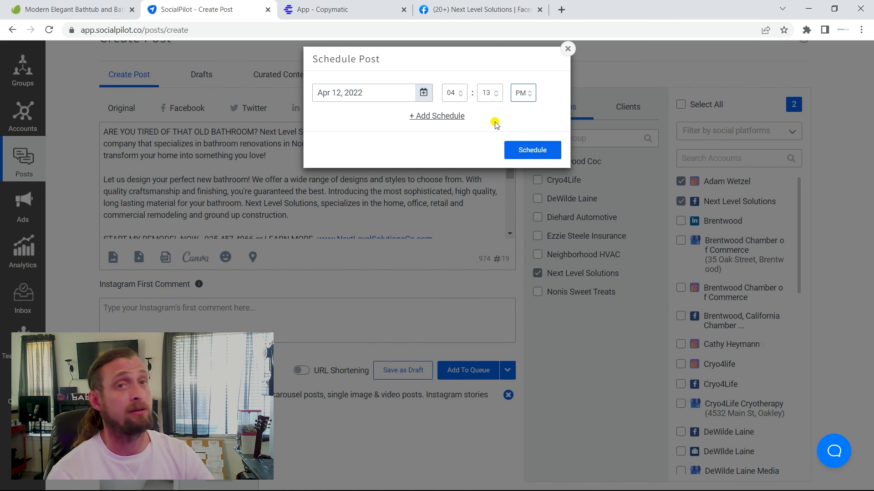
mouse_move(461, 97)
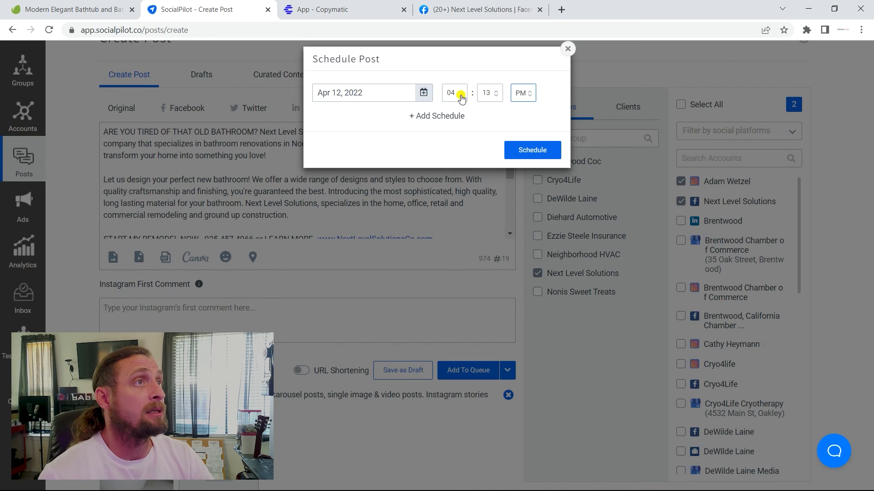
left_click(461, 96)
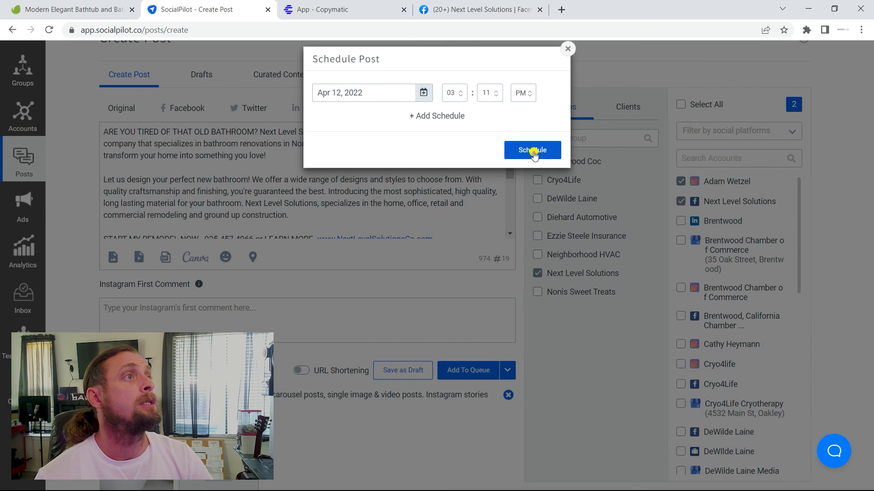
left_click(531, 151)
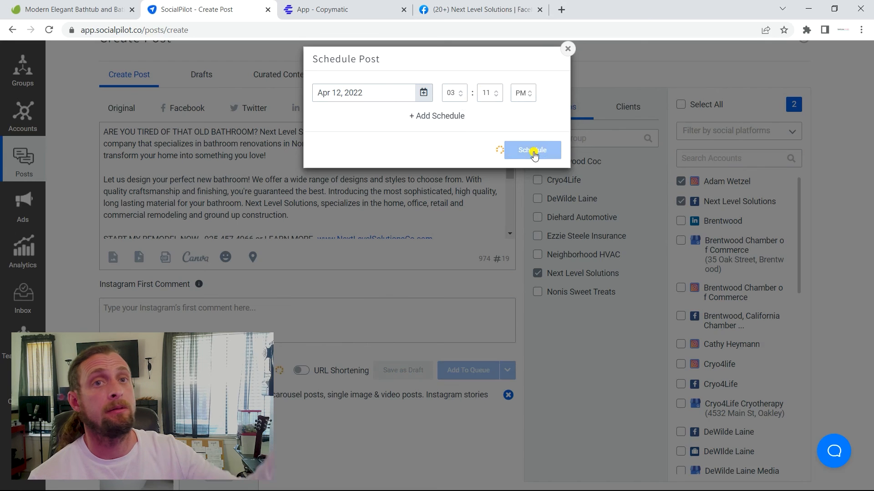
left_click(531, 150)
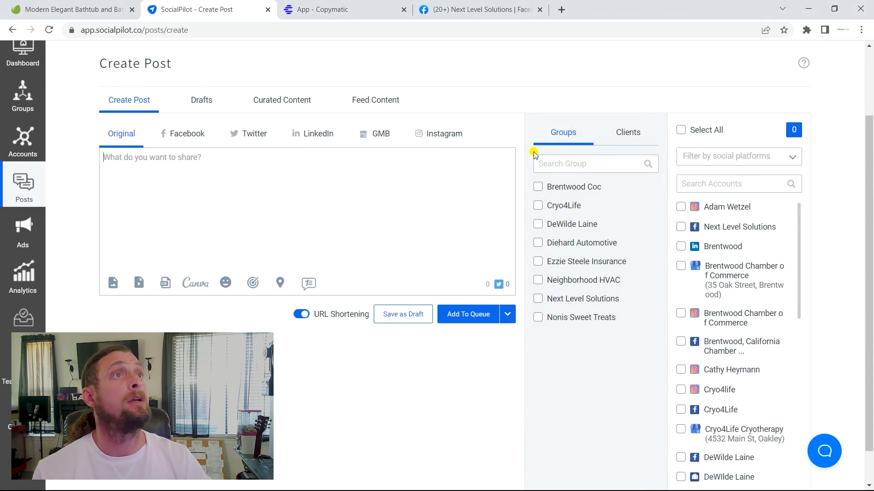
Review the Next Level Solutions Facebook feed, including the earlier SocialPilot-published post, then return to the top
left_click(479, 9)
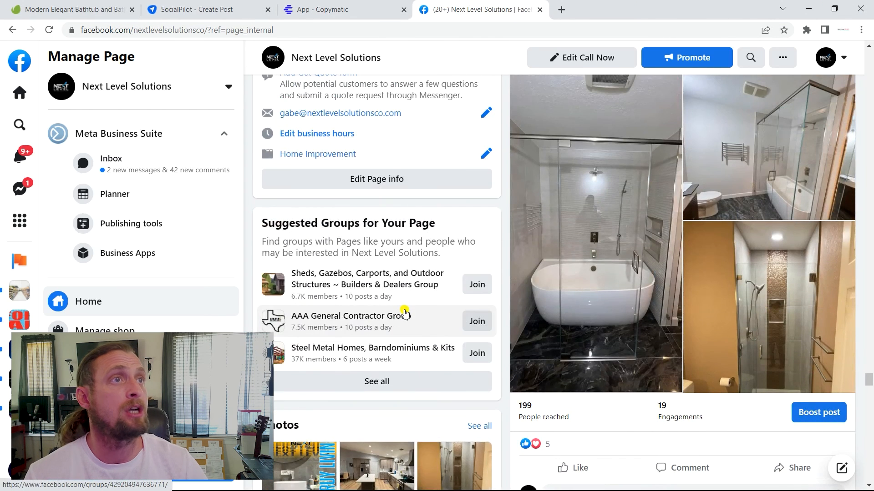
scroll("up", 3)
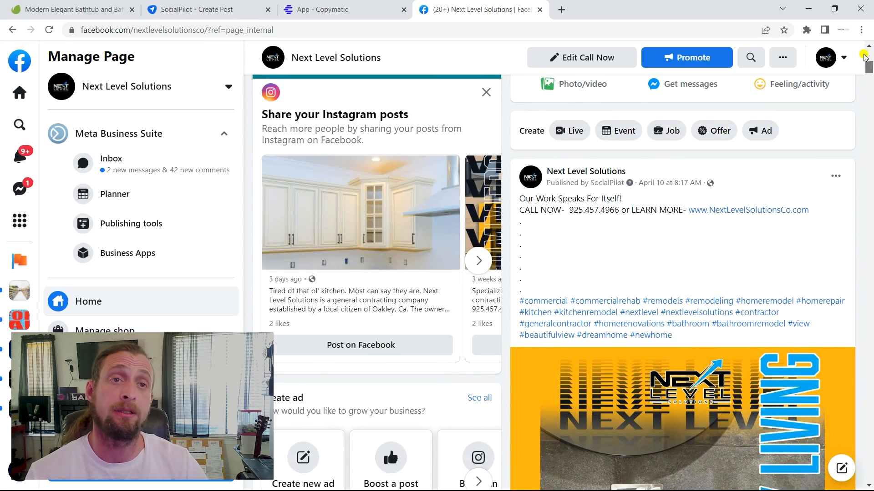
scroll("down", 3)
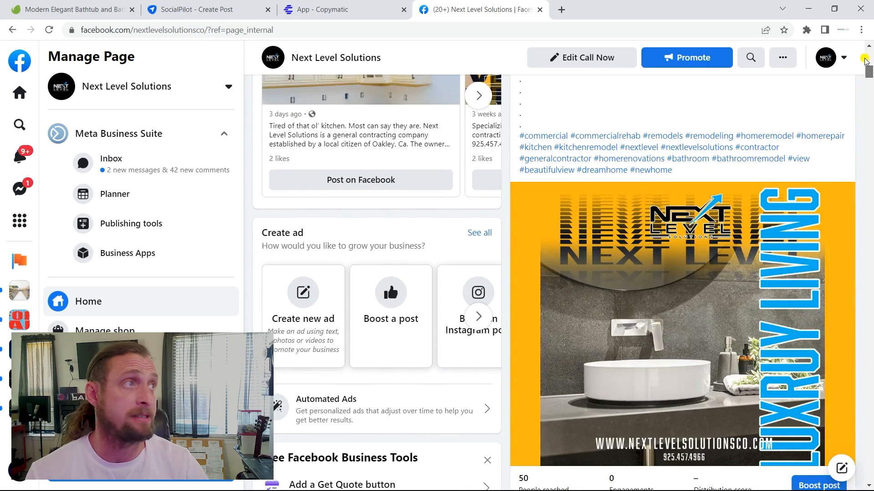
scroll("up", 3)
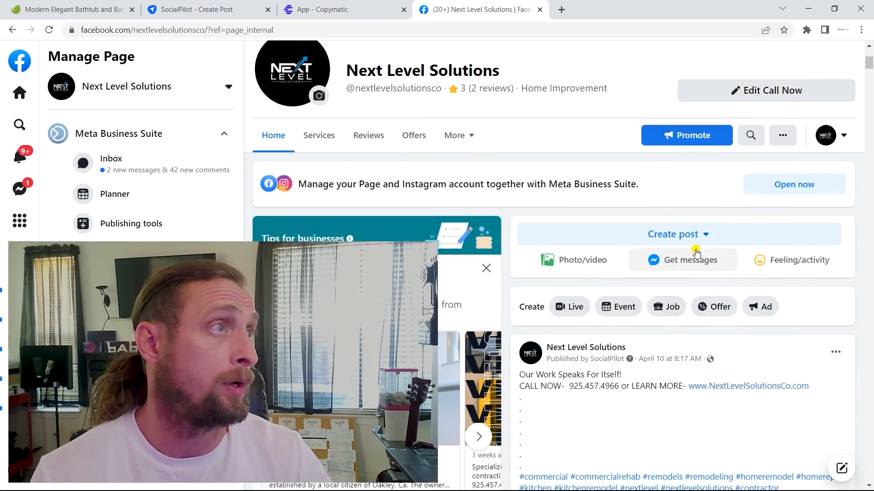